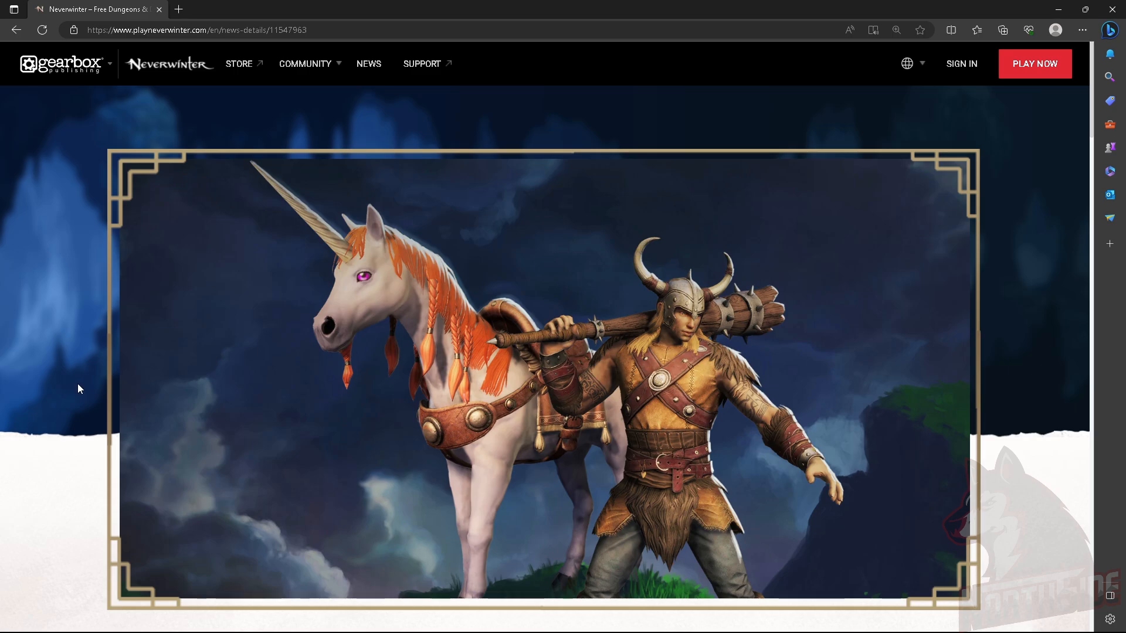
pyautogui.moveTo(87, 385)
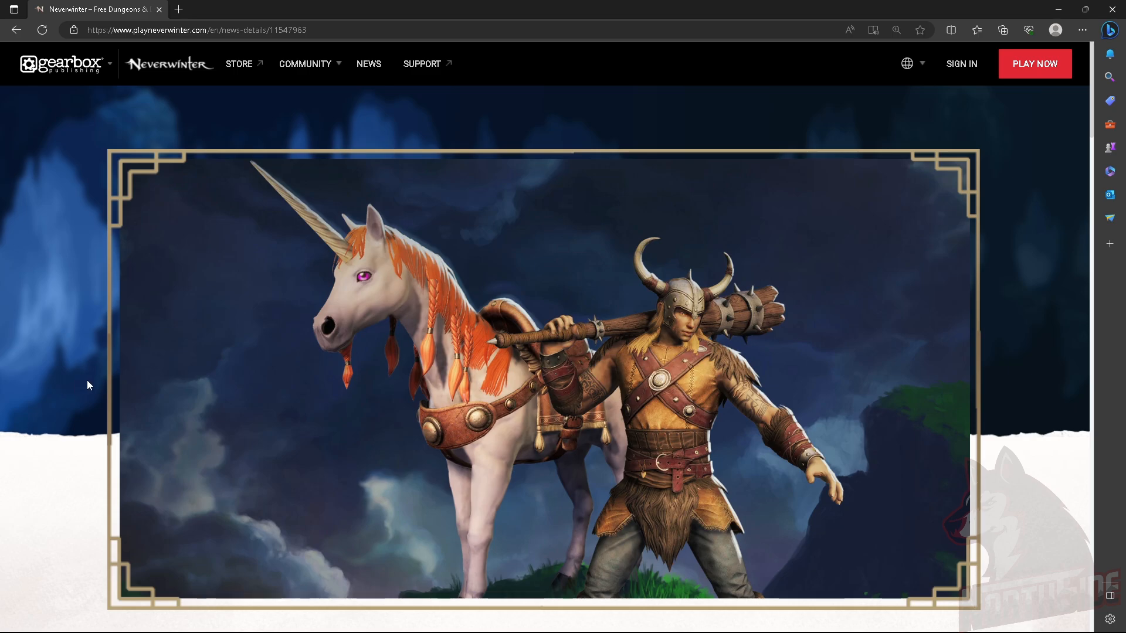
# Scroll past the banner art to the Planar Panic Lock Box title and introduction
pyautogui.scroll(-3)
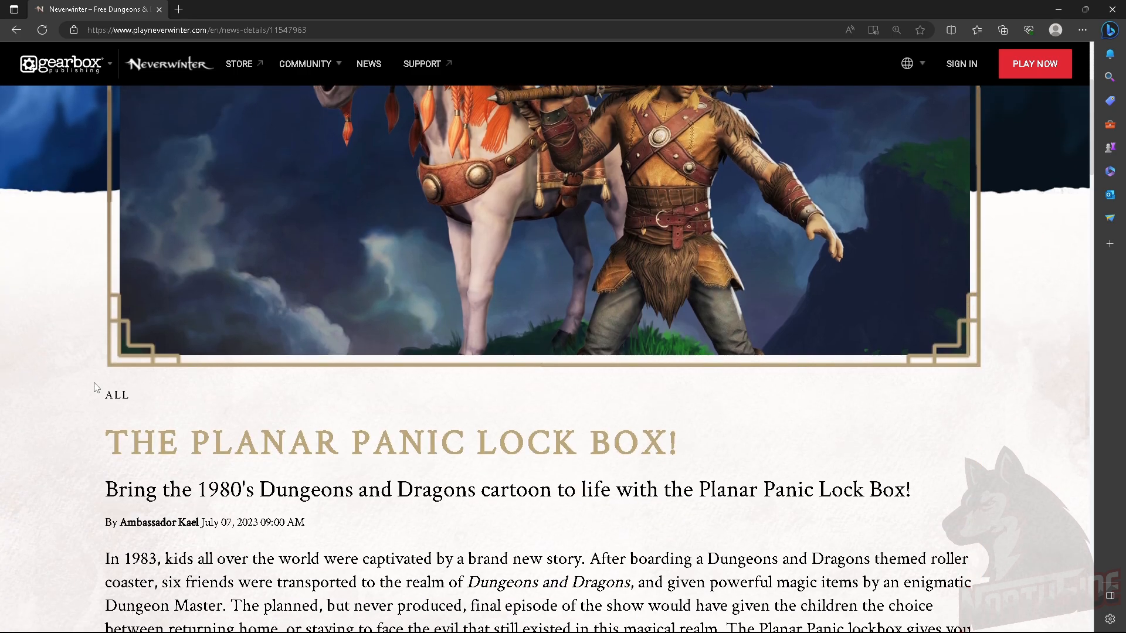
pyautogui.scroll(3)
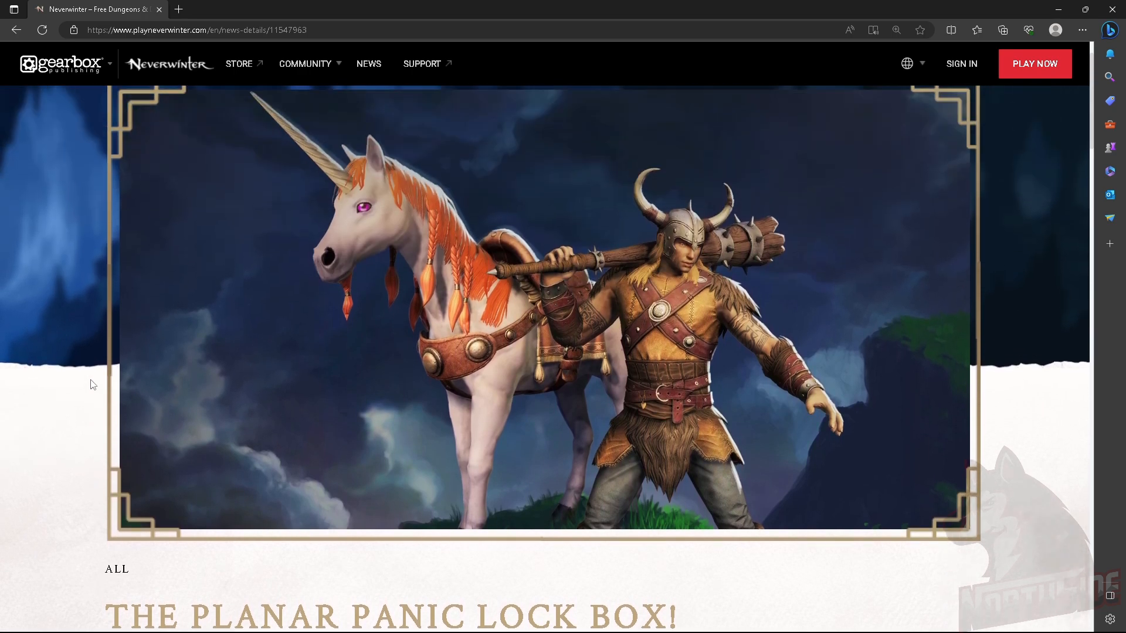
pyautogui.scroll(3)
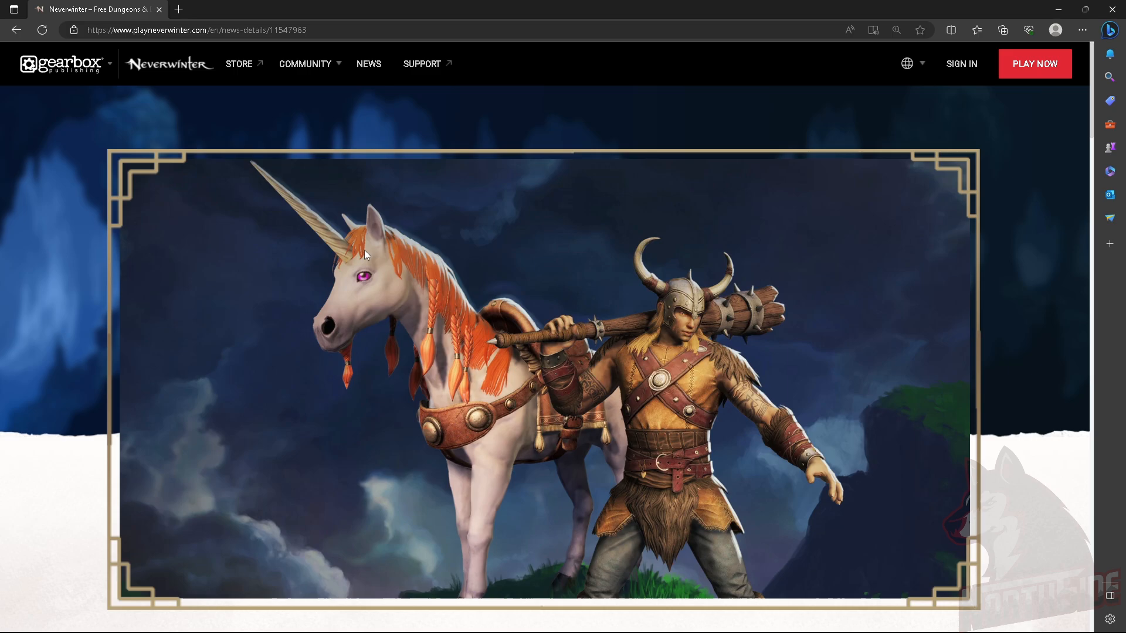
pyautogui.moveTo(868, 468)
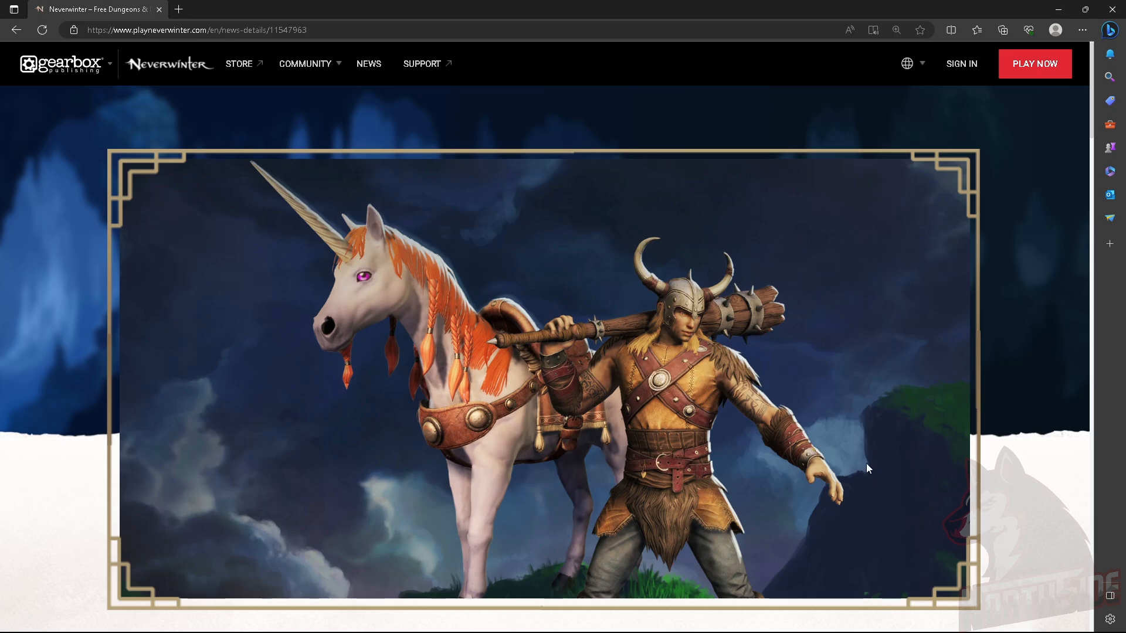
pyautogui.scroll(-3)
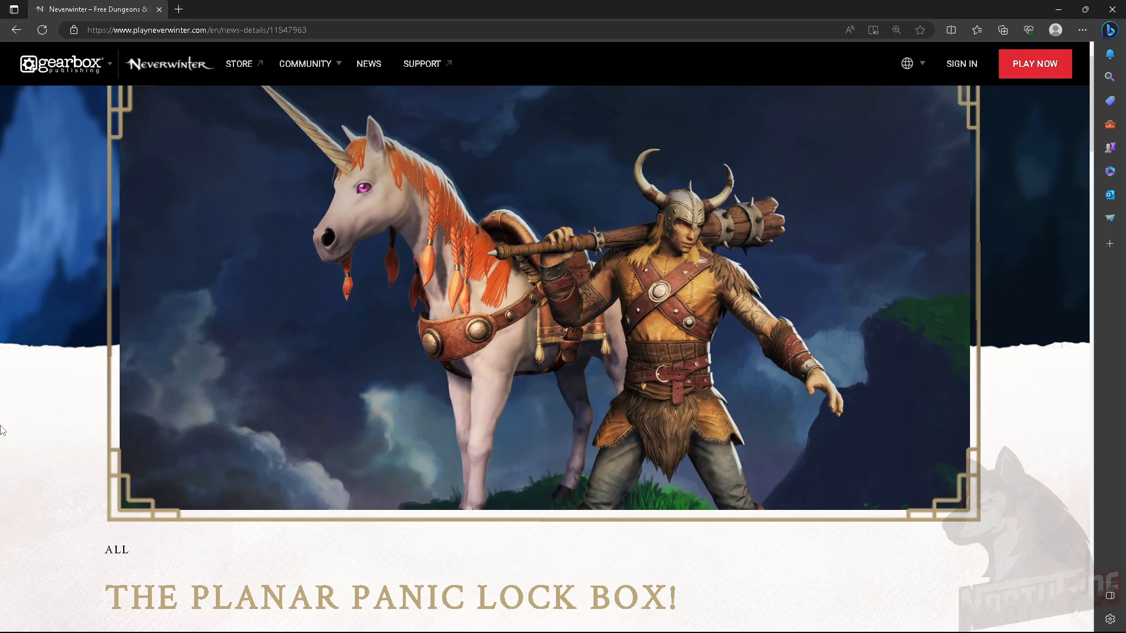
pyautogui.scroll(-3)
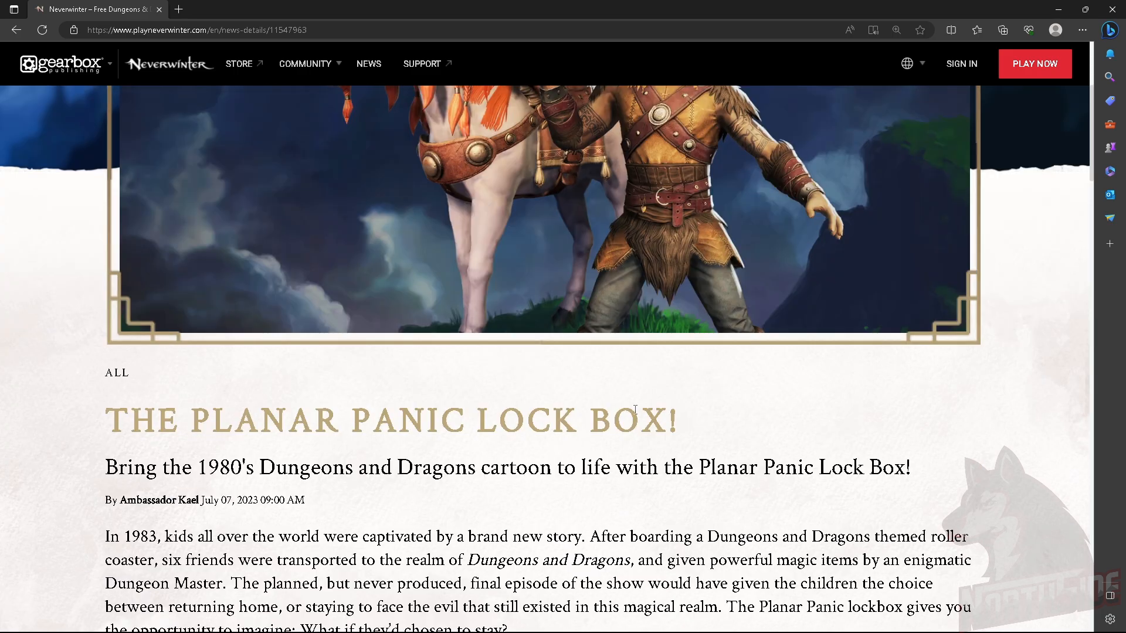
pyautogui.scroll(-3)
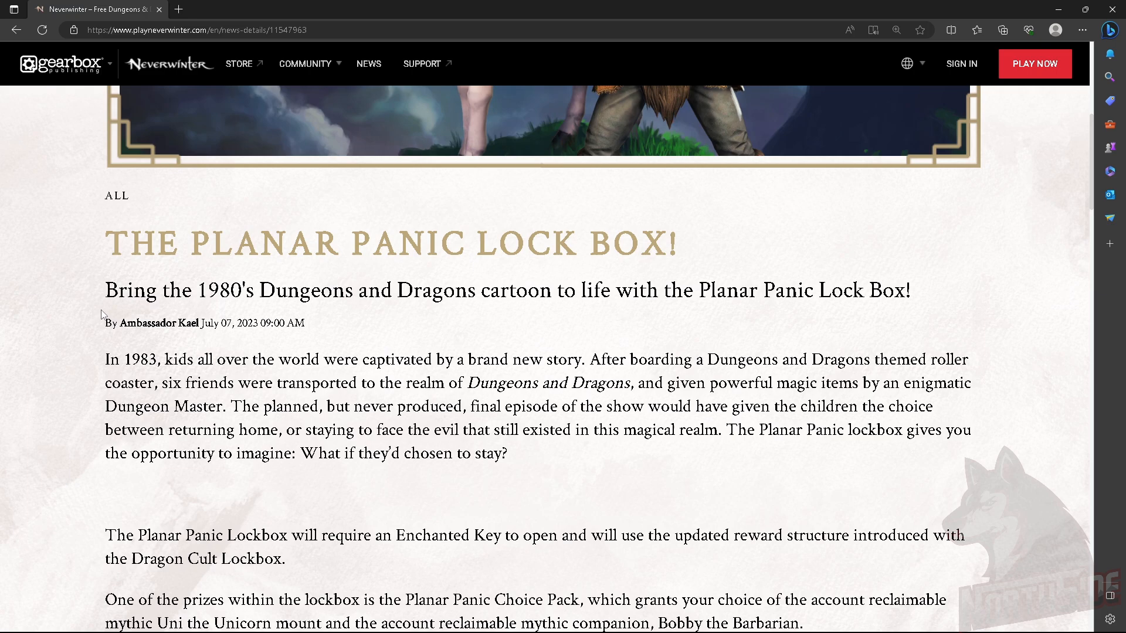
pyautogui.moveTo(526, 300)
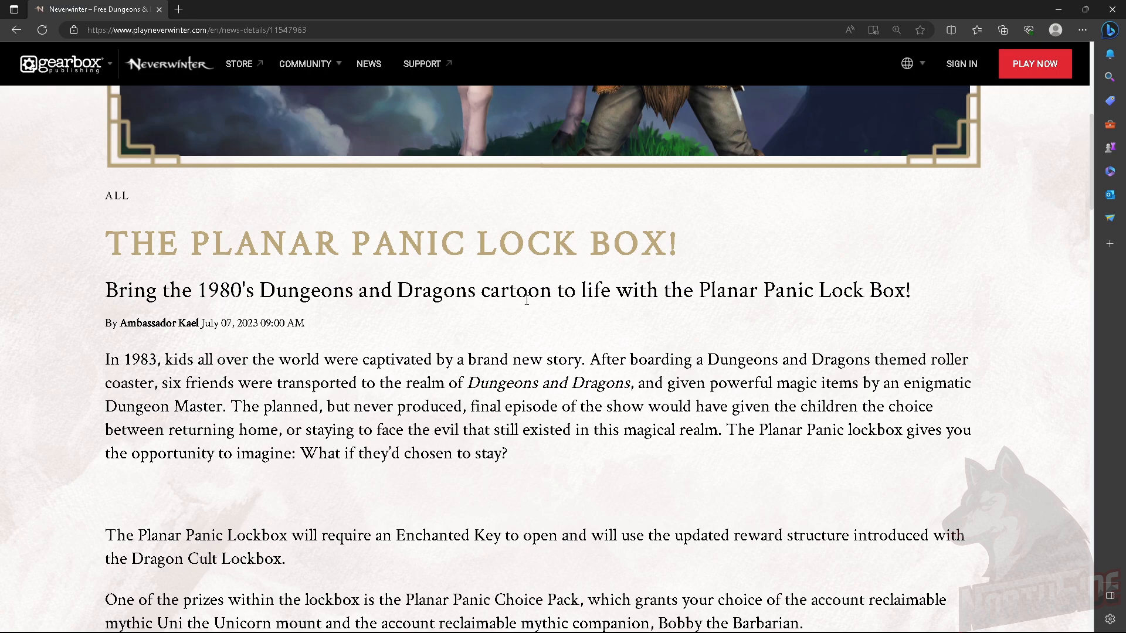
pyautogui.moveTo(294, 418)
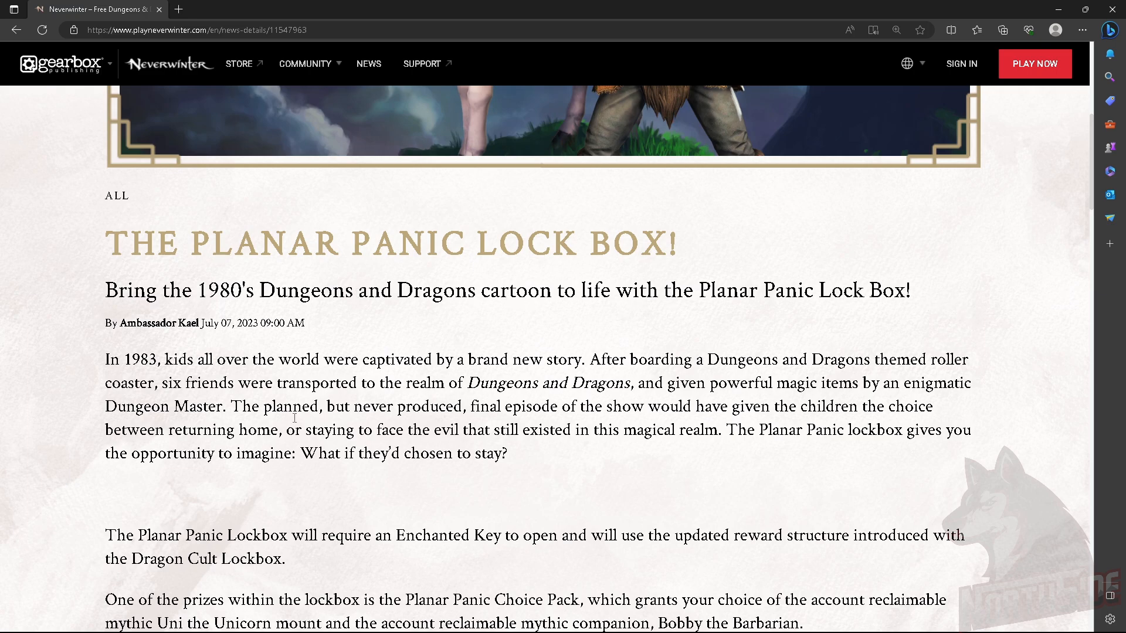
# Scroll down through the Enchanted Key and Choice Pack paragraphs to the Uni the Unicorn screenshot
pyautogui.scroll(-3)
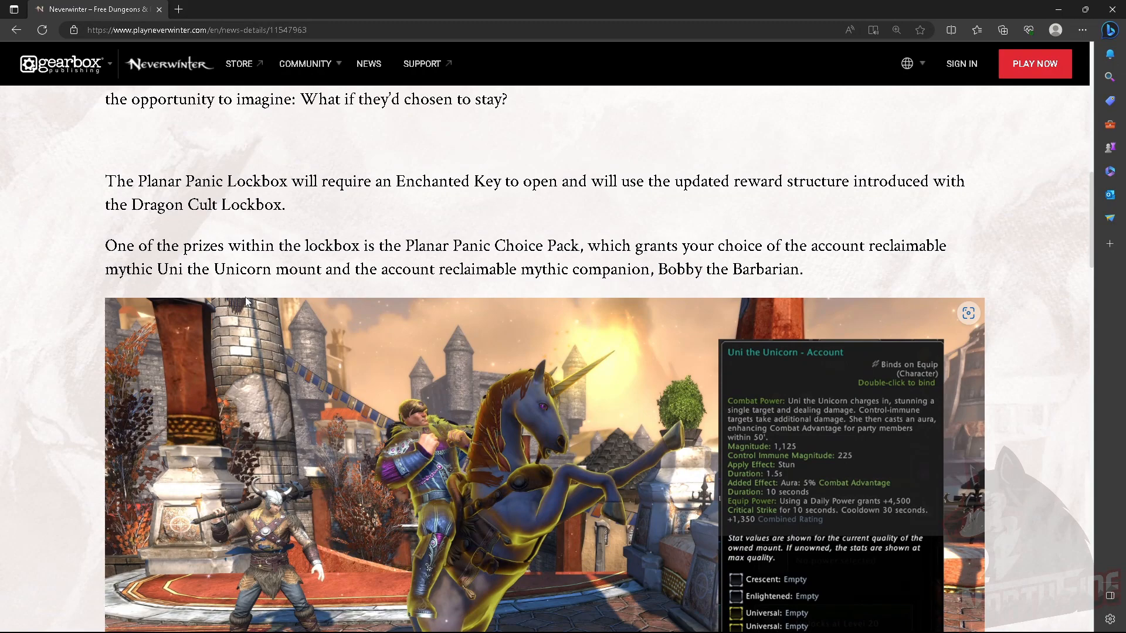
pyautogui.moveTo(242, 226)
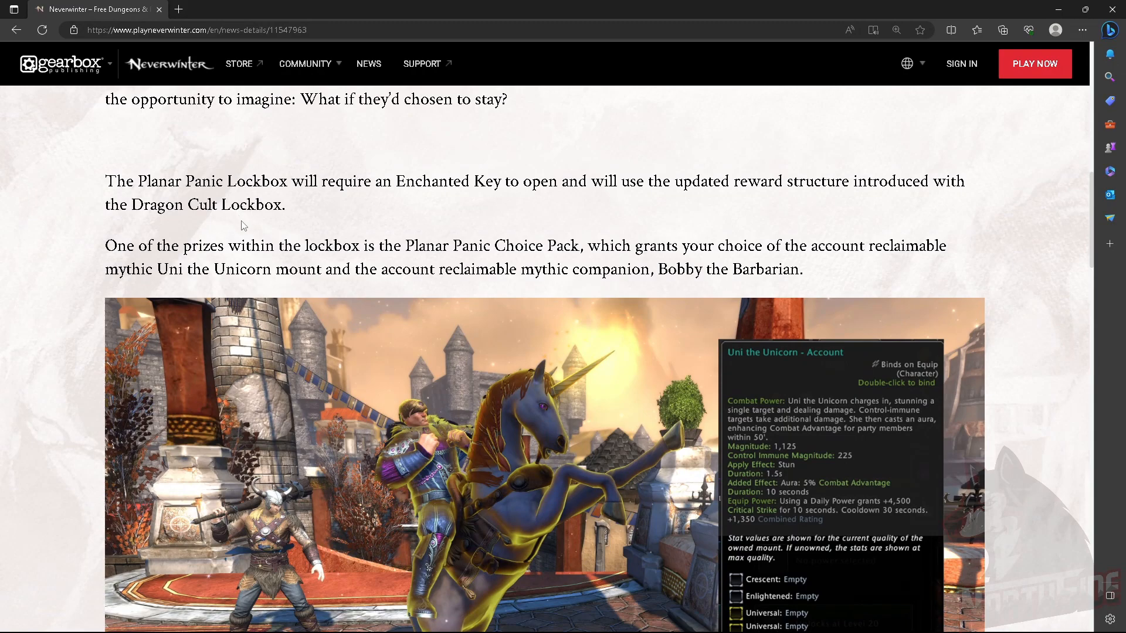
pyautogui.moveTo(250, 224)
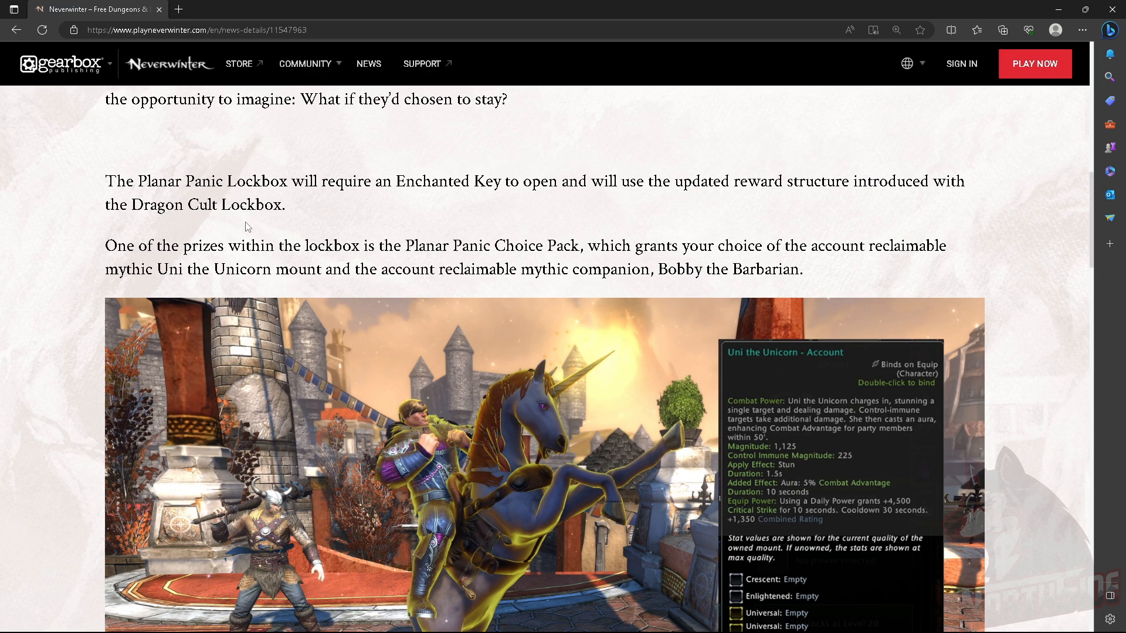
pyautogui.moveTo(92, 188)
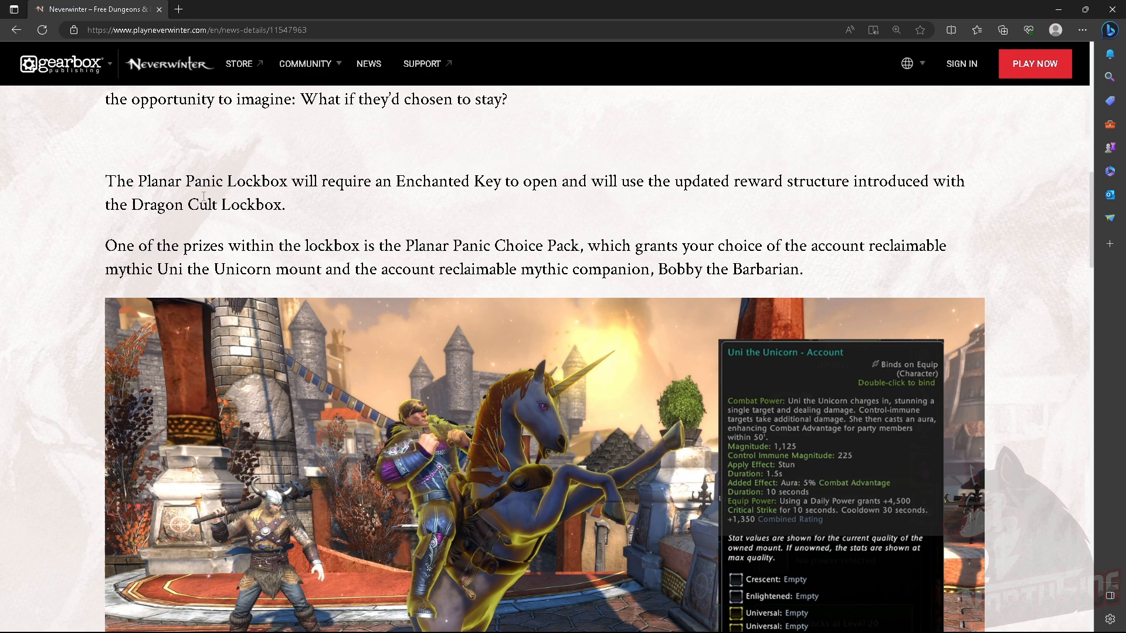
pyautogui.moveTo(562, 198)
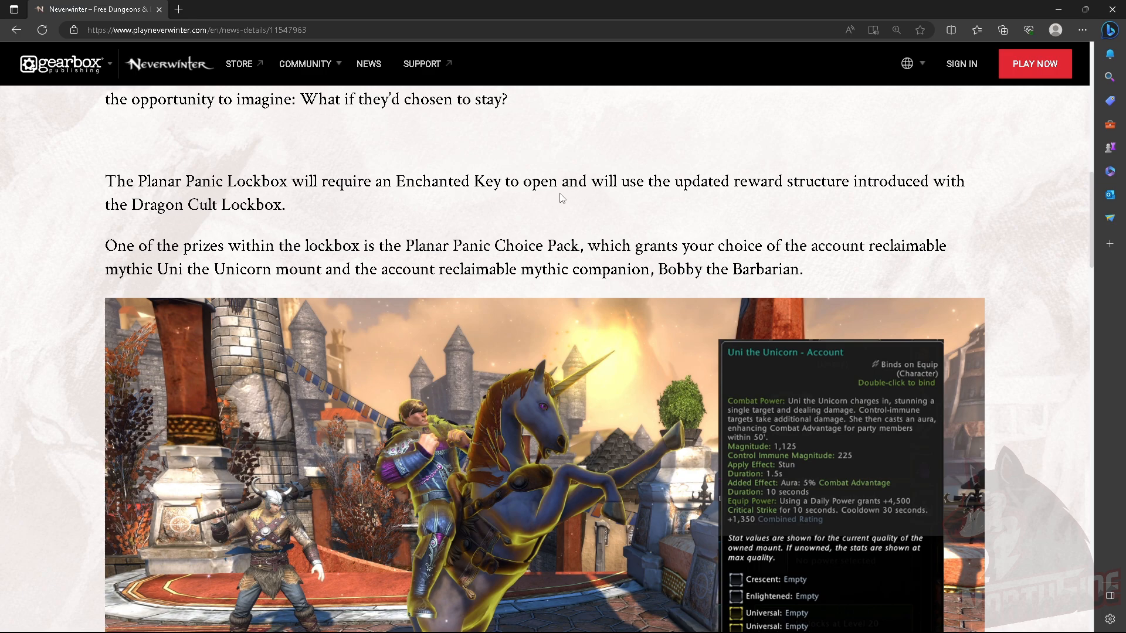
pyautogui.moveTo(755, 201)
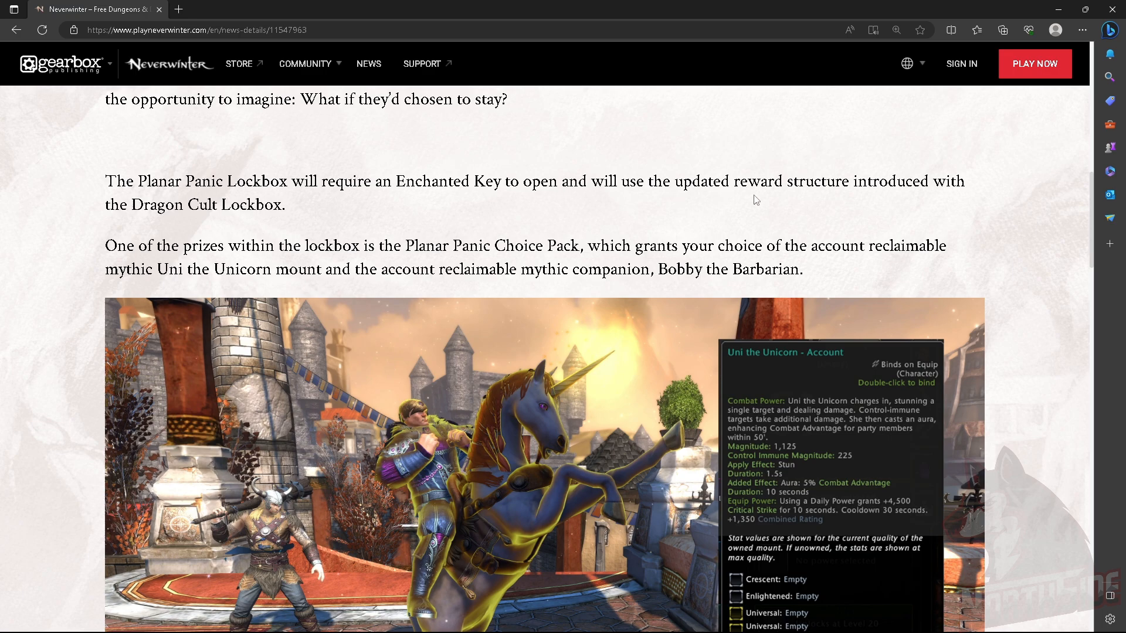
pyautogui.moveTo(230, 222)
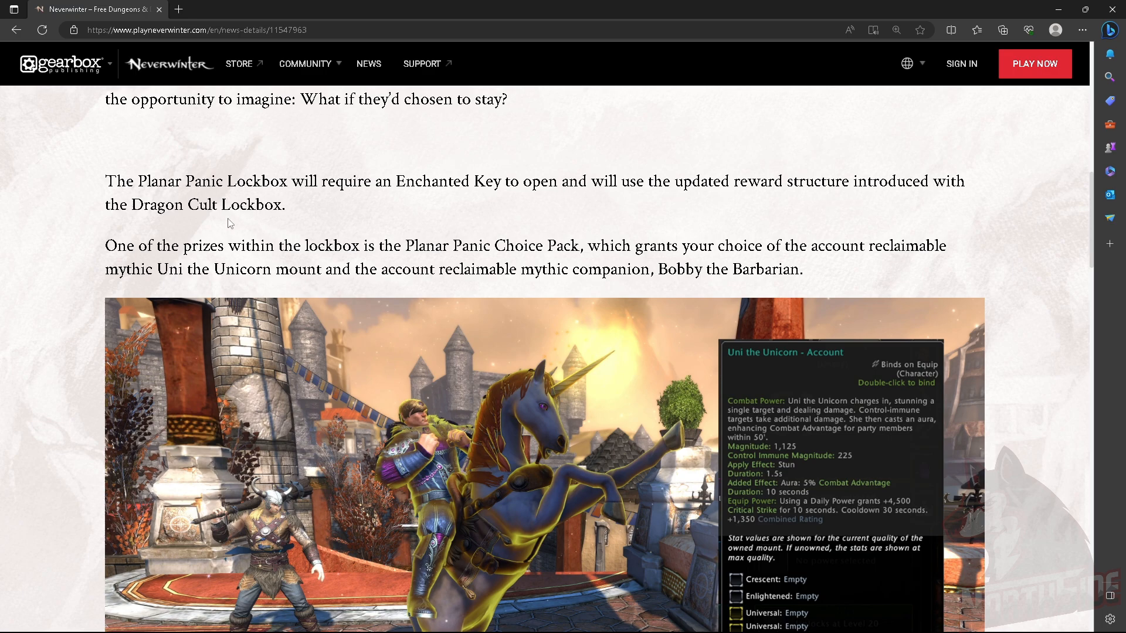
pyautogui.scroll(-3)
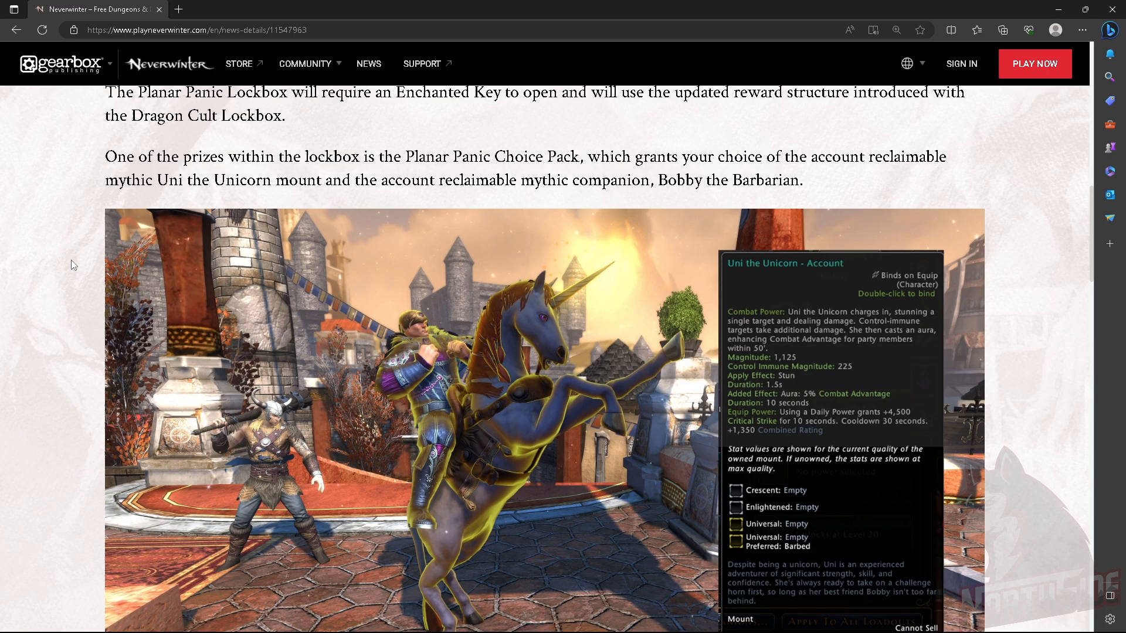
pyautogui.moveTo(81, 257)
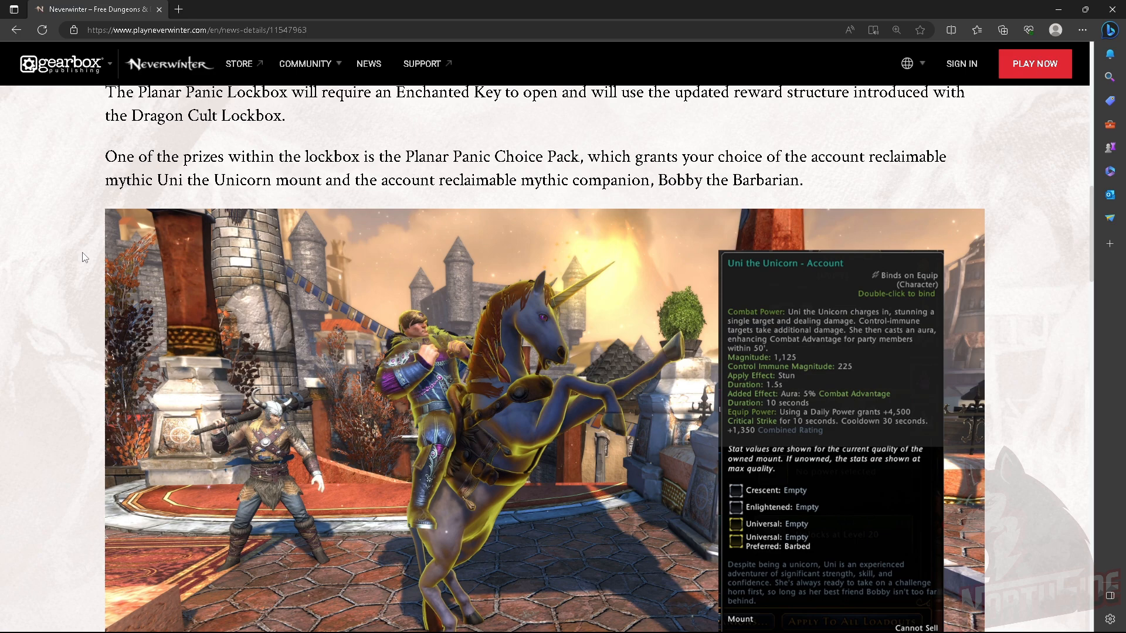
pyautogui.moveTo(114, 167)
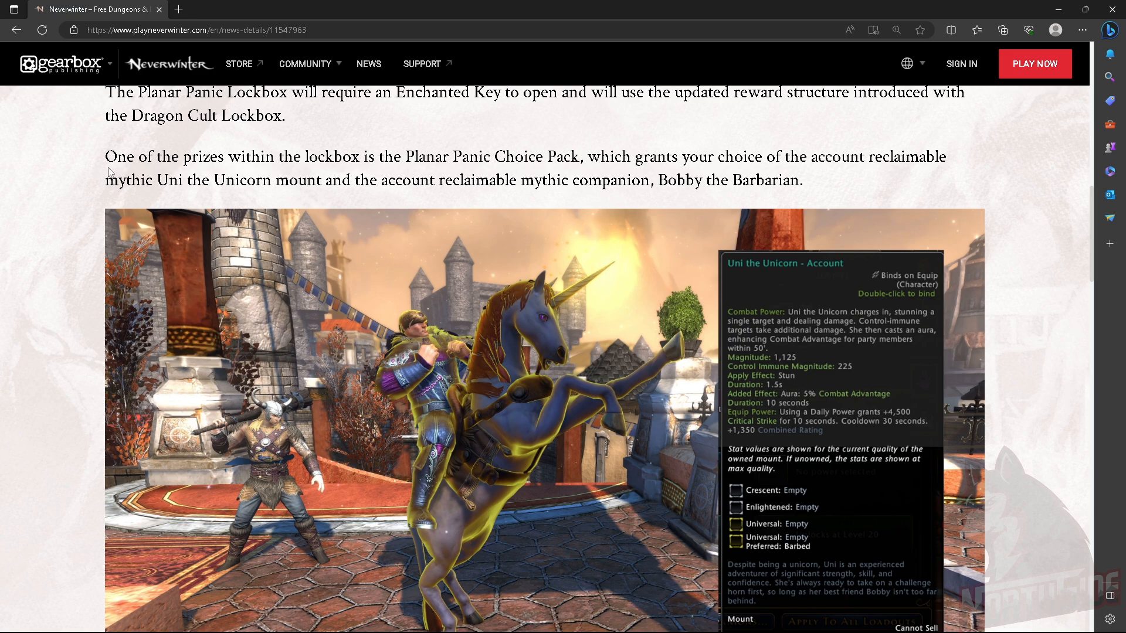
pyautogui.moveTo(728, 175)
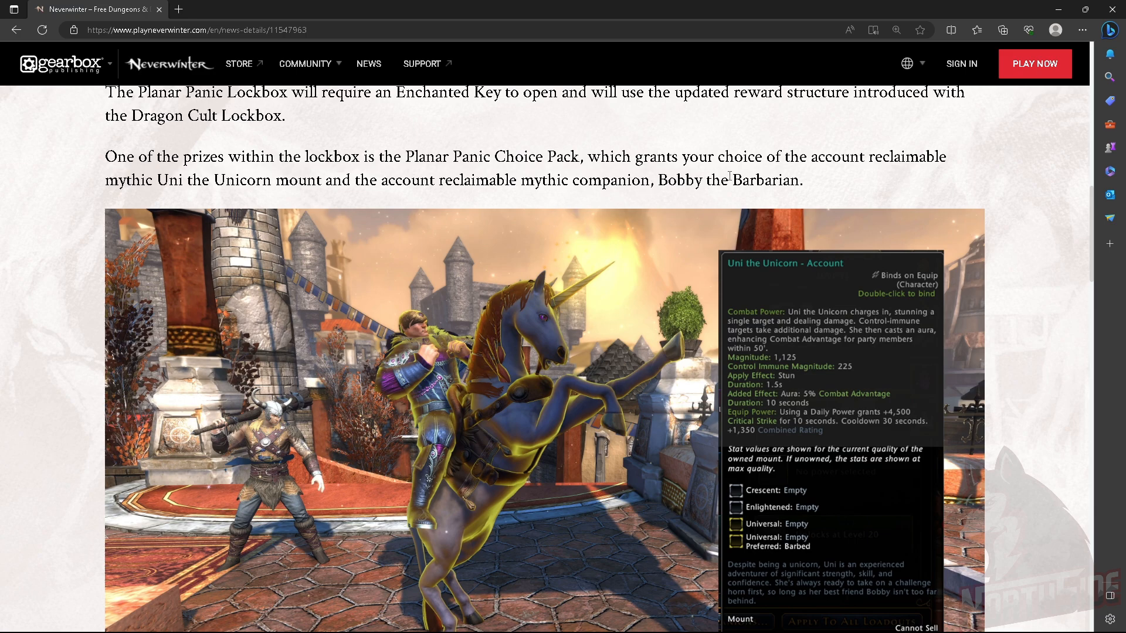
pyautogui.moveTo(460, 185)
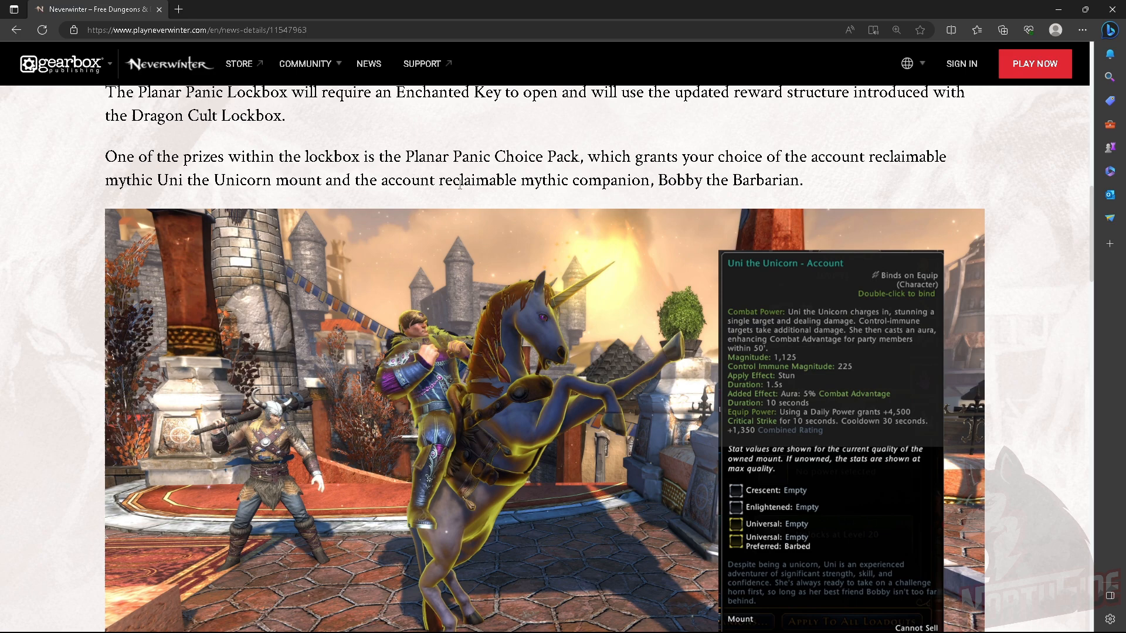
pyautogui.scroll(-3)
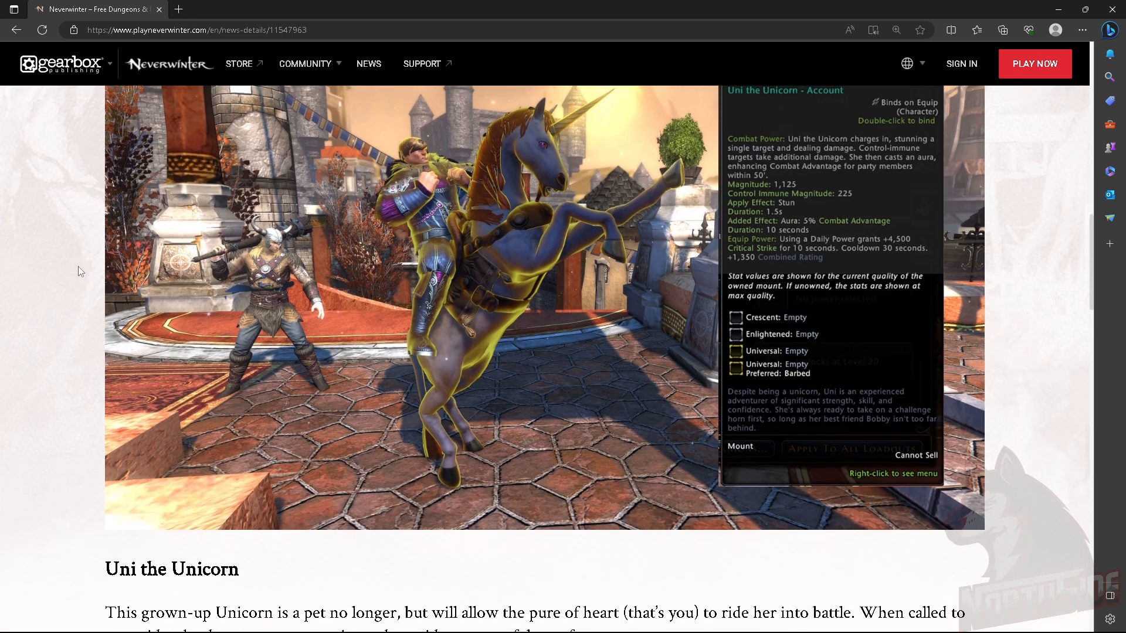
pyautogui.click(896, 29)
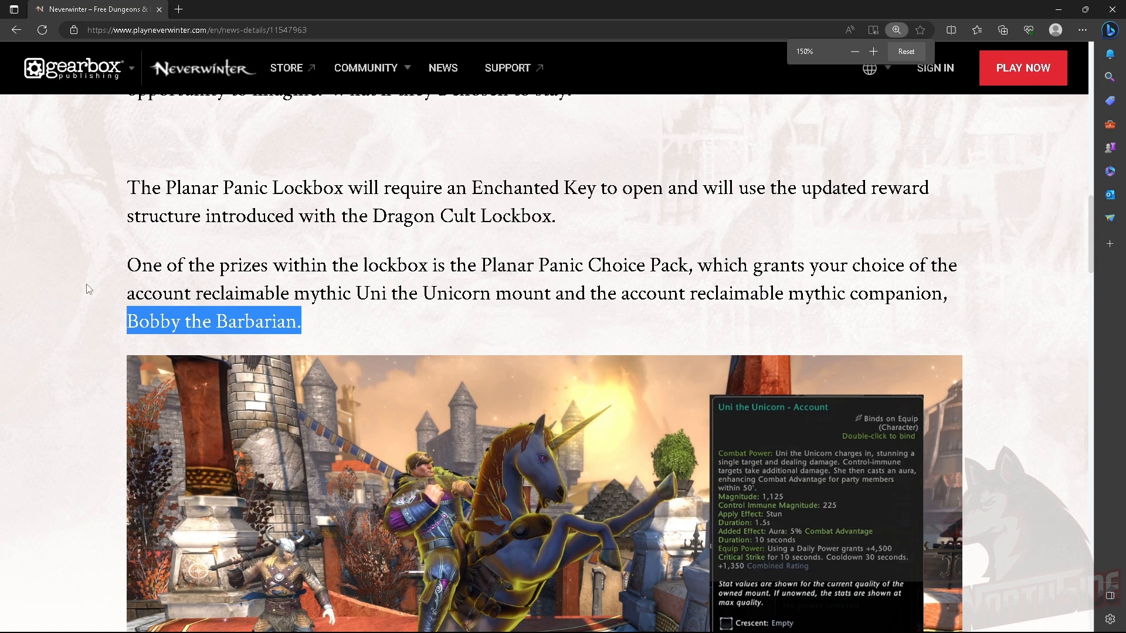
# Read the Uni the Unicorn tooltip, then scroll to the Bobby the Barbarian companion screenshot
pyautogui.click(873, 51)
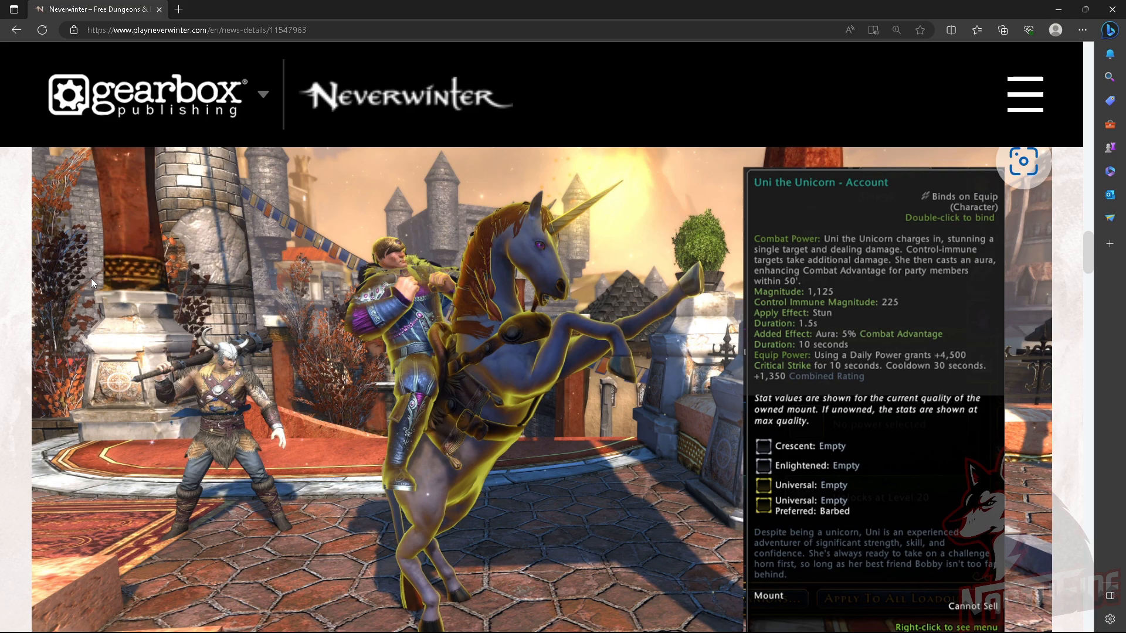
pyautogui.moveTo(830, 249)
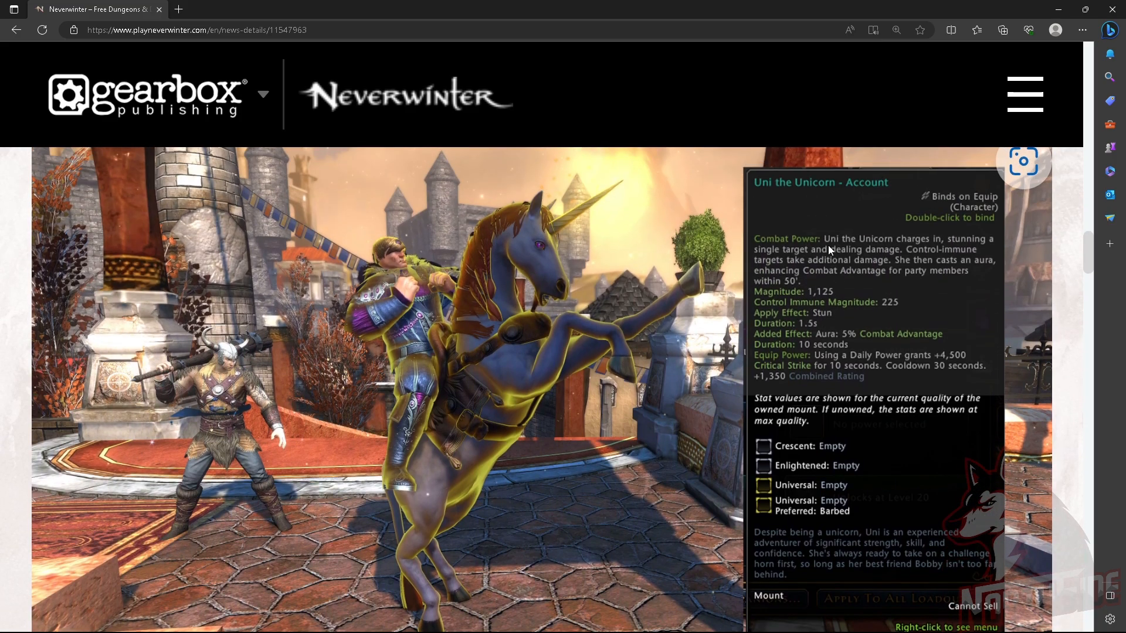
pyautogui.moveTo(996, 256)
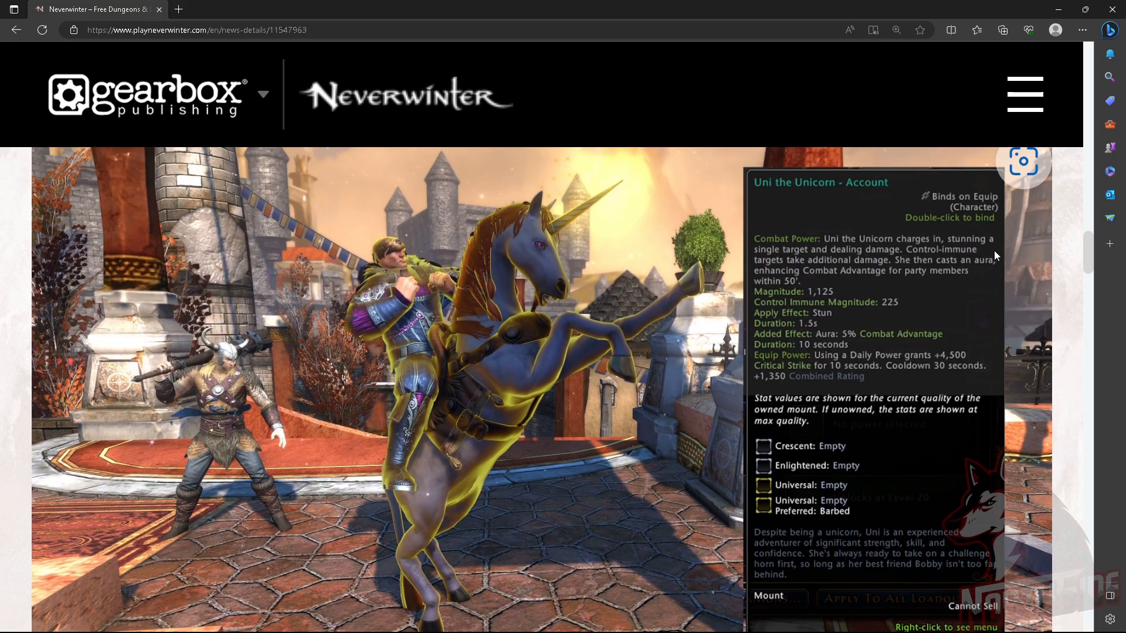
pyautogui.moveTo(952, 289)
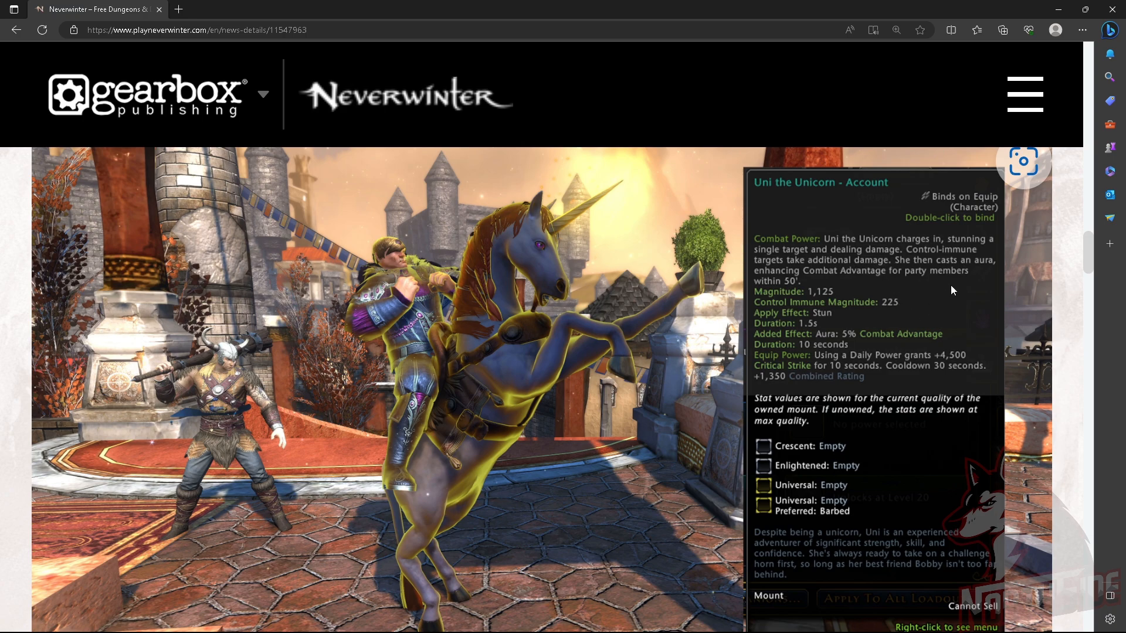
pyautogui.moveTo(938, 264)
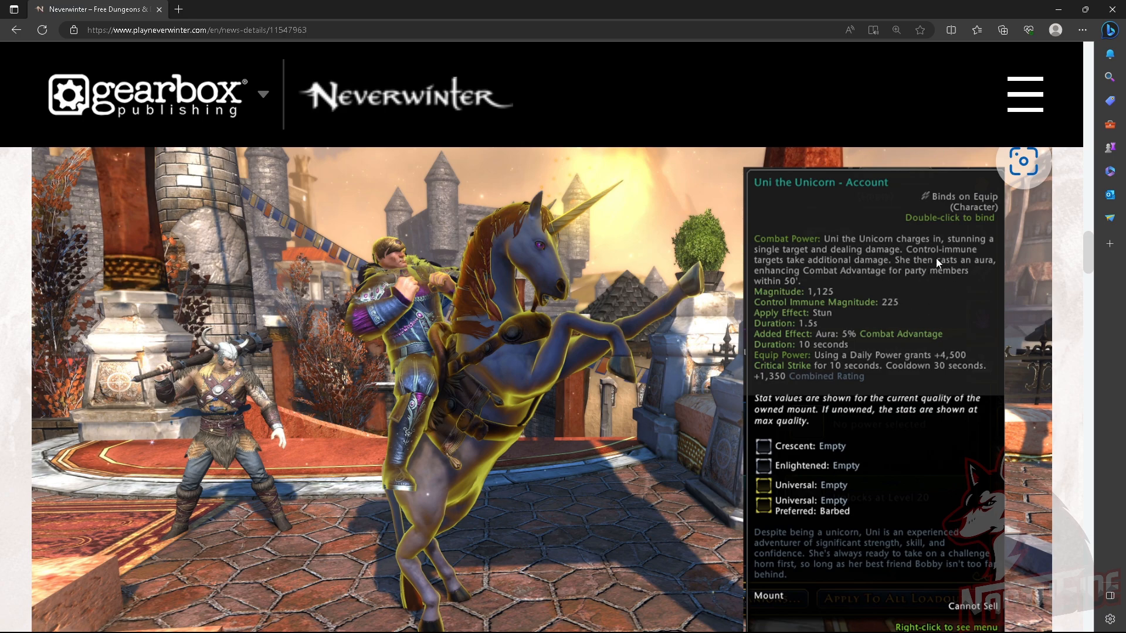
pyautogui.moveTo(890, 267)
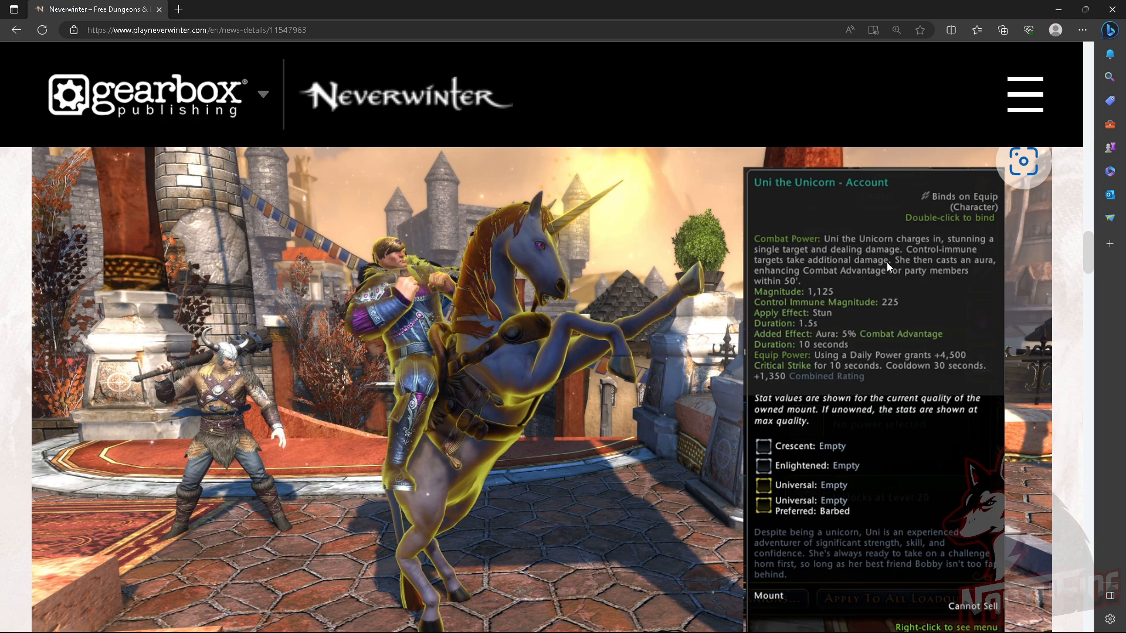
pyautogui.moveTo(813, 286)
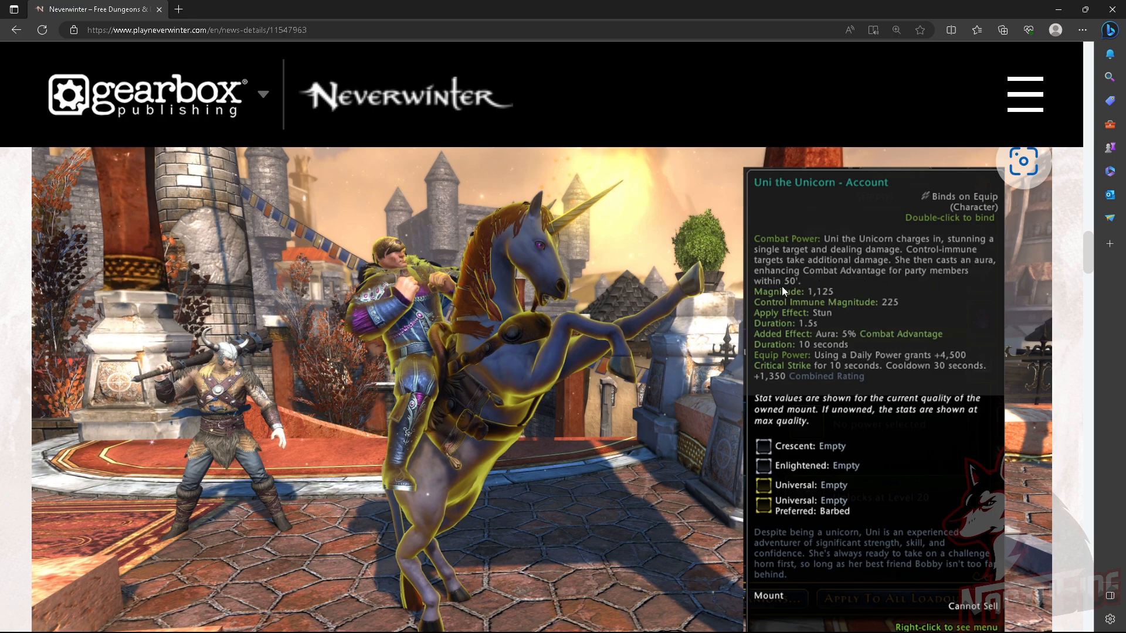
pyautogui.moveTo(783, 298)
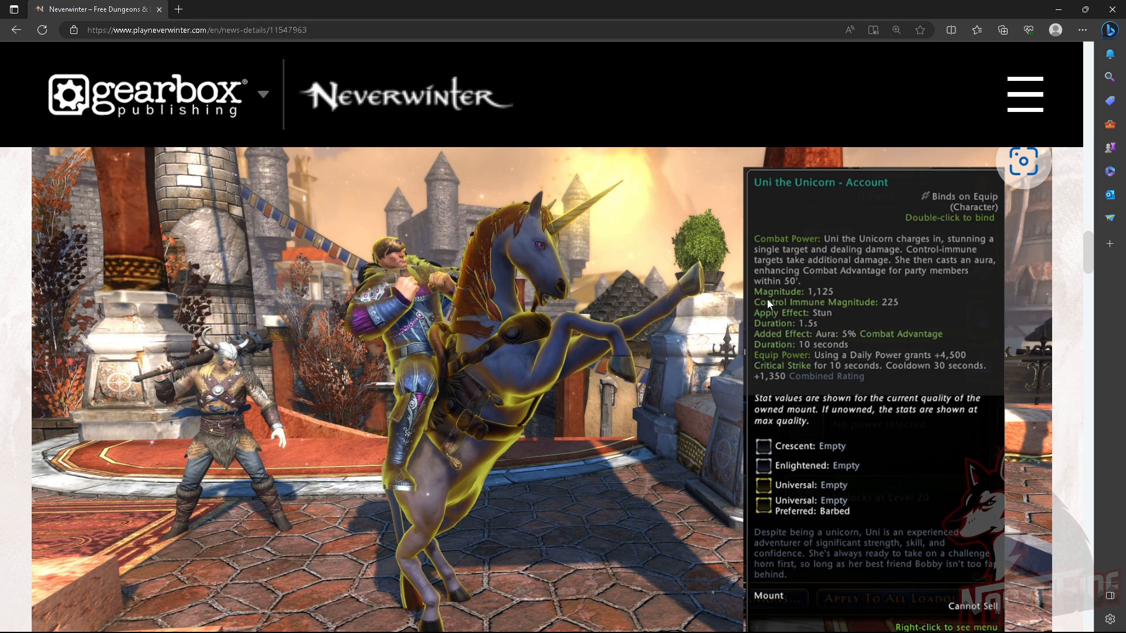
pyautogui.moveTo(690, 321)
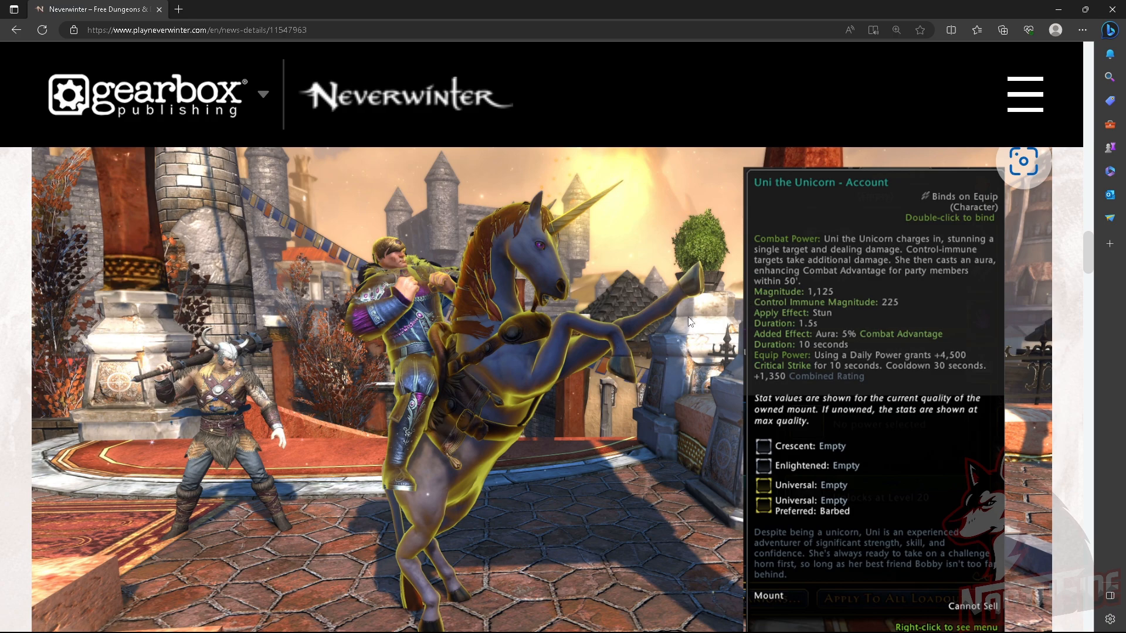
pyautogui.moveTo(872, 312)
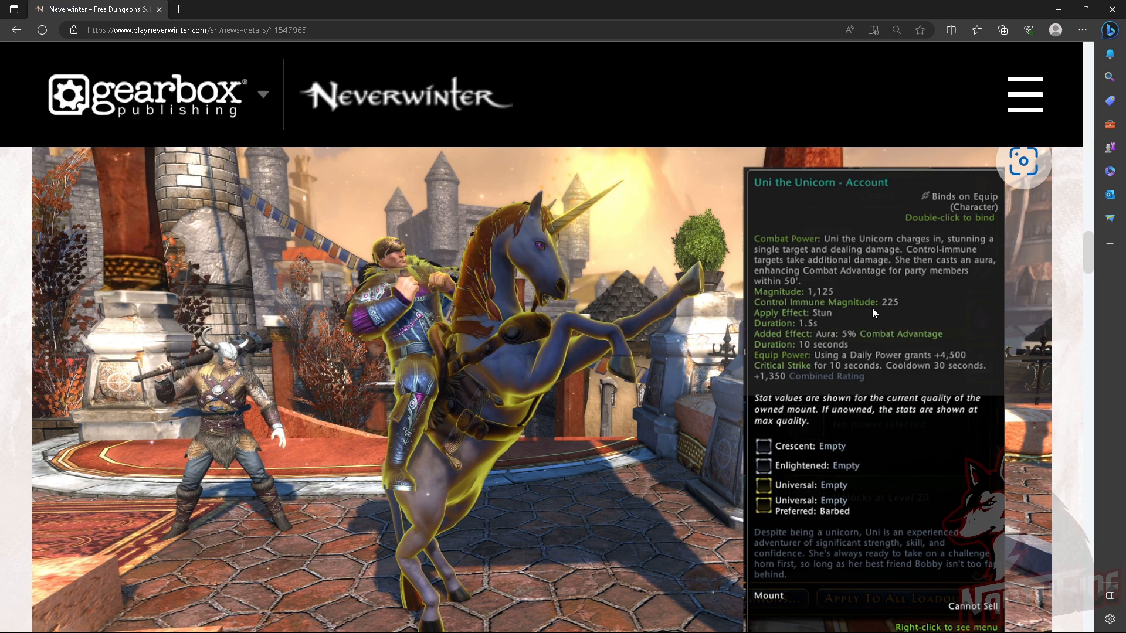
pyautogui.moveTo(826, 321)
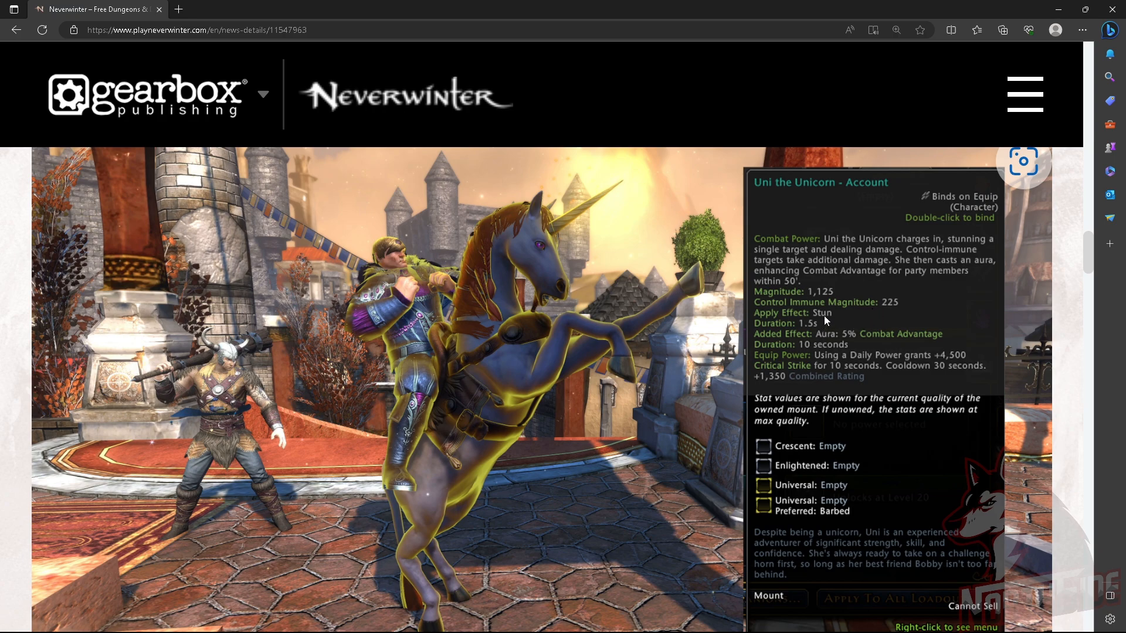
pyautogui.moveTo(810, 331)
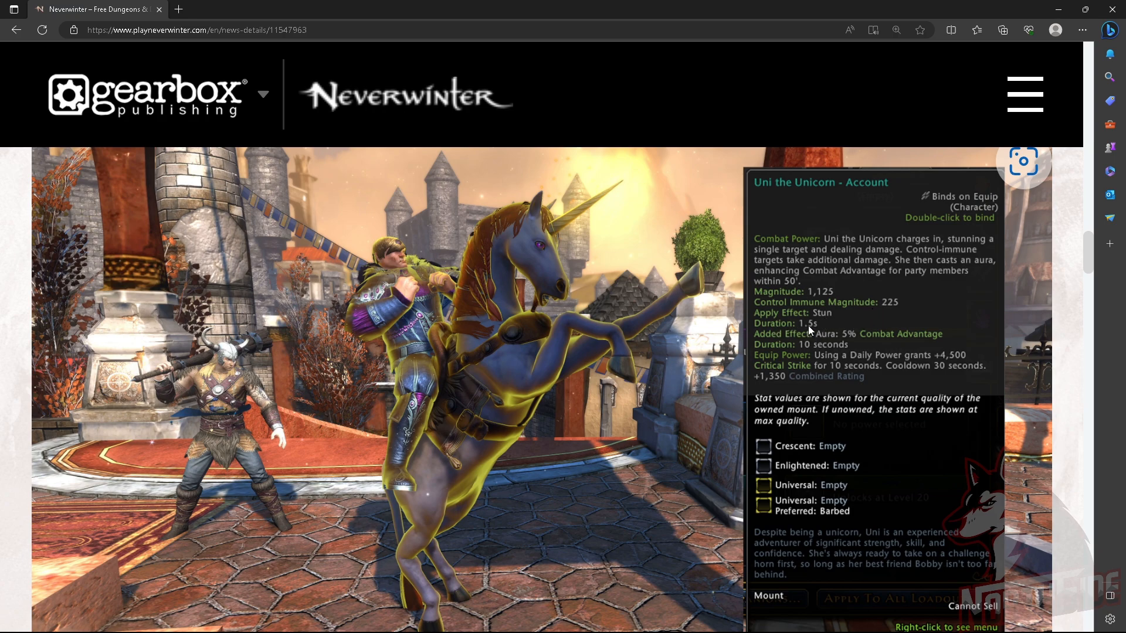
pyautogui.moveTo(804, 343)
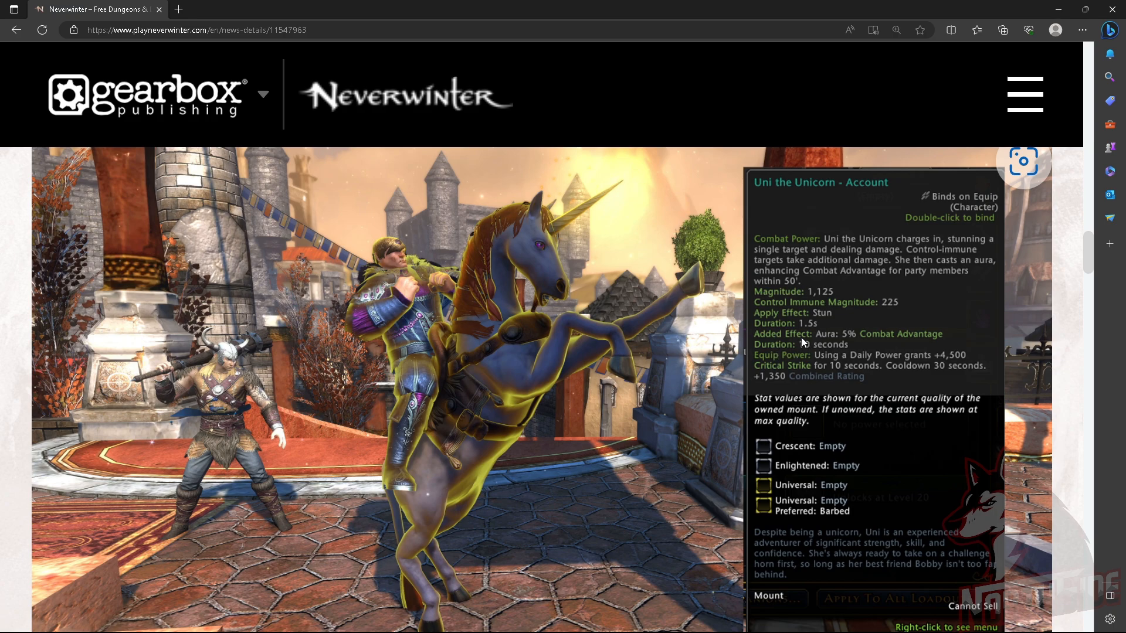
pyautogui.moveTo(926, 342)
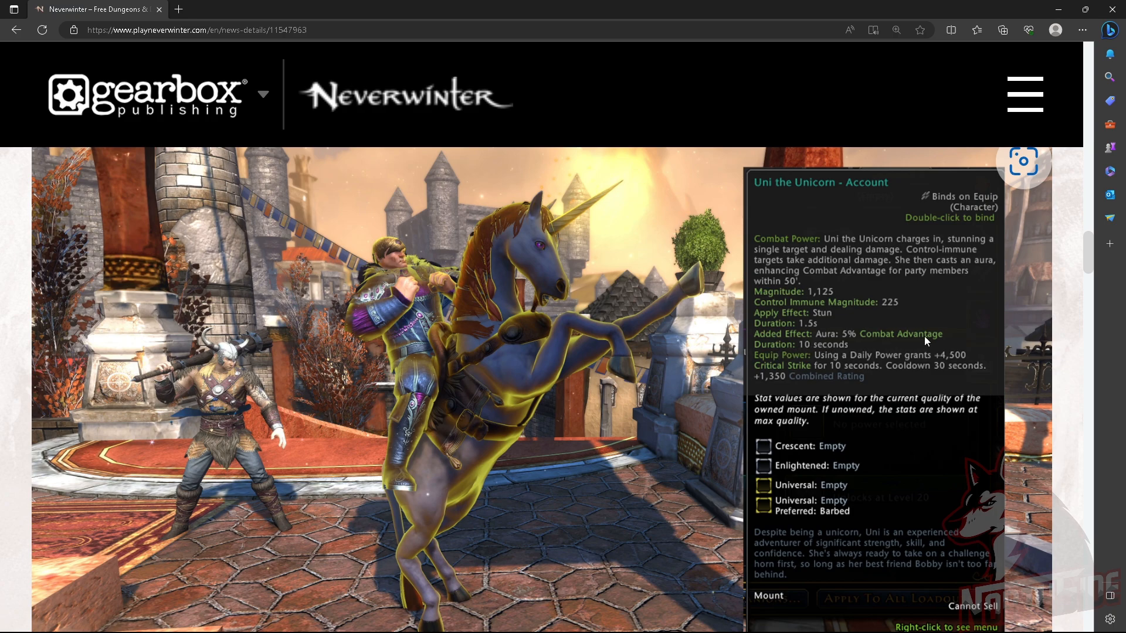
pyautogui.moveTo(789, 355)
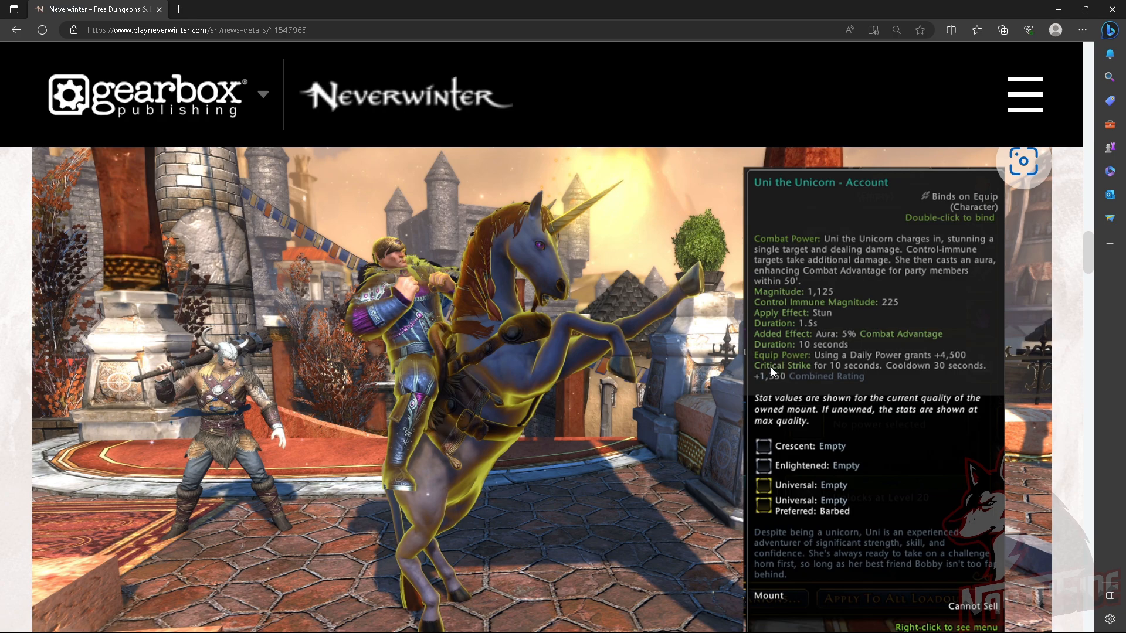
pyautogui.moveTo(945, 364)
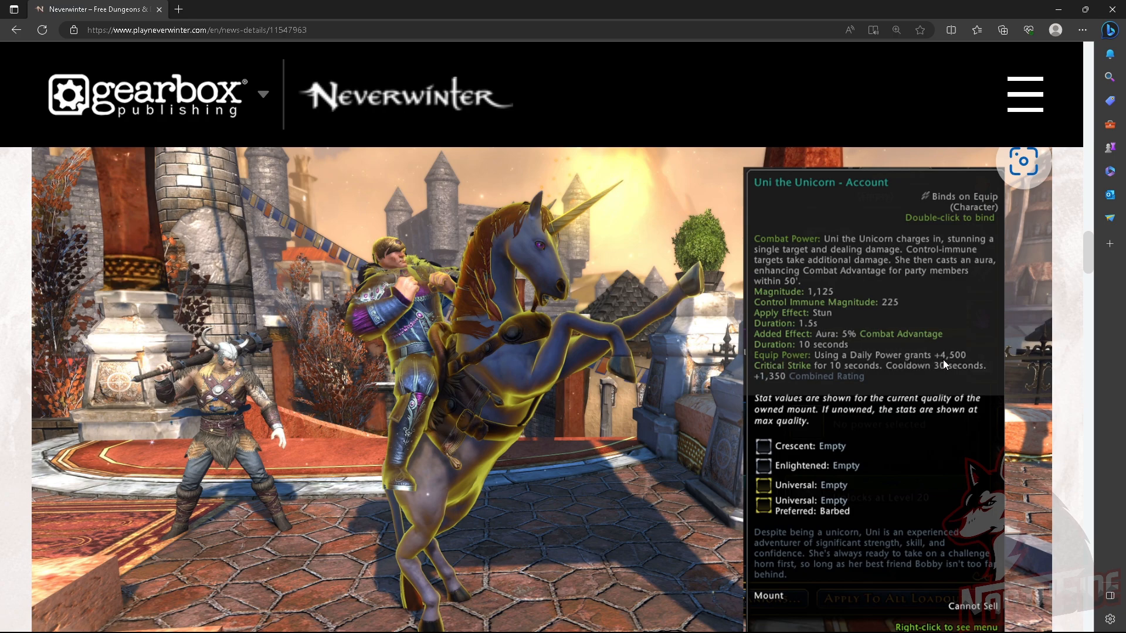
pyautogui.moveTo(812, 376)
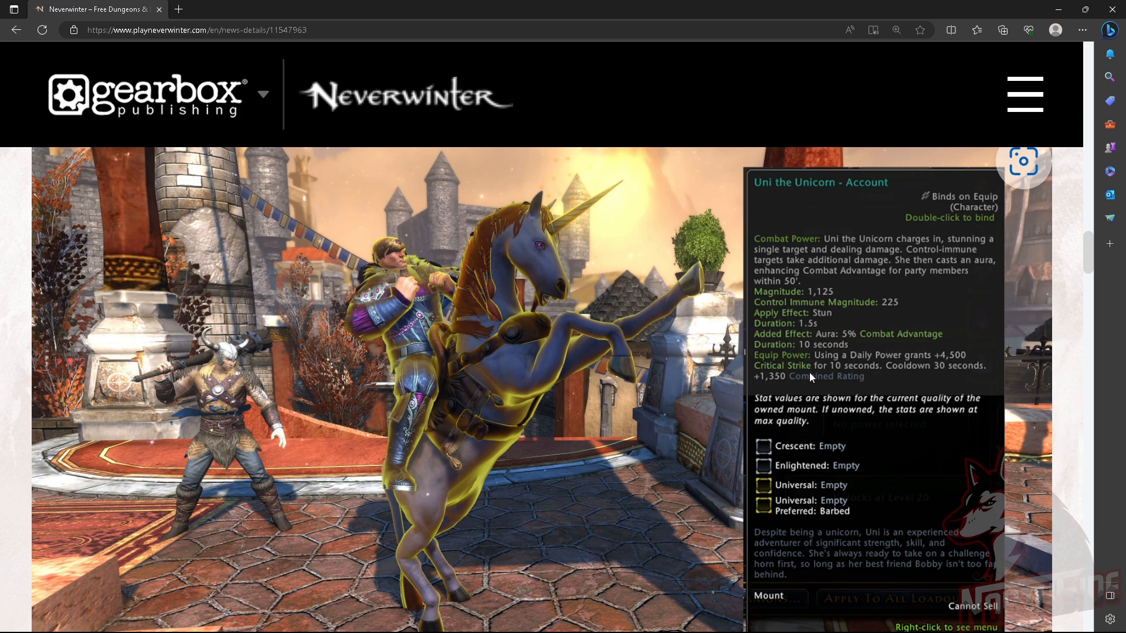
pyautogui.moveTo(945, 375)
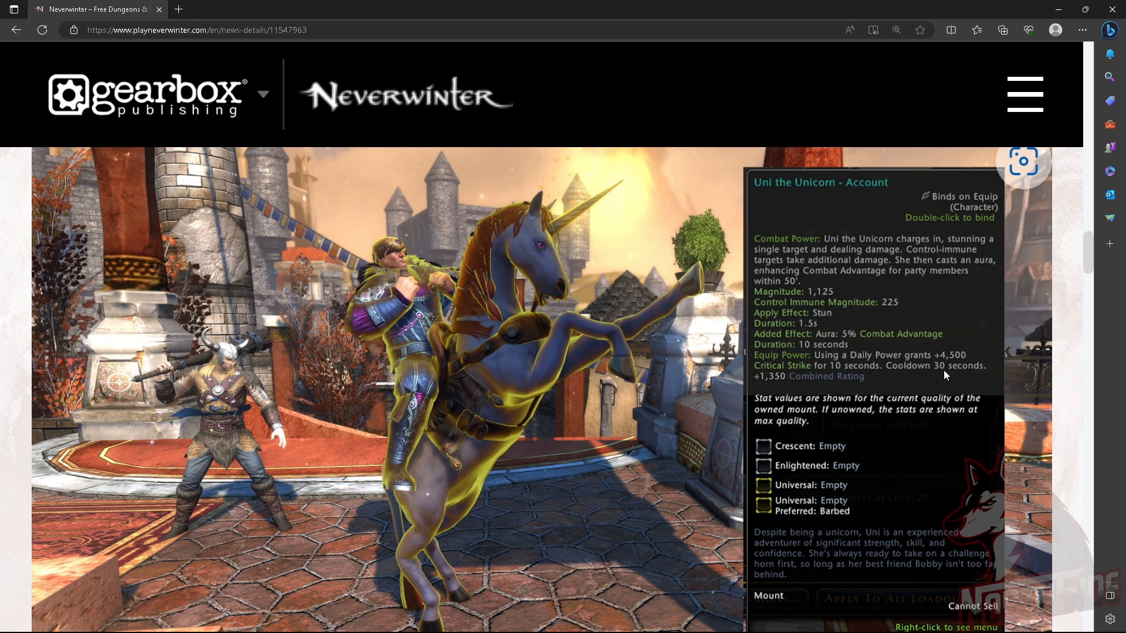
pyautogui.scroll(-3)
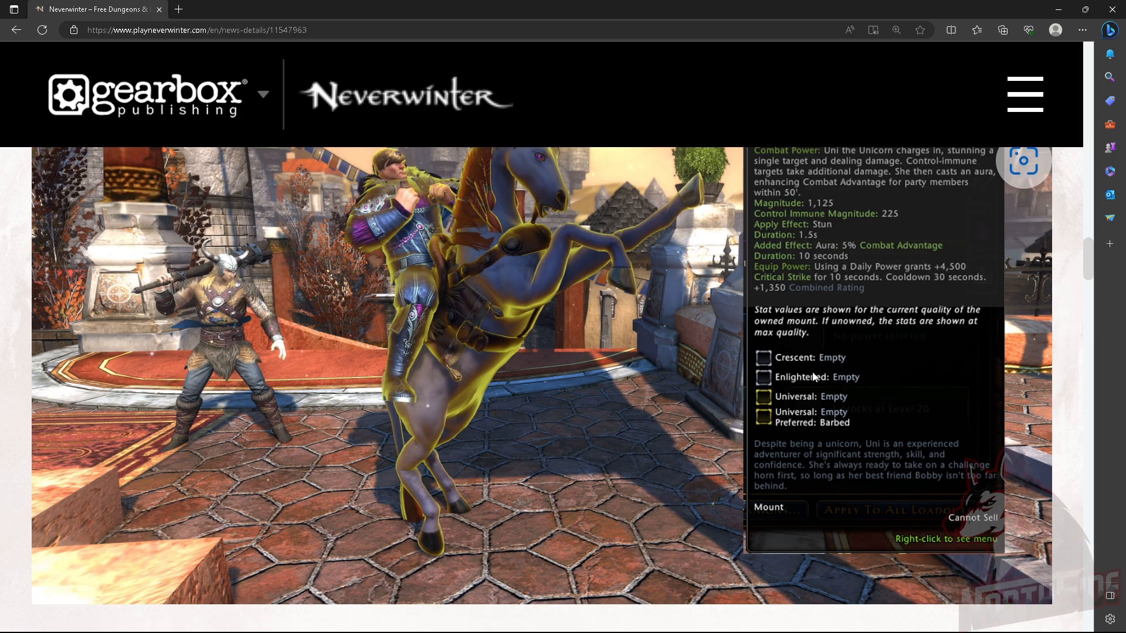
pyautogui.moveTo(795, 430)
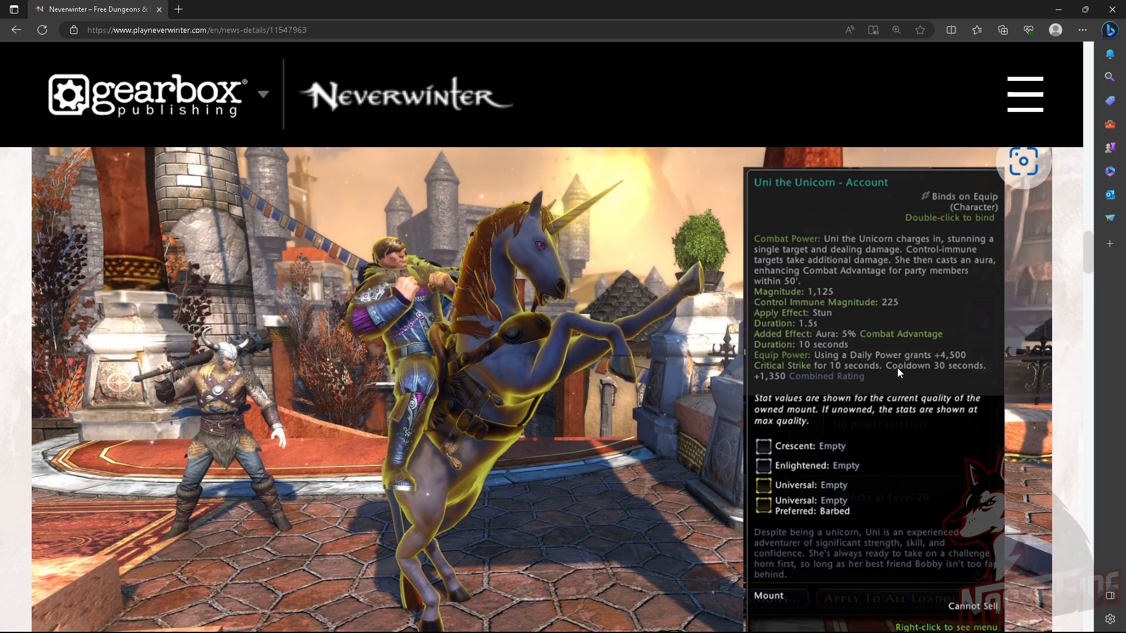
pyautogui.scroll(-3)
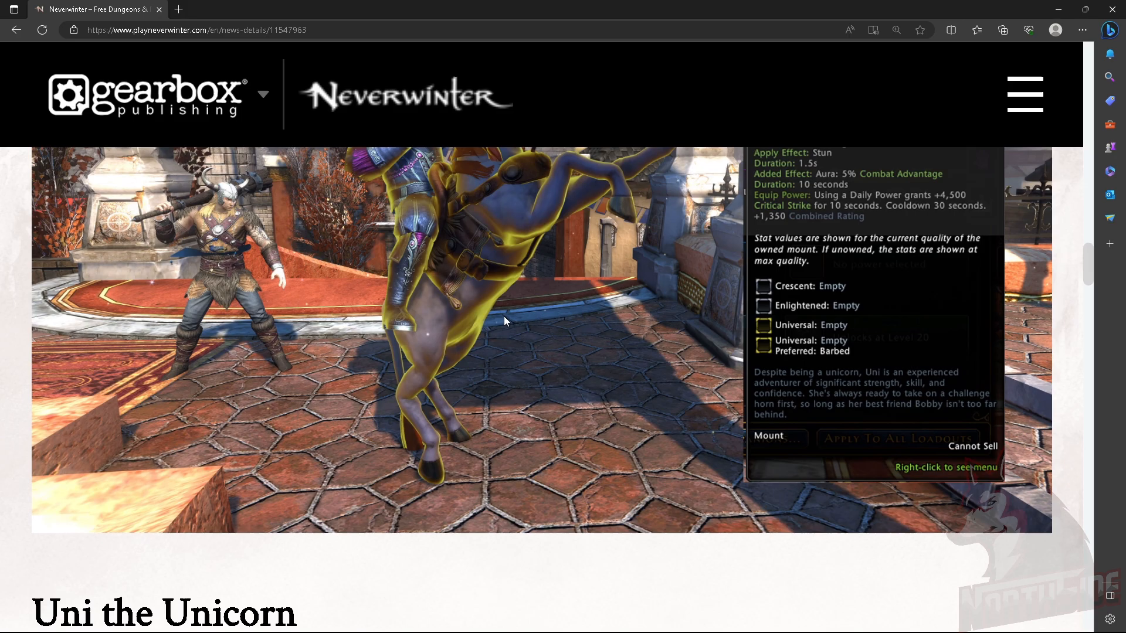
pyautogui.scroll(3)
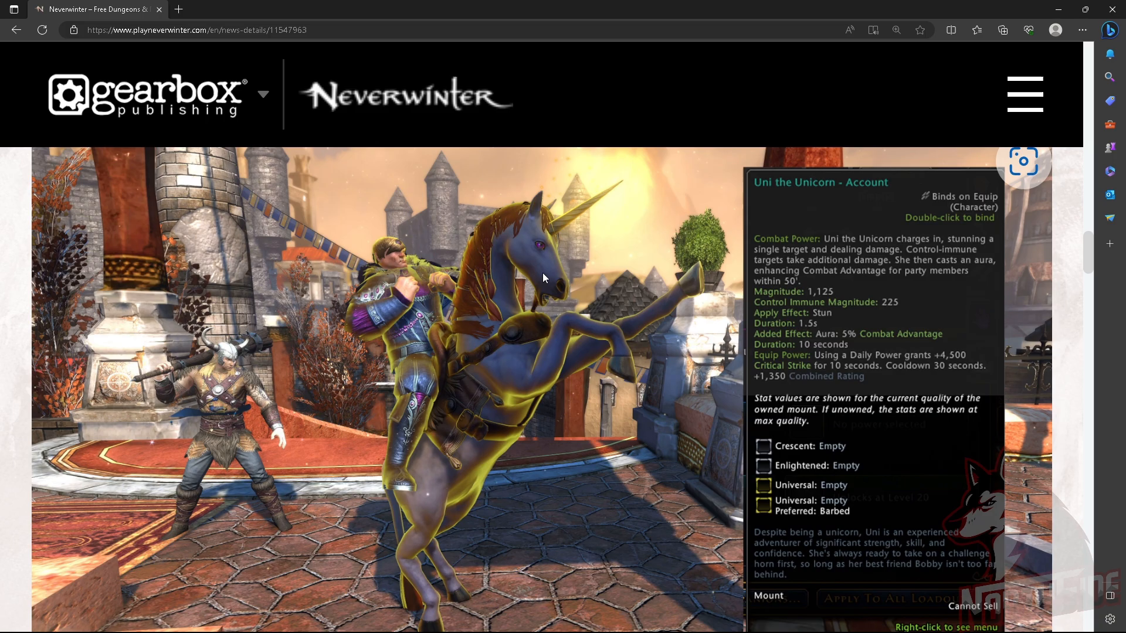
pyautogui.moveTo(535, 279)
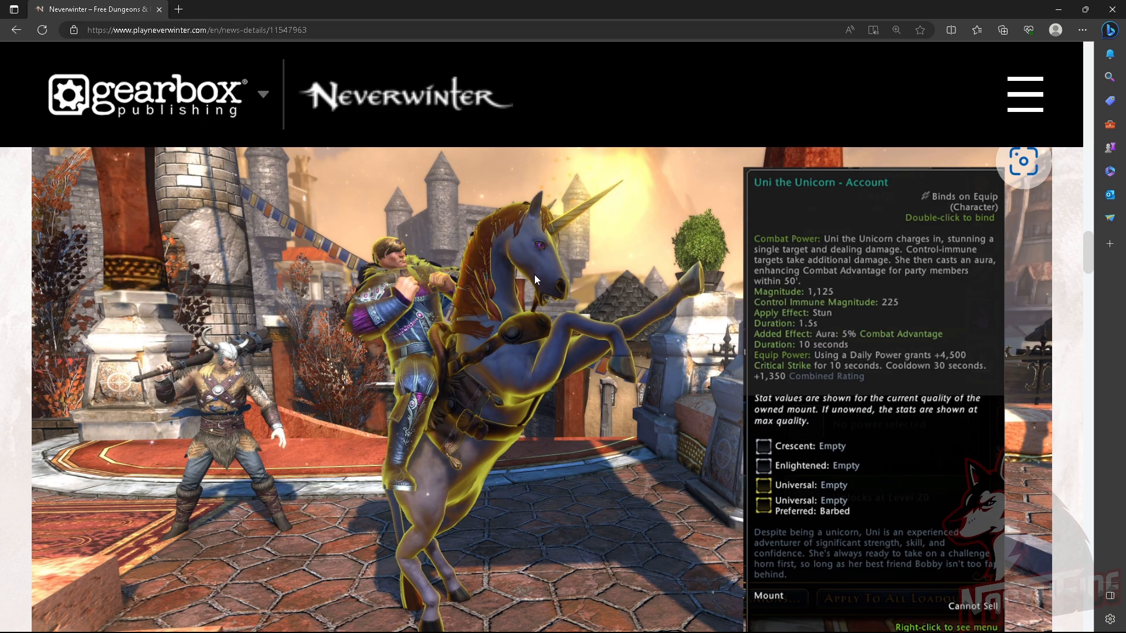
pyautogui.scroll(-3)
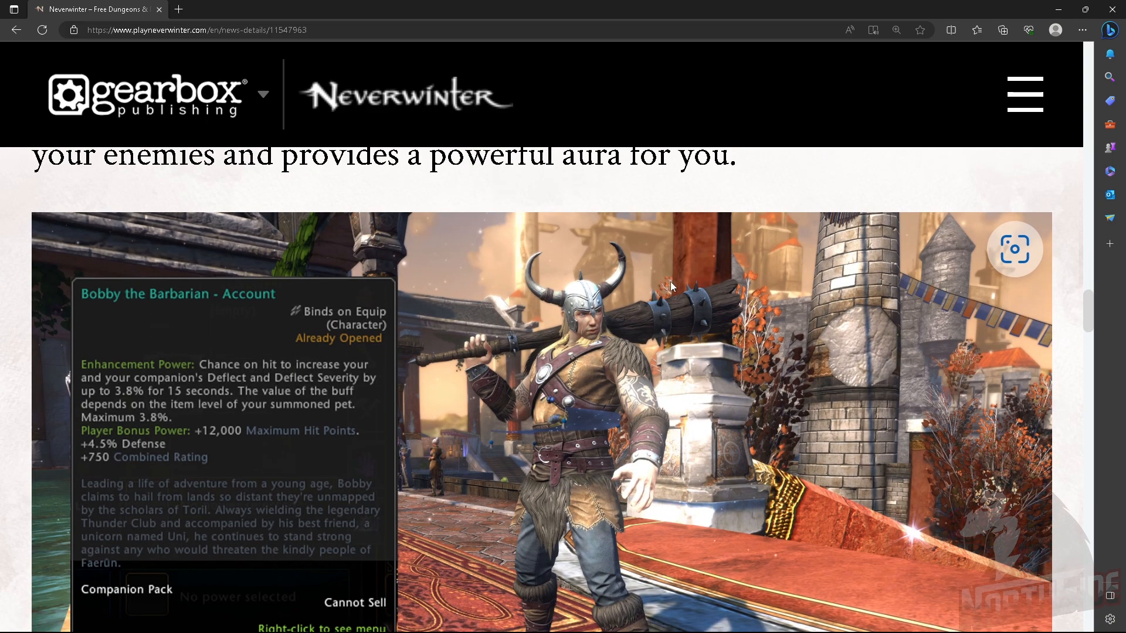
# Read Bobby the Barbarian's tooltip, then scroll to the Uni the Unicorn heading and description
pyautogui.scroll(-3)
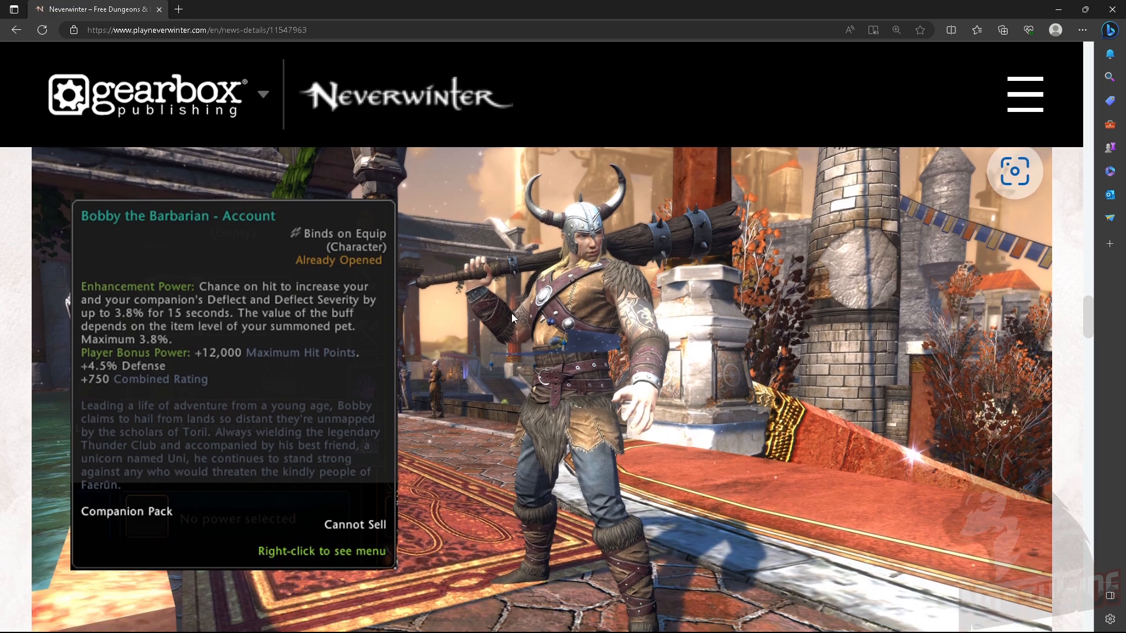
pyautogui.moveTo(450, 309)
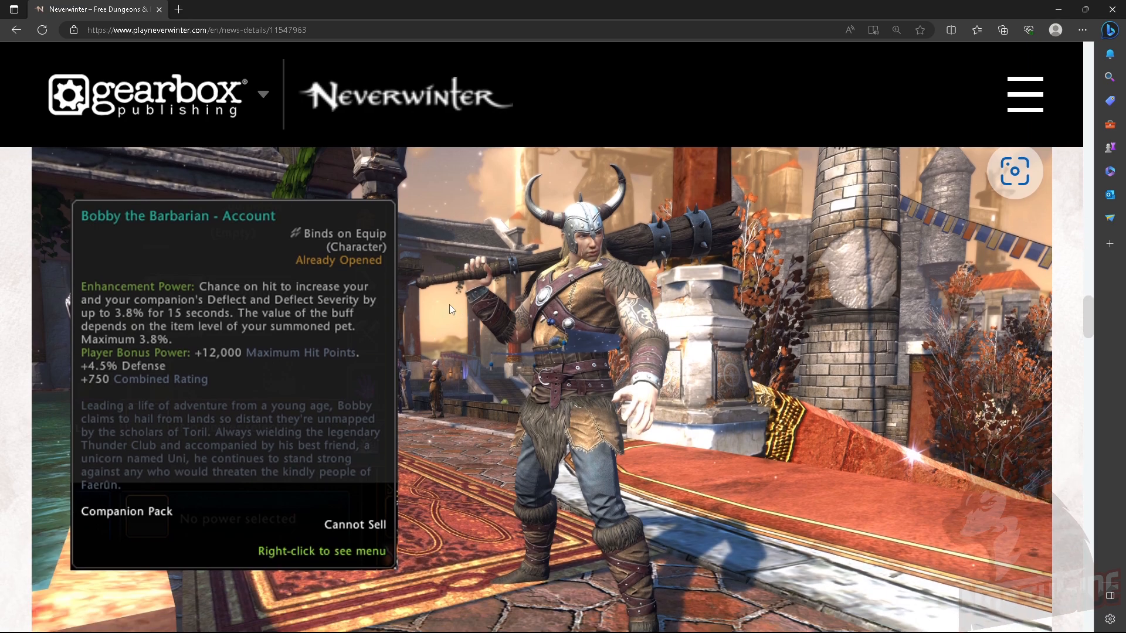
pyautogui.moveTo(255, 300)
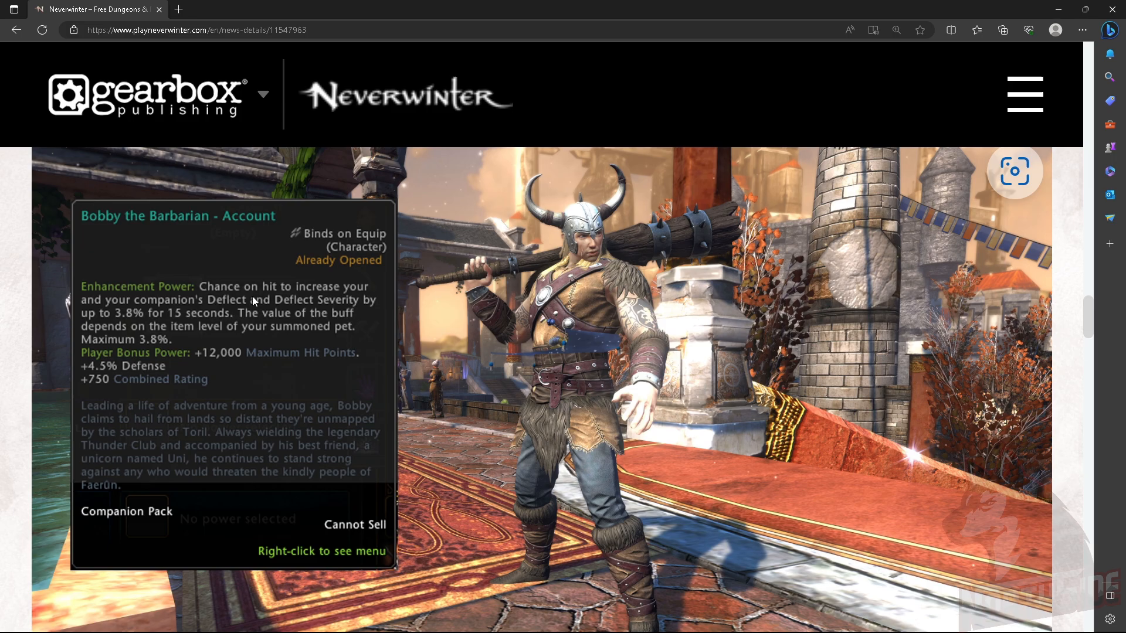
pyautogui.moveTo(140, 304)
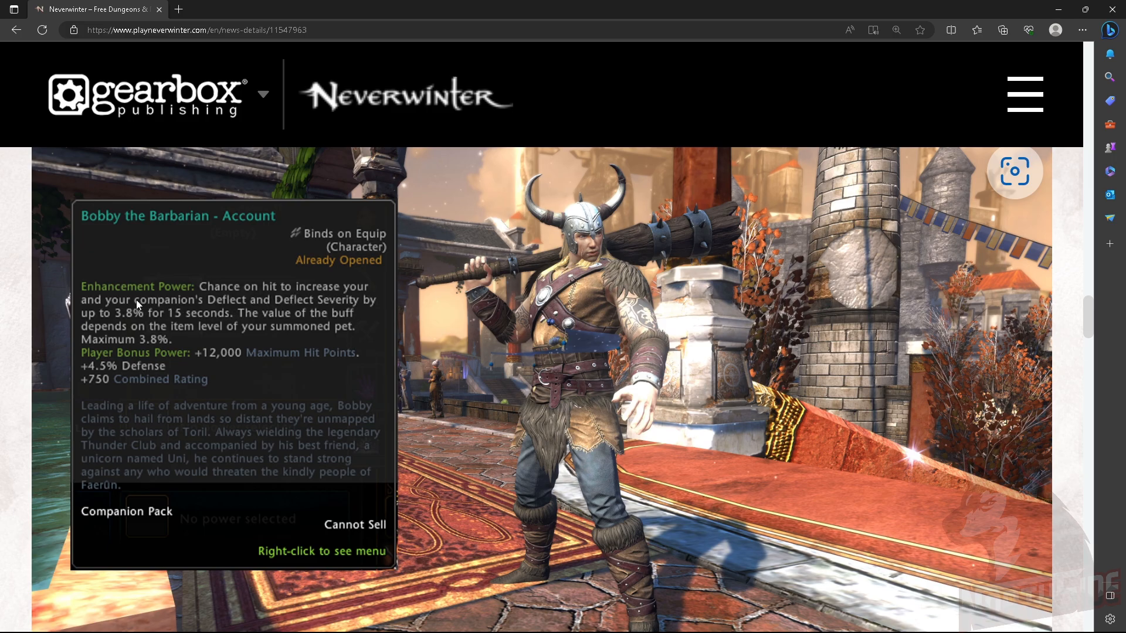
pyautogui.moveTo(338, 338)
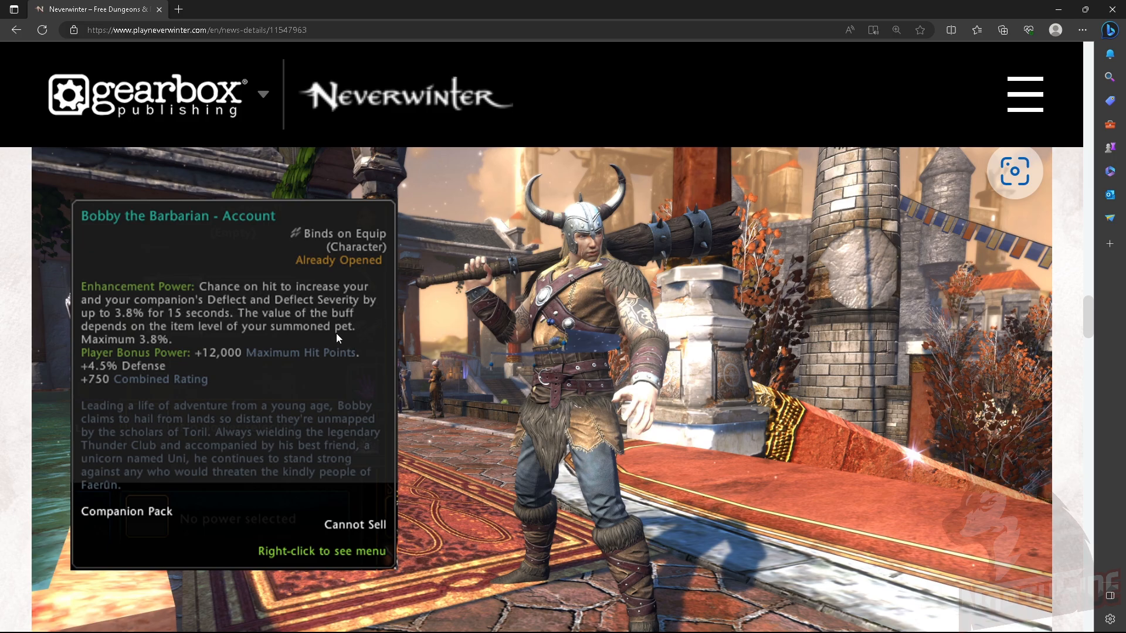
pyautogui.moveTo(314, 292)
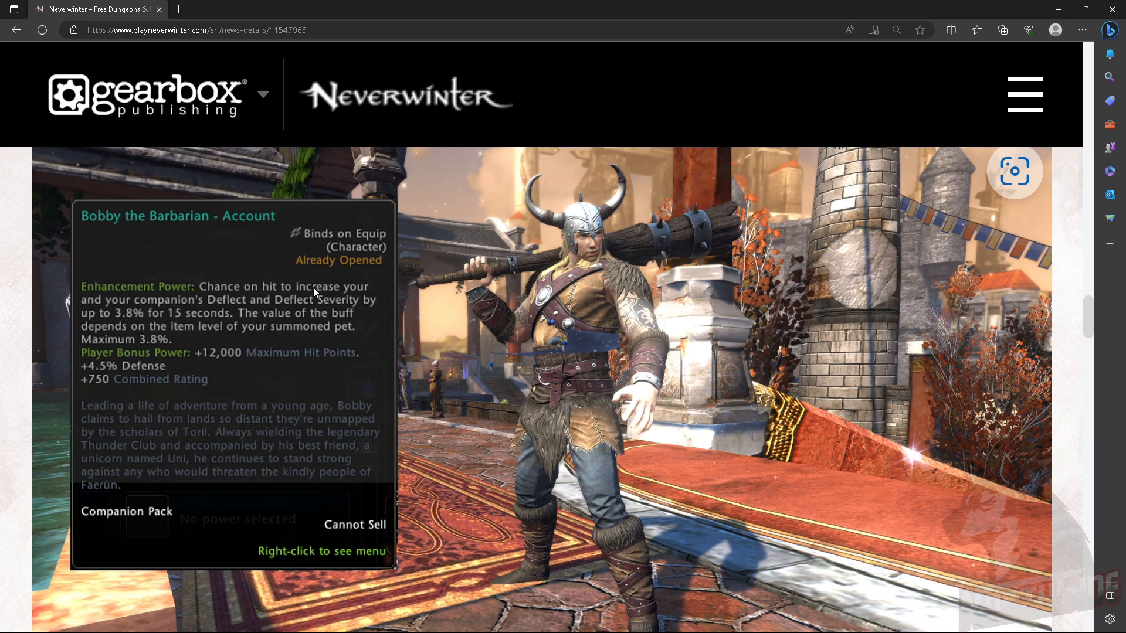
pyautogui.moveTo(184, 379)
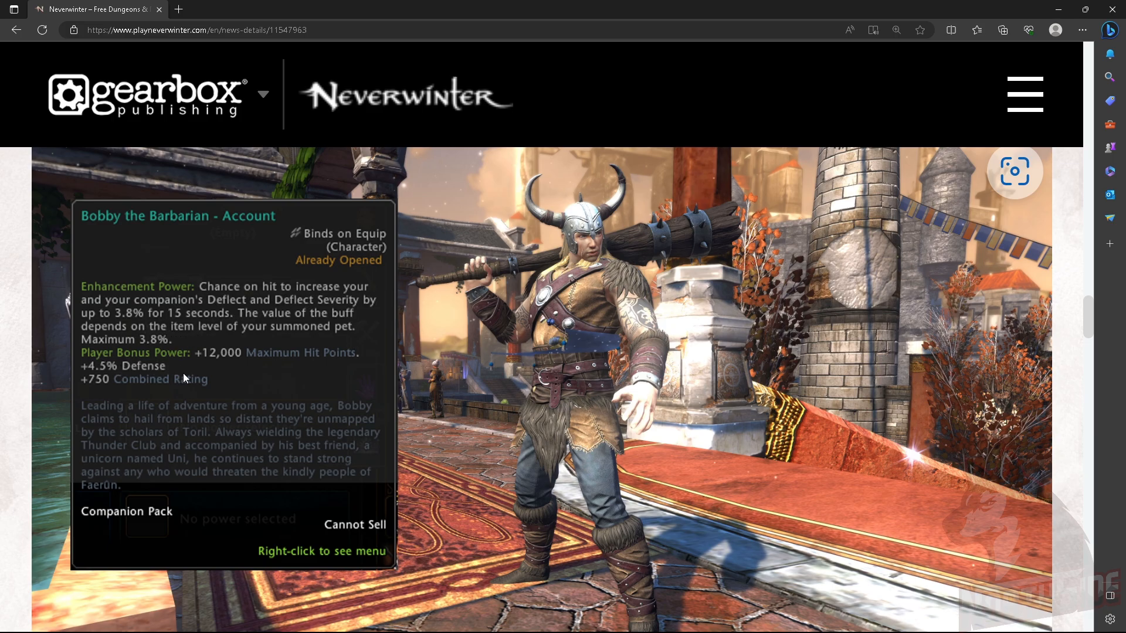
pyautogui.moveTo(156, 369)
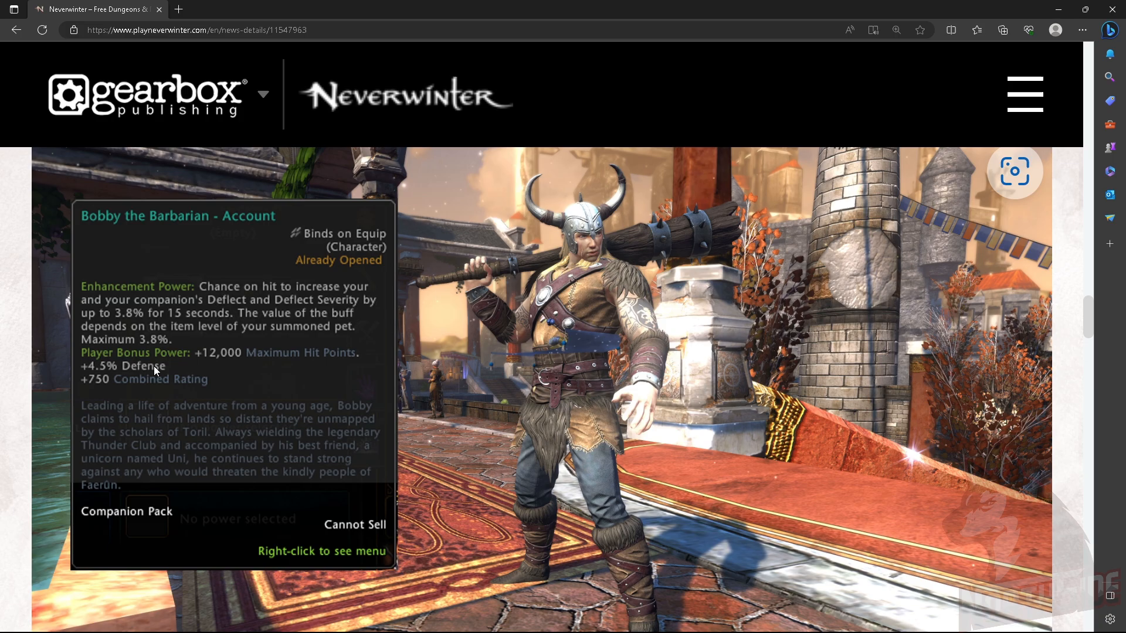
pyautogui.moveTo(280, 286)
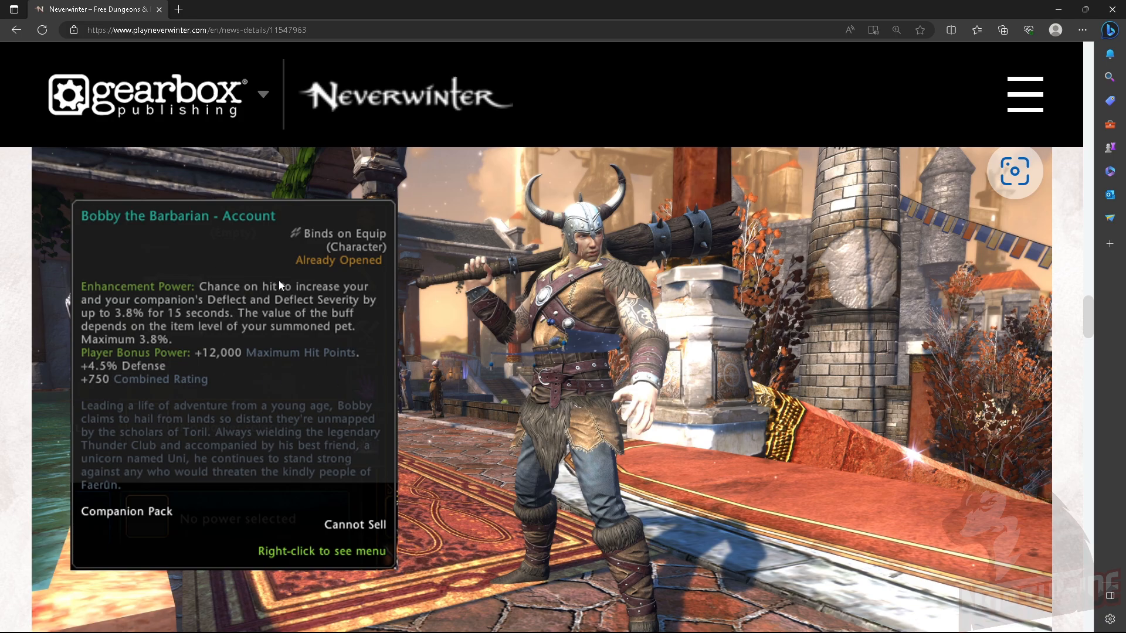
pyautogui.scroll(-3)
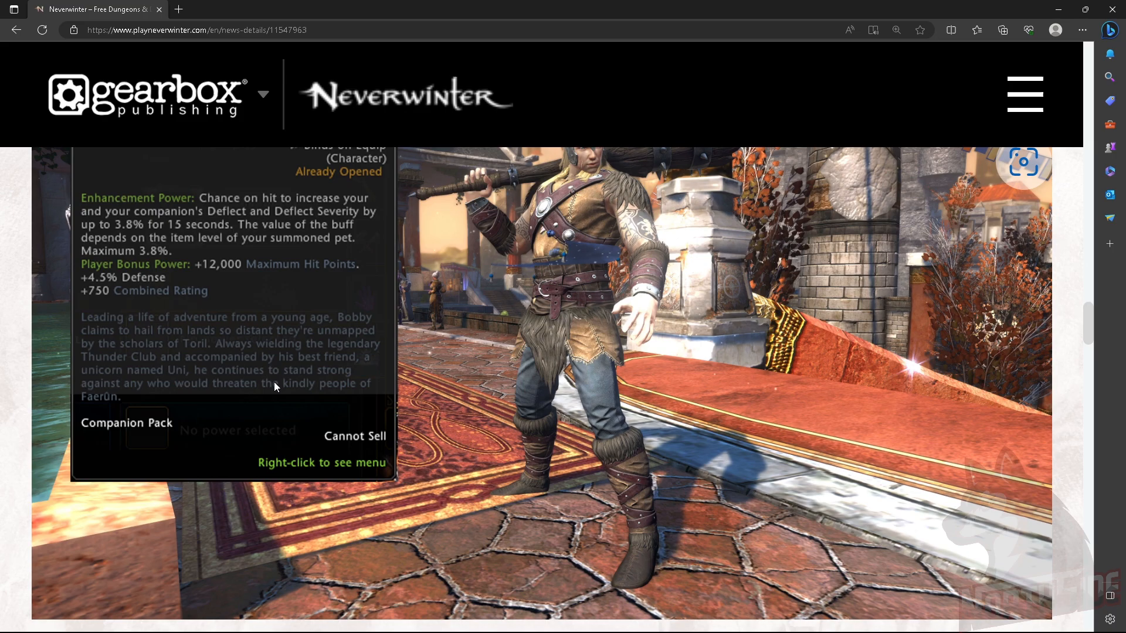
pyautogui.scroll(-3)
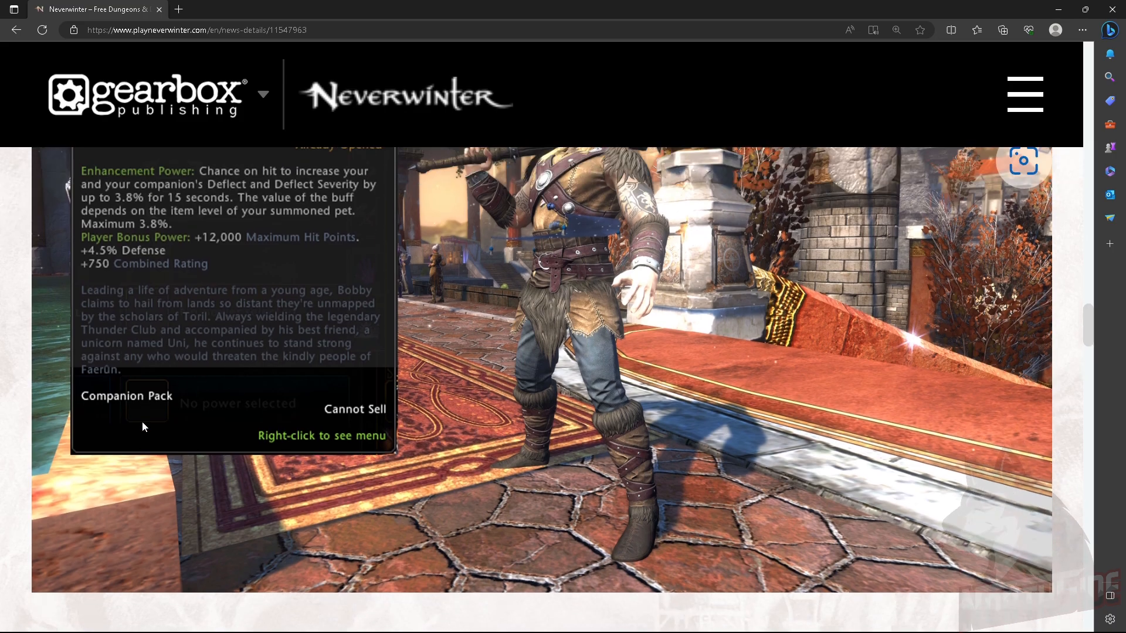
pyautogui.scroll(-3)
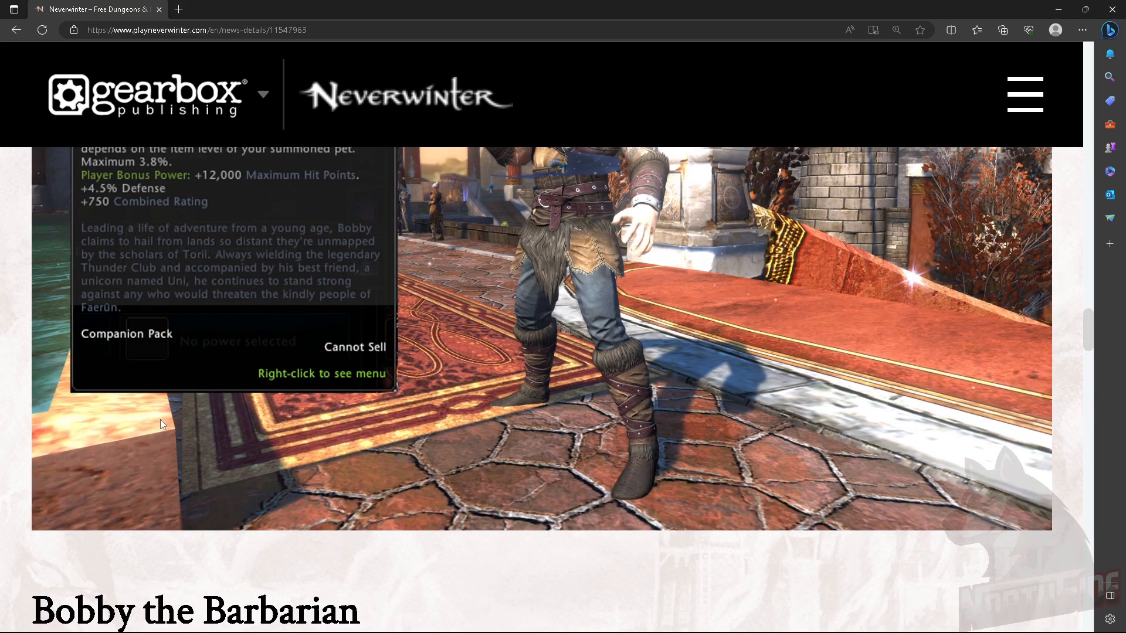
pyautogui.scroll(3)
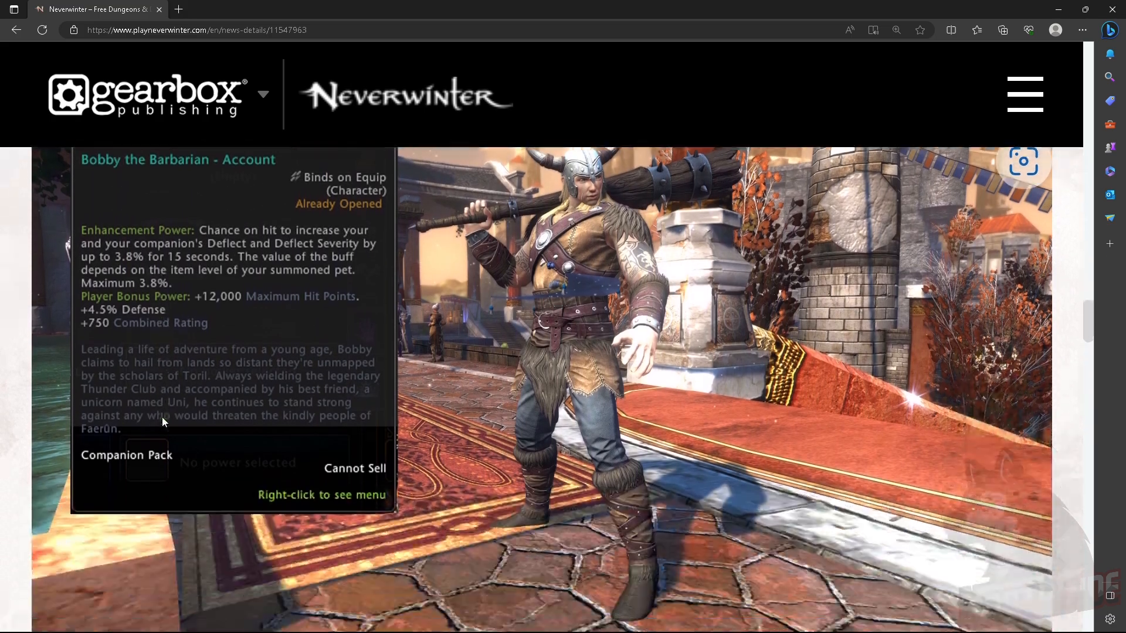
pyautogui.scroll(-3)
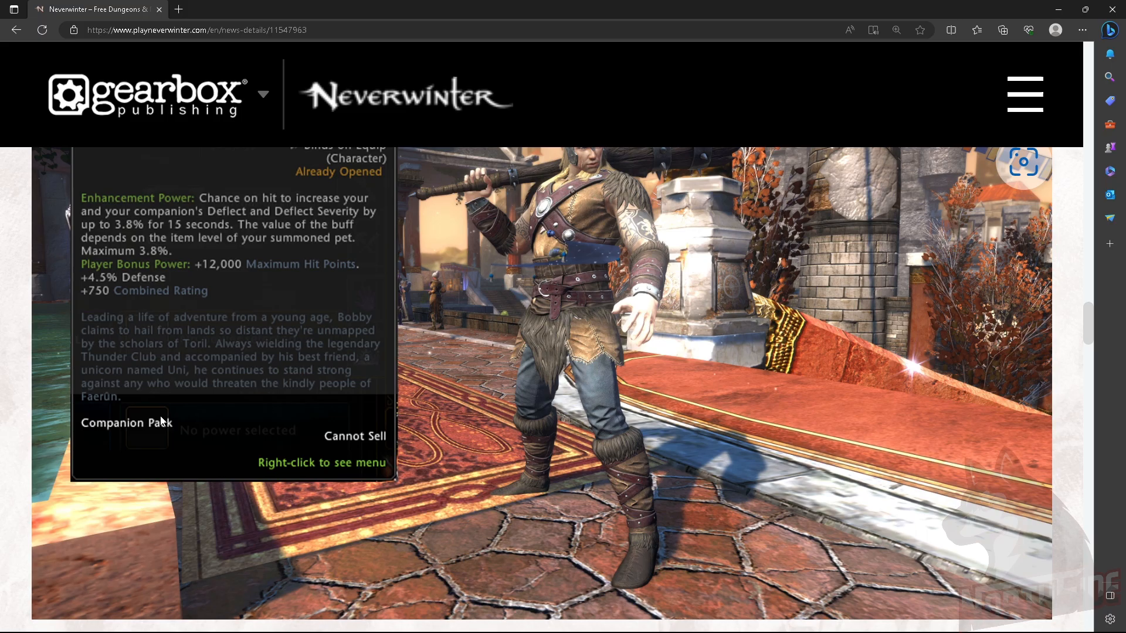
pyautogui.scroll(-3)
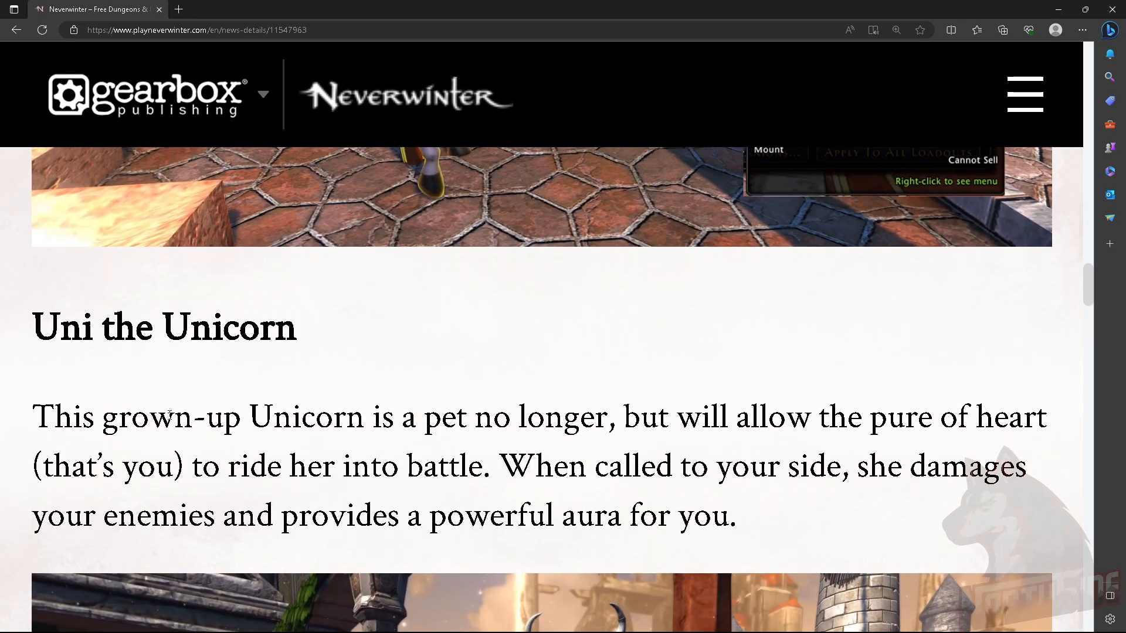
# Scroll down to the lockbox drop-chance table's lower rows, through Insignia Powder and the Enchanted Key requirement
pyautogui.scroll(-3)
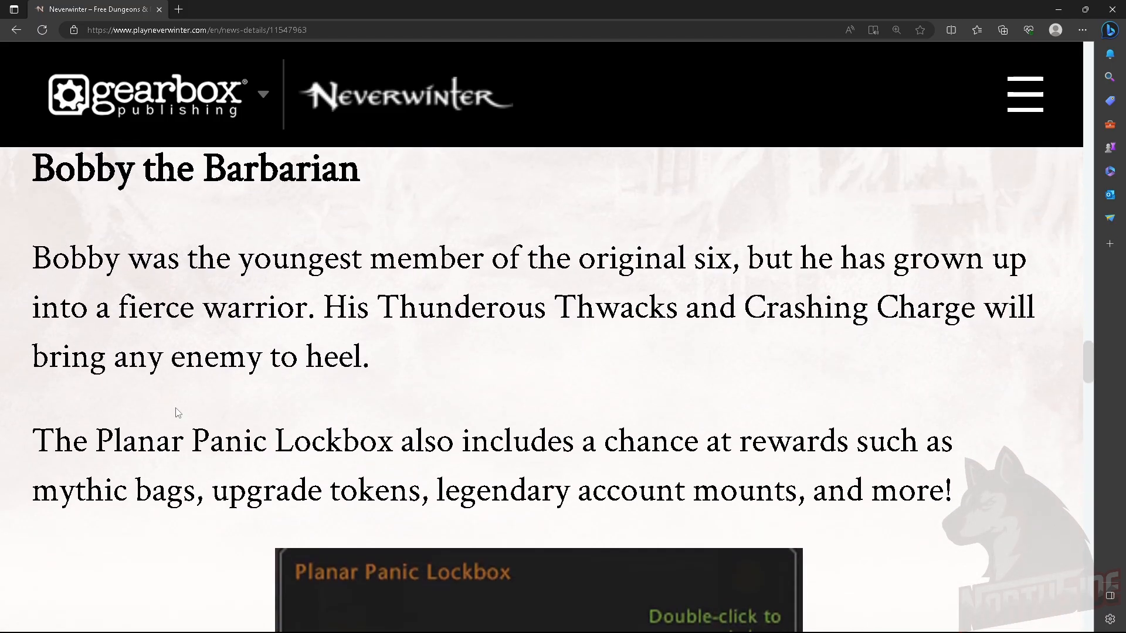
pyautogui.scroll(-3)
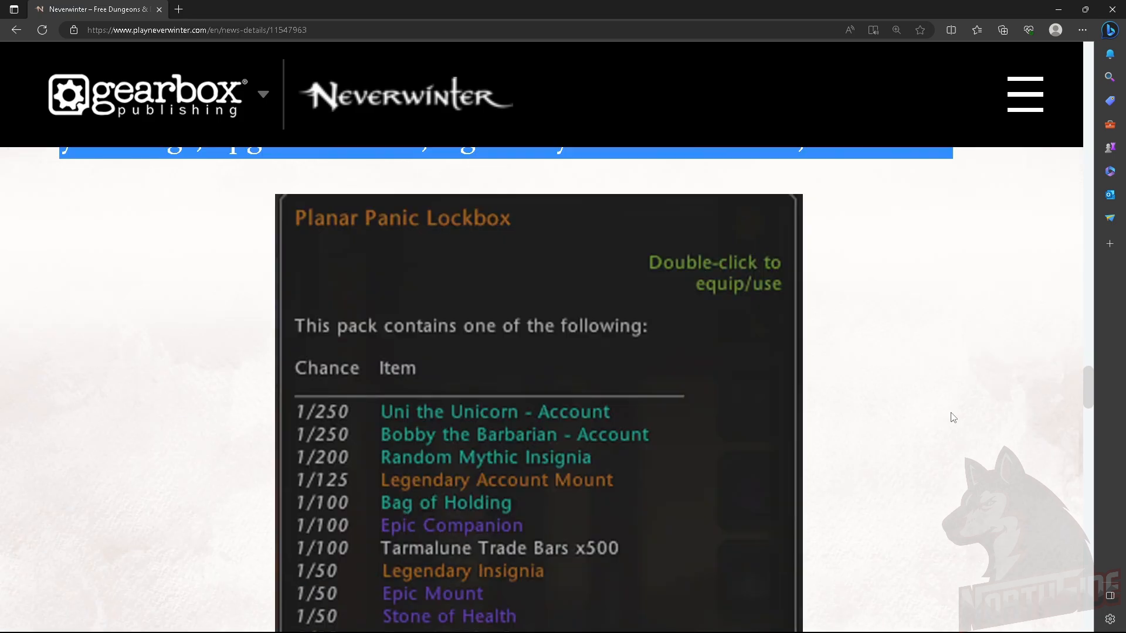
pyautogui.scroll(-3)
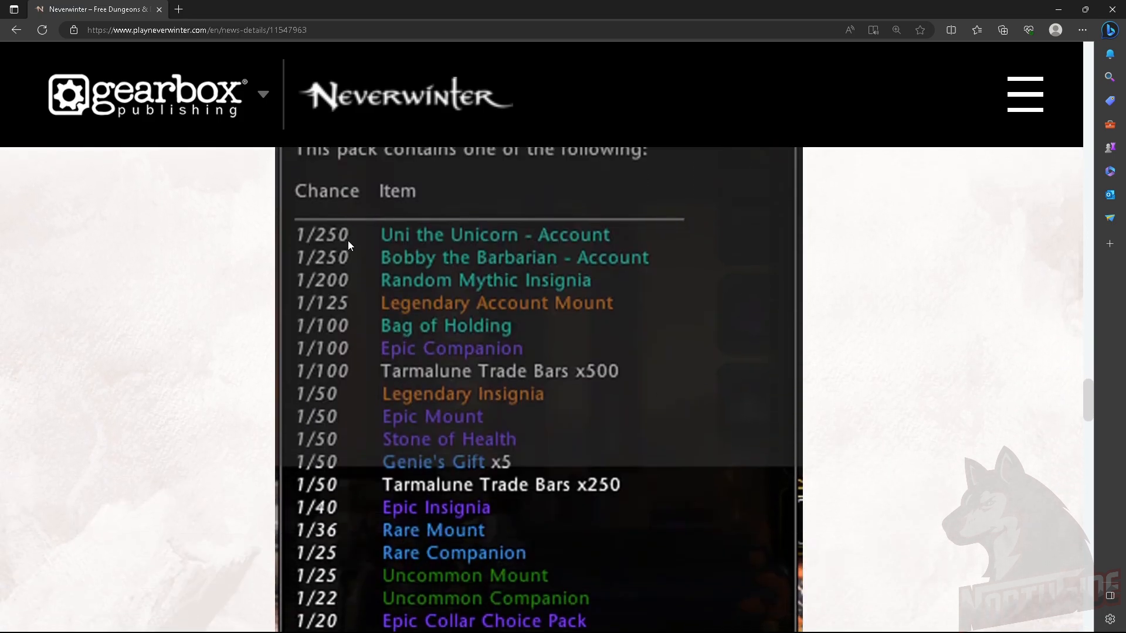
pyautogui.moveTo(545, 310)
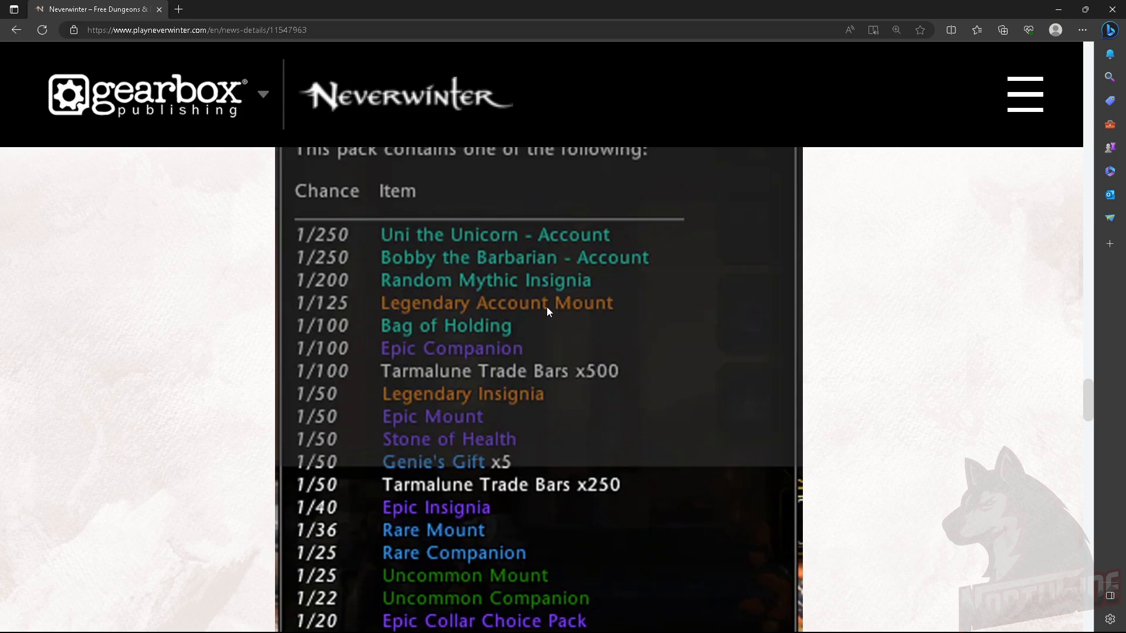
pyautogui.moveTo(339, 282)
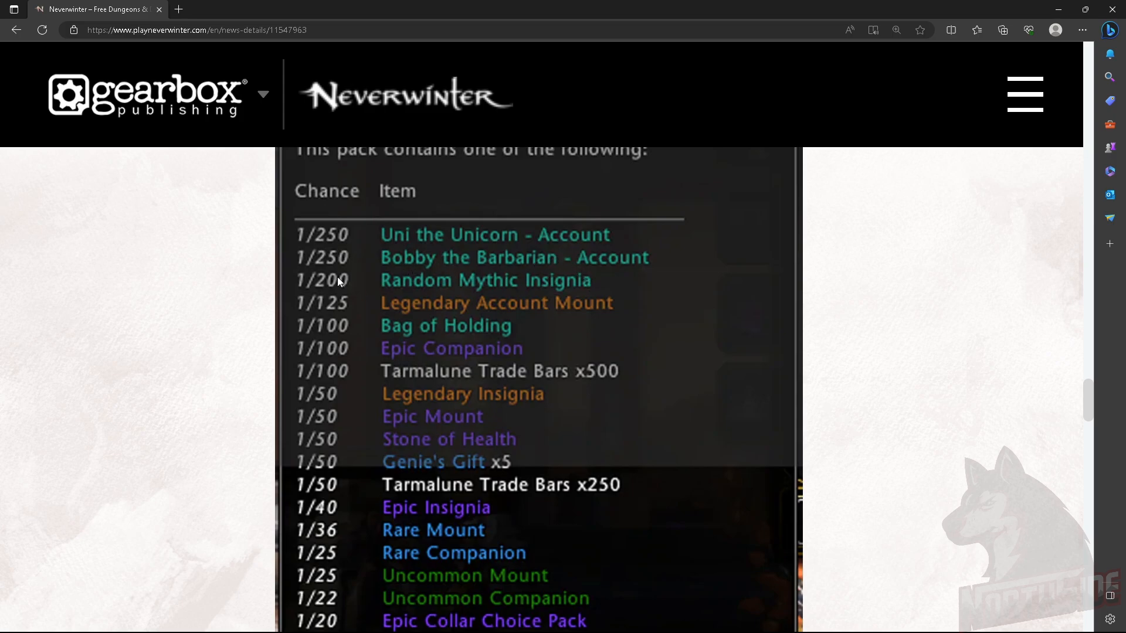
pyautogui.moveTo(342, 292)
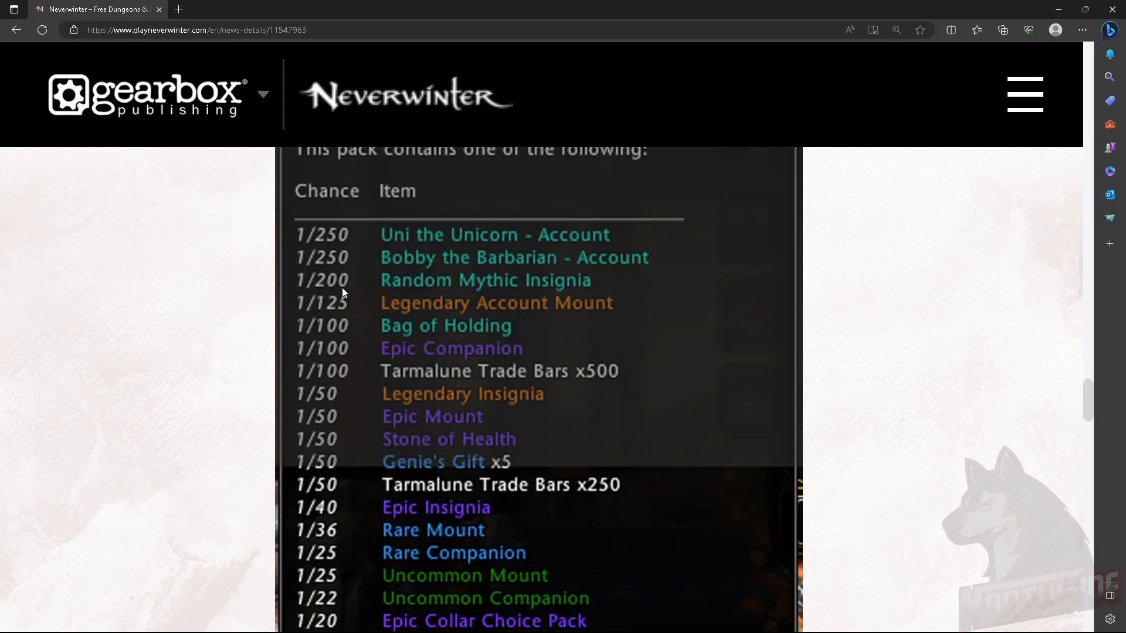
pyautogui.moveTo(331, 288)
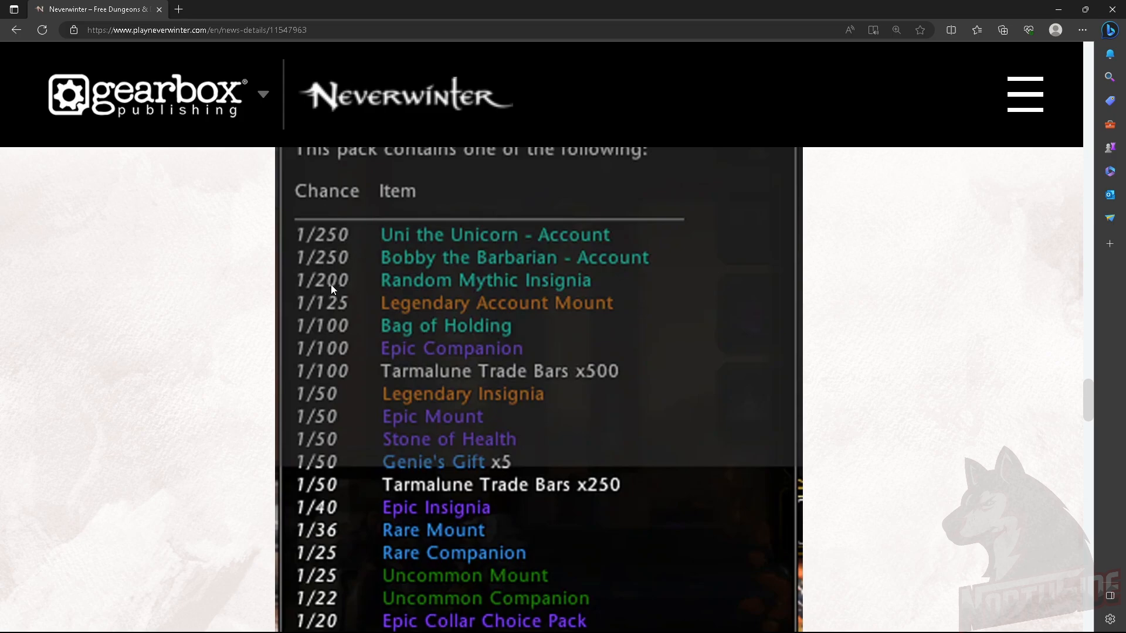
pyautogui.scroll(-3)
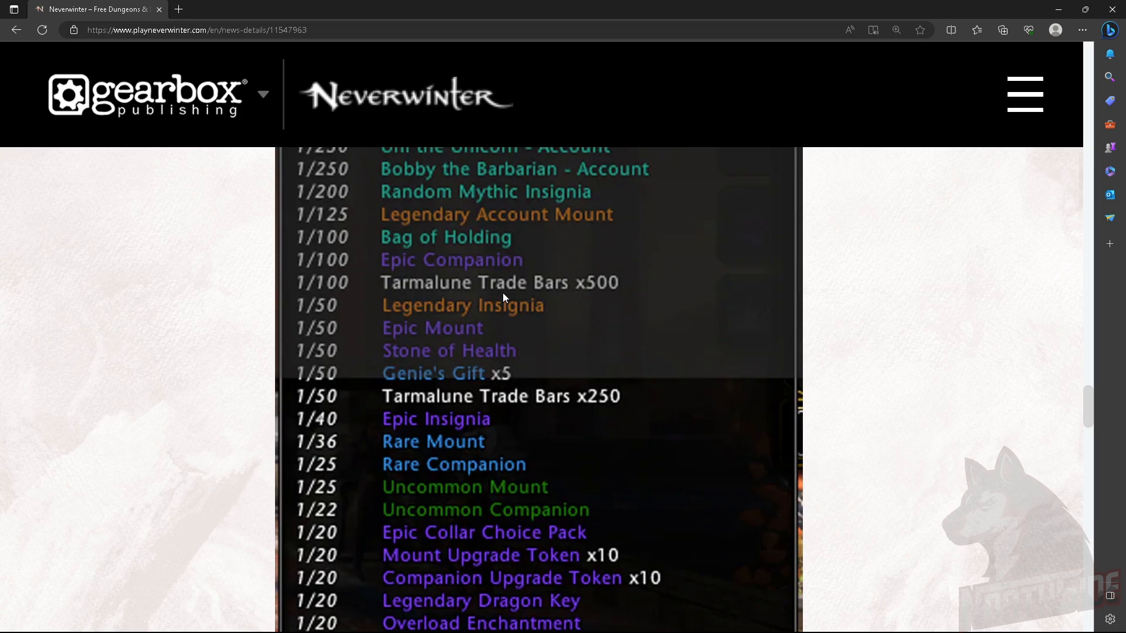
pyautogui.moveTo(608, 289)
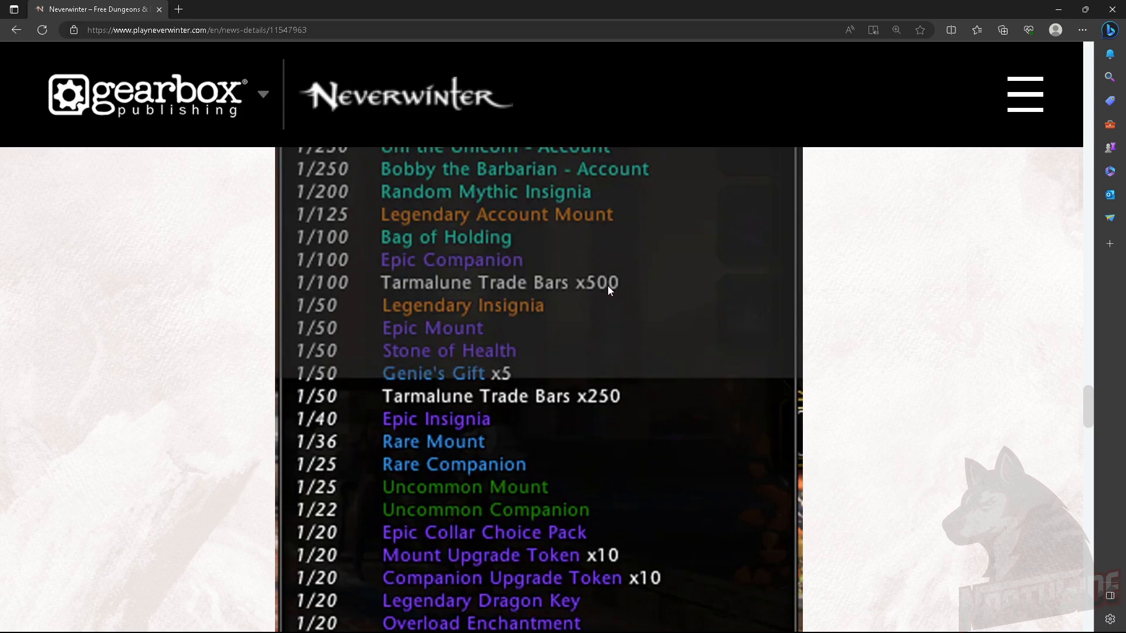
pyautogui.moveTo(625, 413)
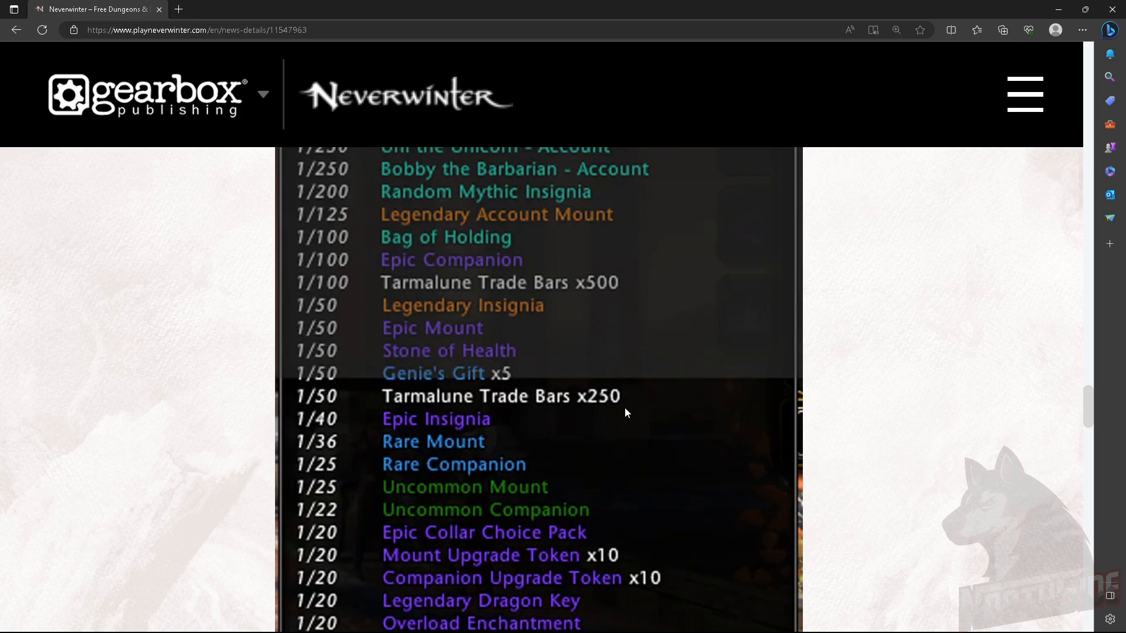
pyautogui.scroll(-3)
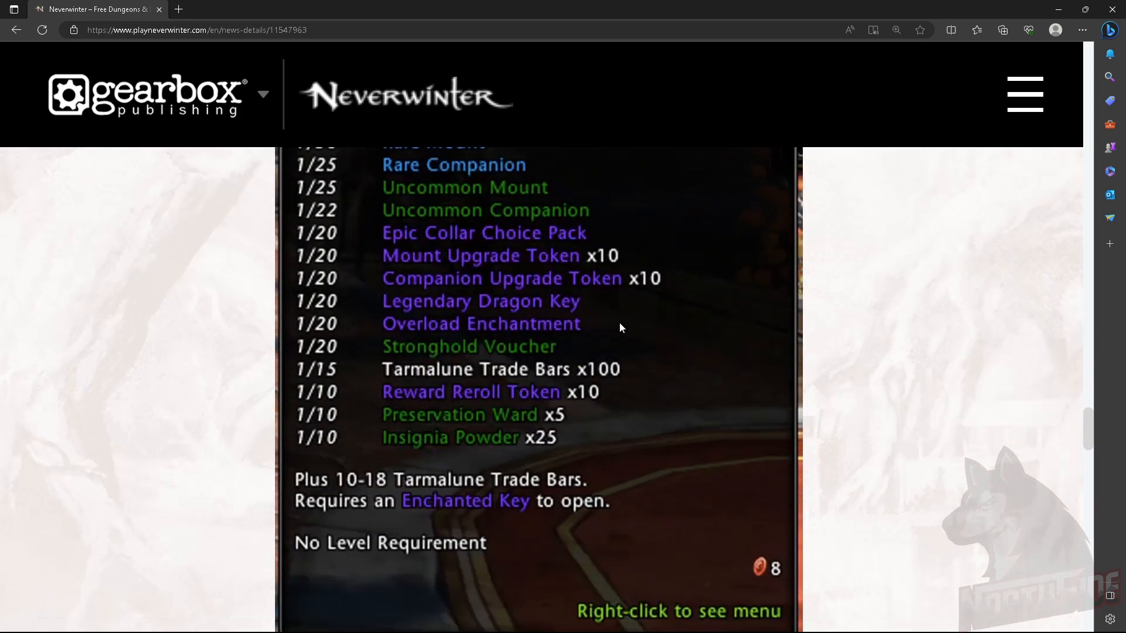
pyautogui.scroll(3)
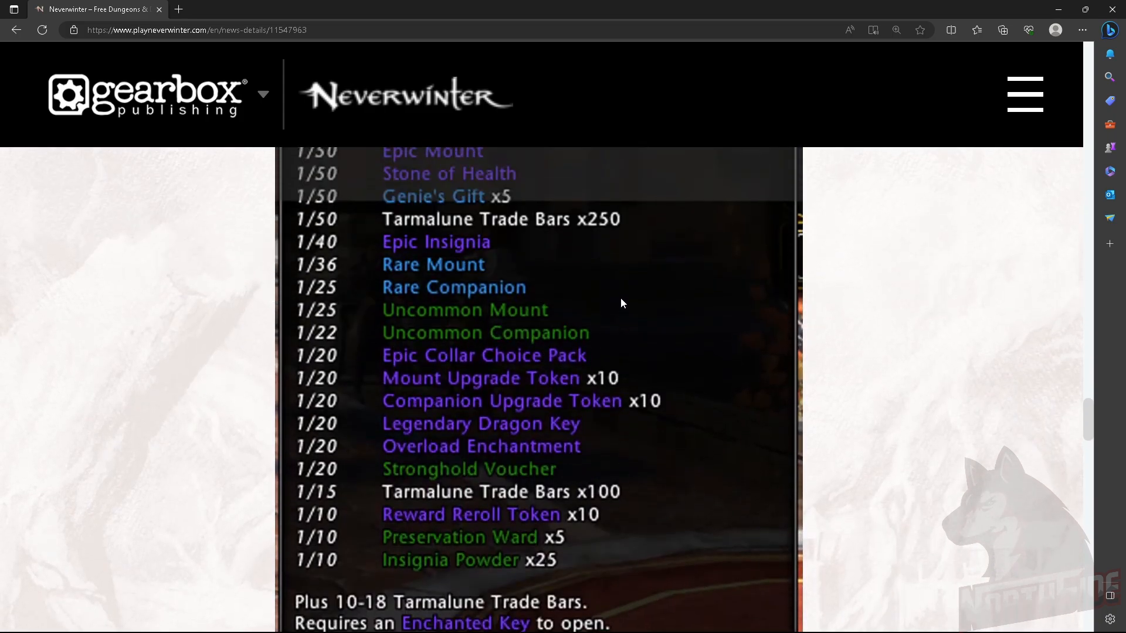
pyautogui.moveTo(610, 487)
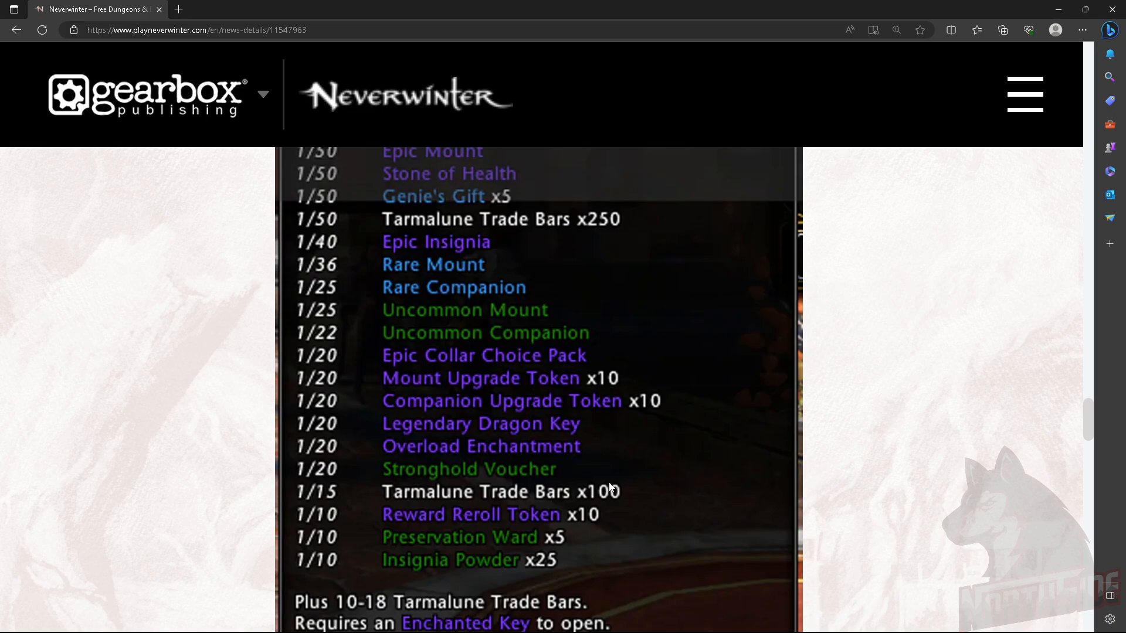
pyautogui.moveTo(345, 390)
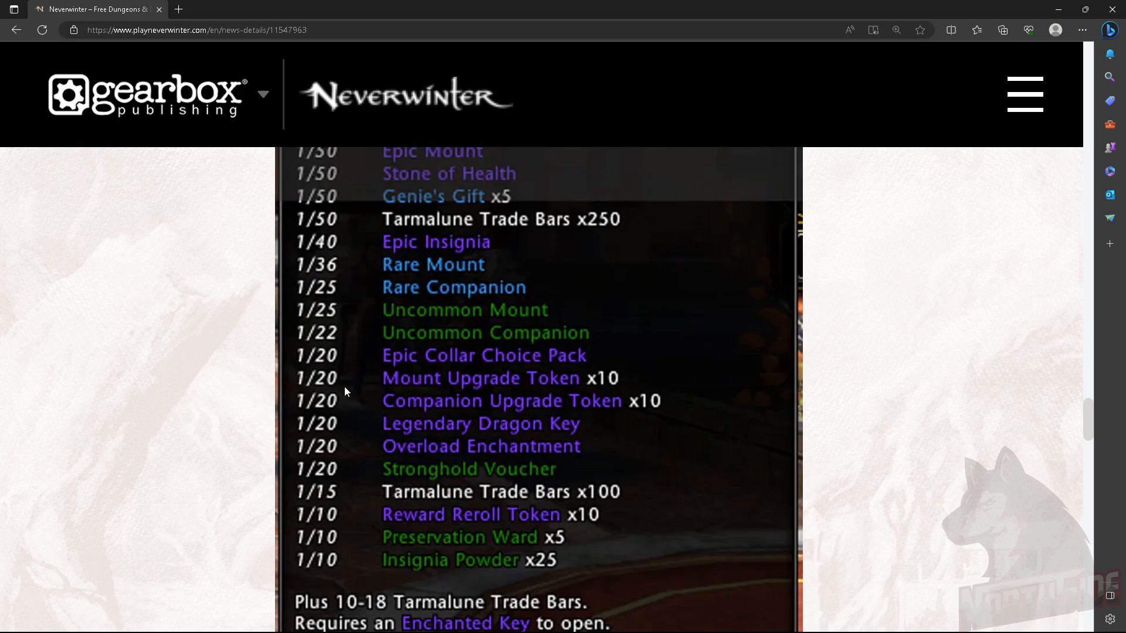
# Scroll slightly to show the tooltip's No Level Requirement note and item count
pyautogui.scroll(-3)
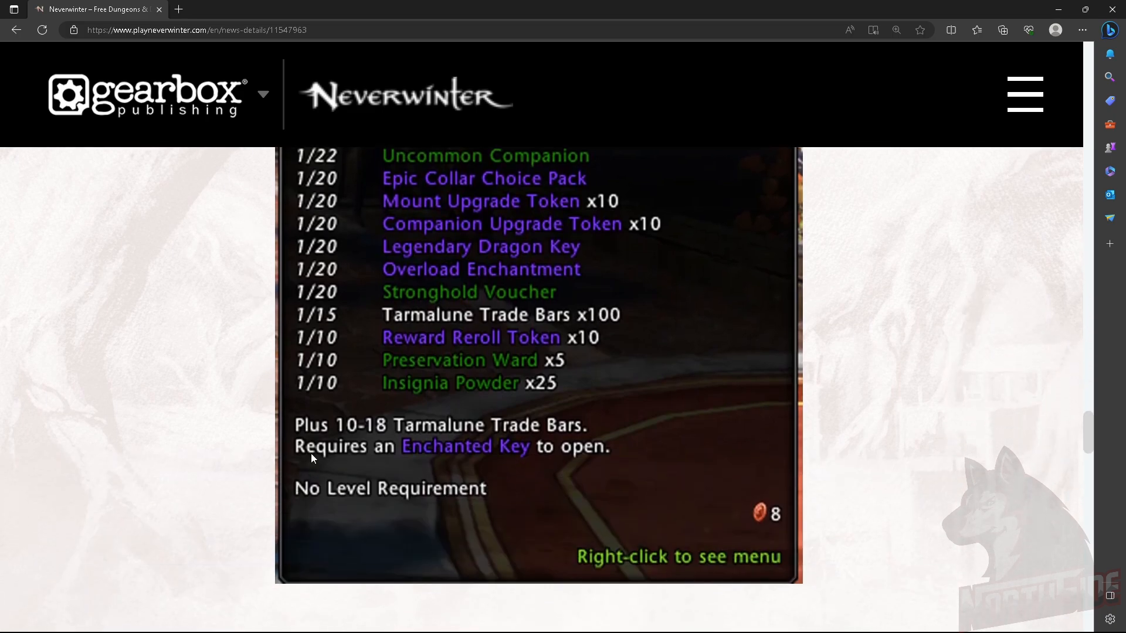
pyautogui.moveTo(522, 437)
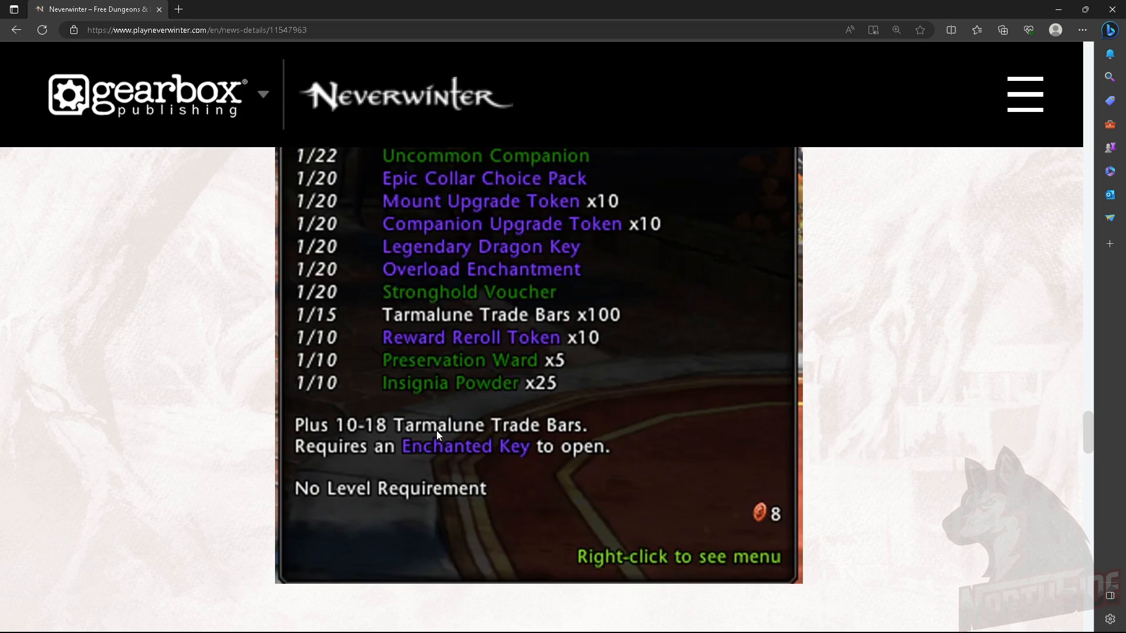
pyautogui.moveTo(424, 448)
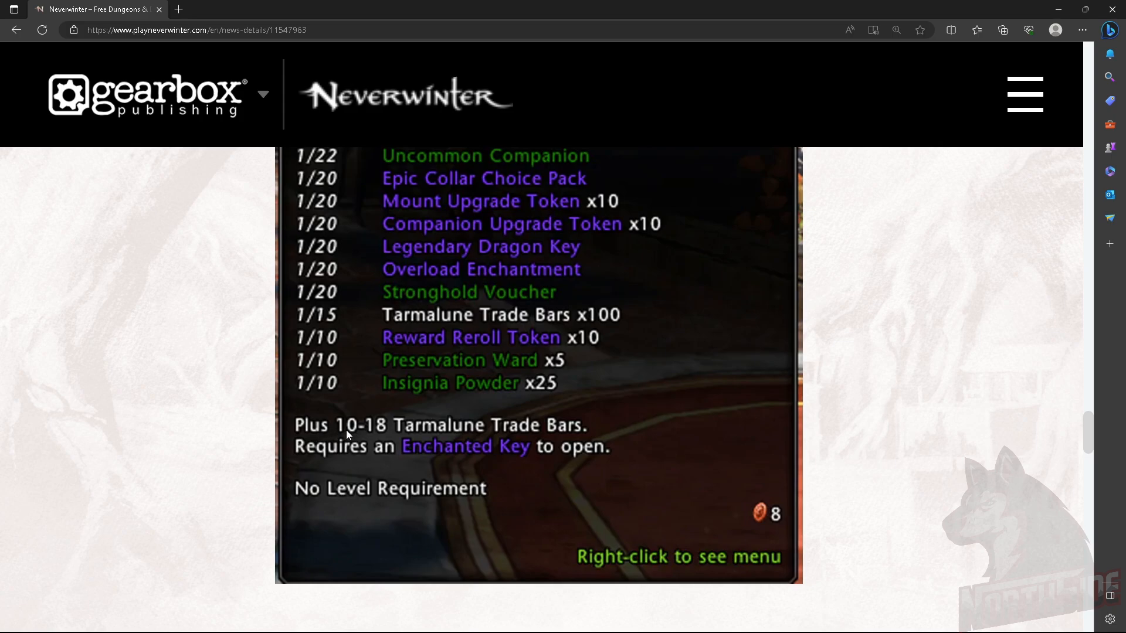
pyautogui.moveTo(501, 442)
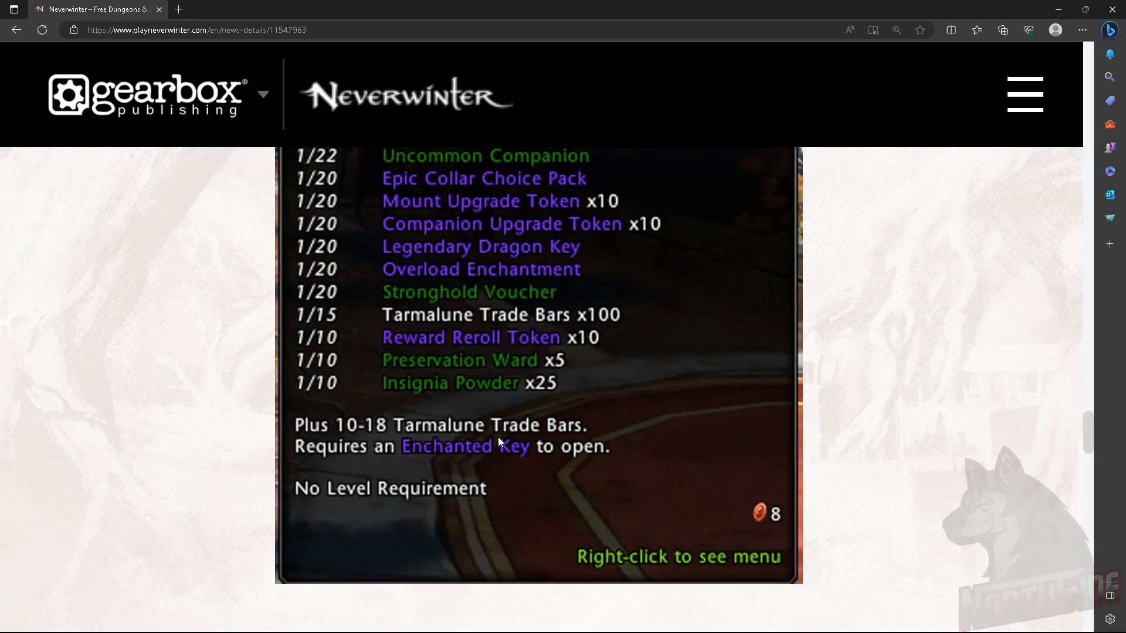
pyautogui.moveTo(478, 340)
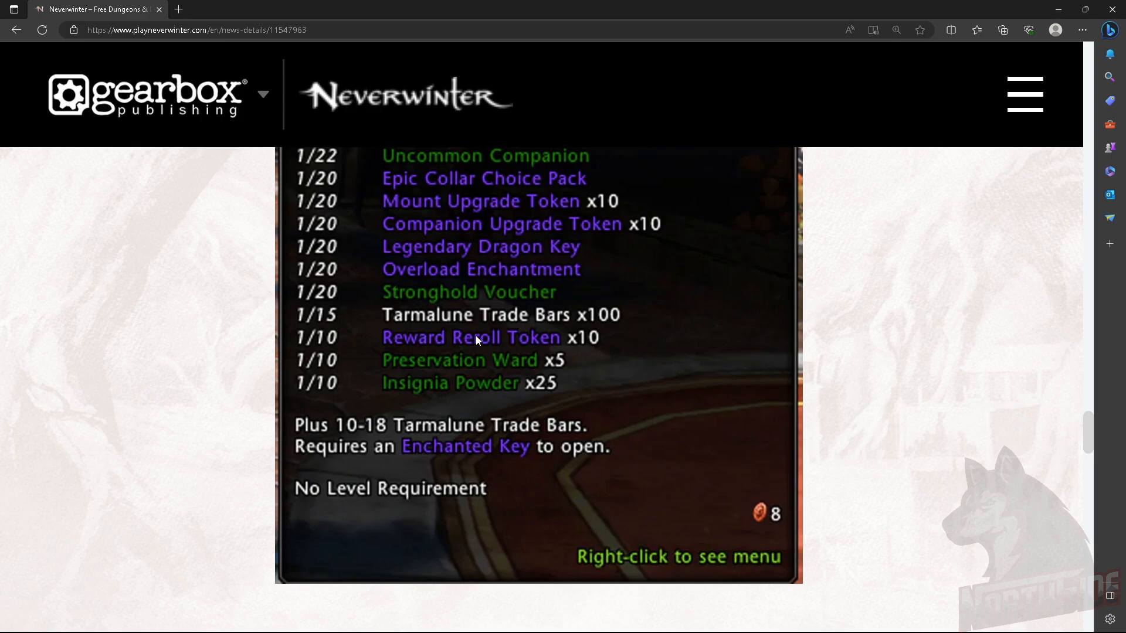
pyautogui.moveTo(261, 412)
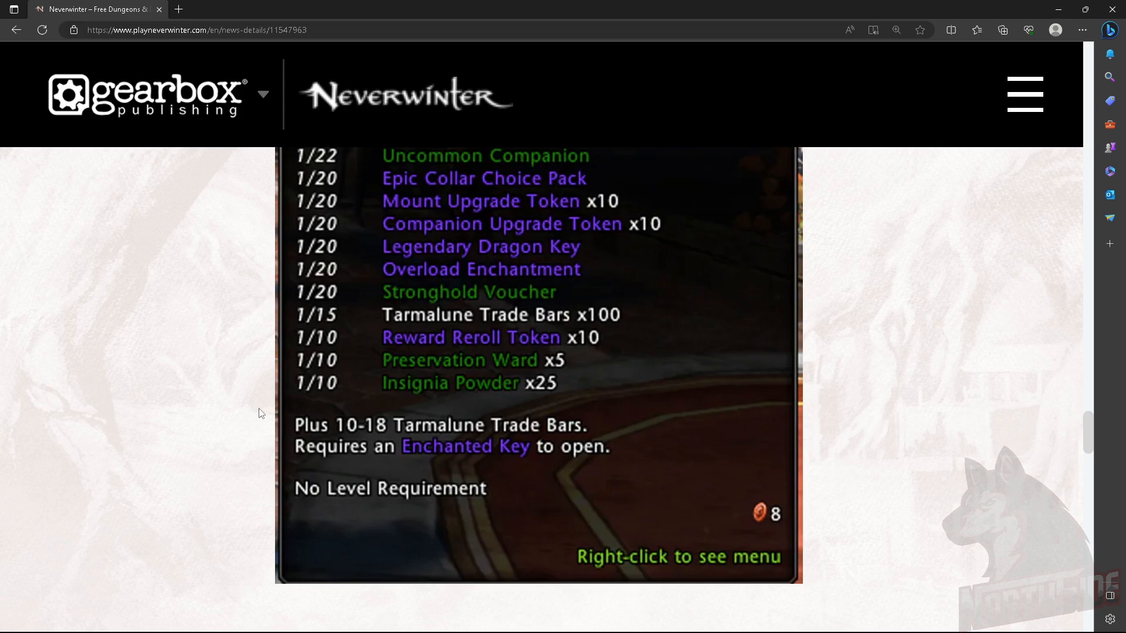
pyautogui.moveTo(343, 440)
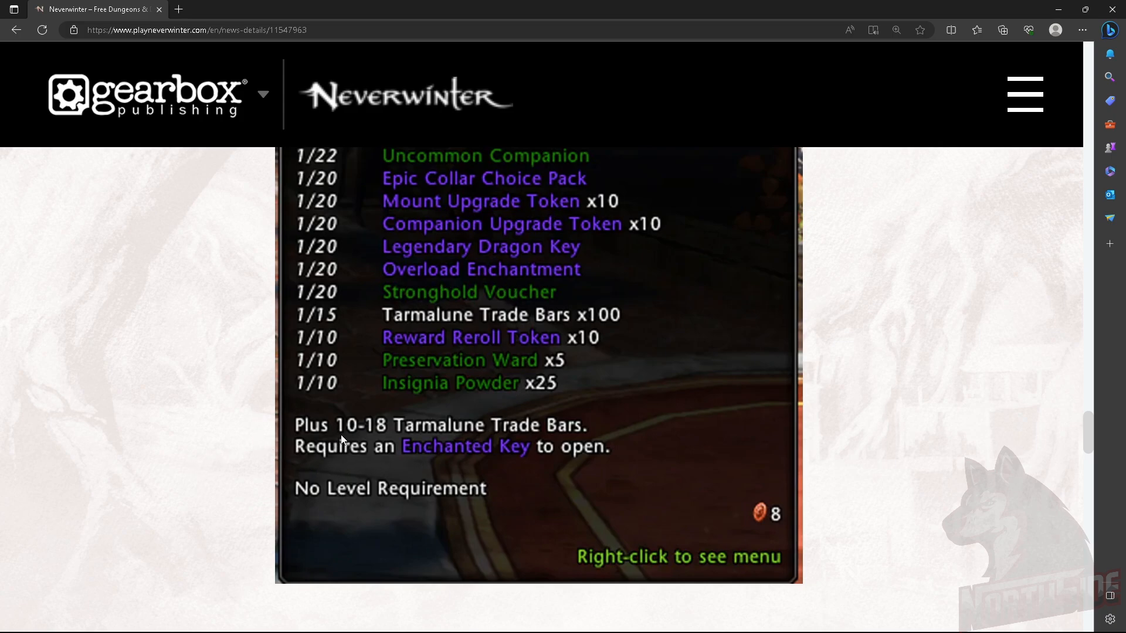
pyautogui.moveTo(488, 437)
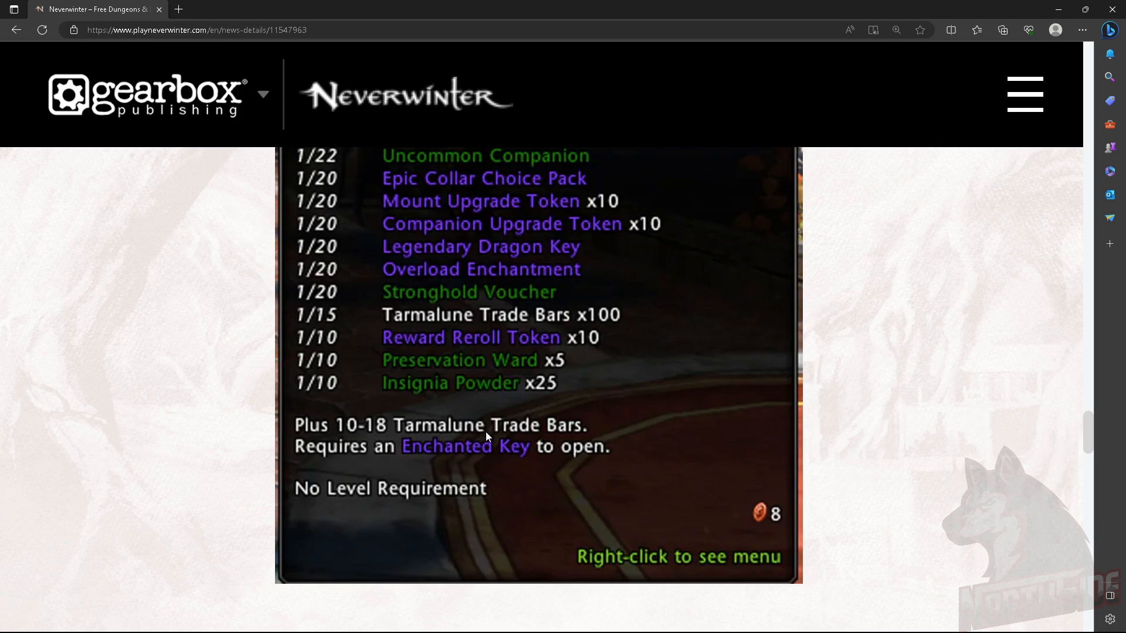
pyautogui.moveTo(603, 409)
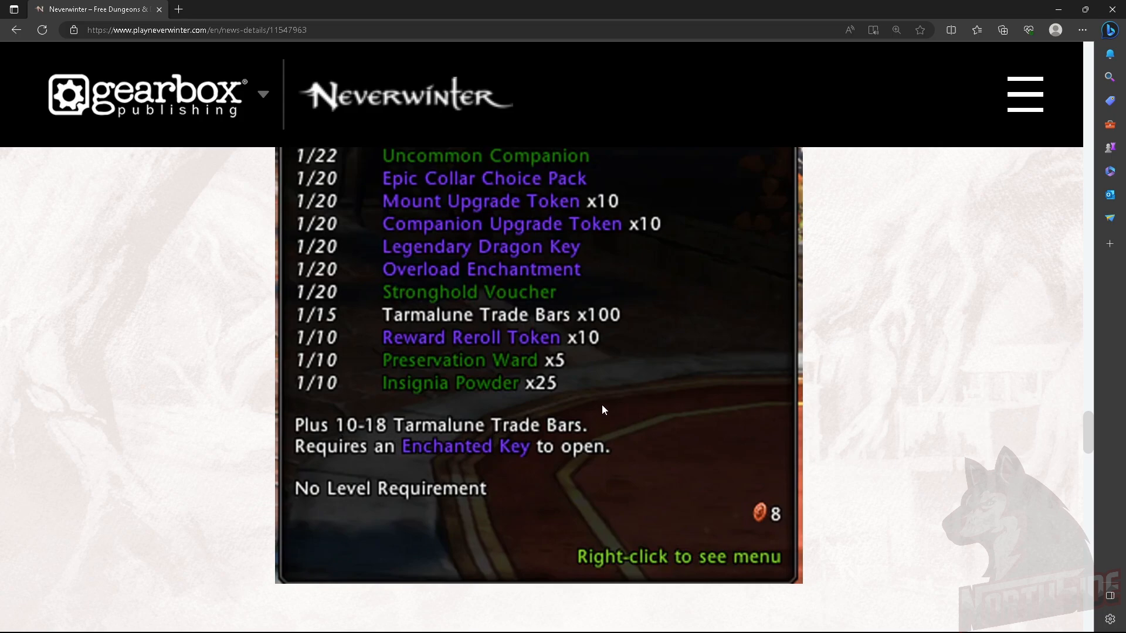
pyautogui.moveTo(187, 407)
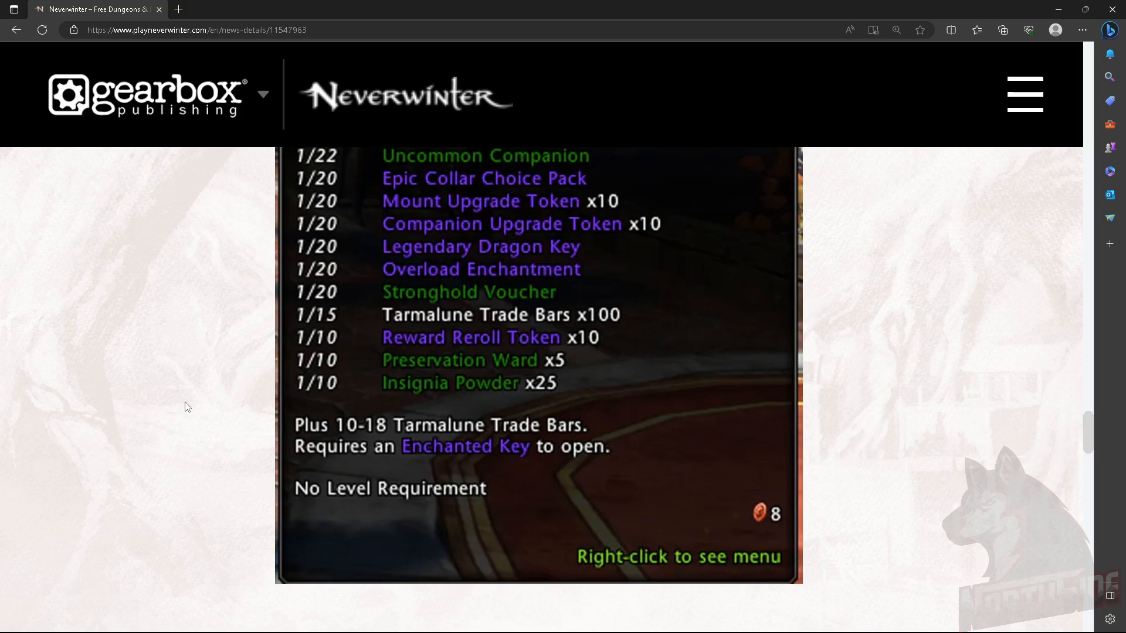
# Scroll back up past the drop-chance table to Bobby the Barbarian's companion tooltip
pyautogui.scroll(-3)
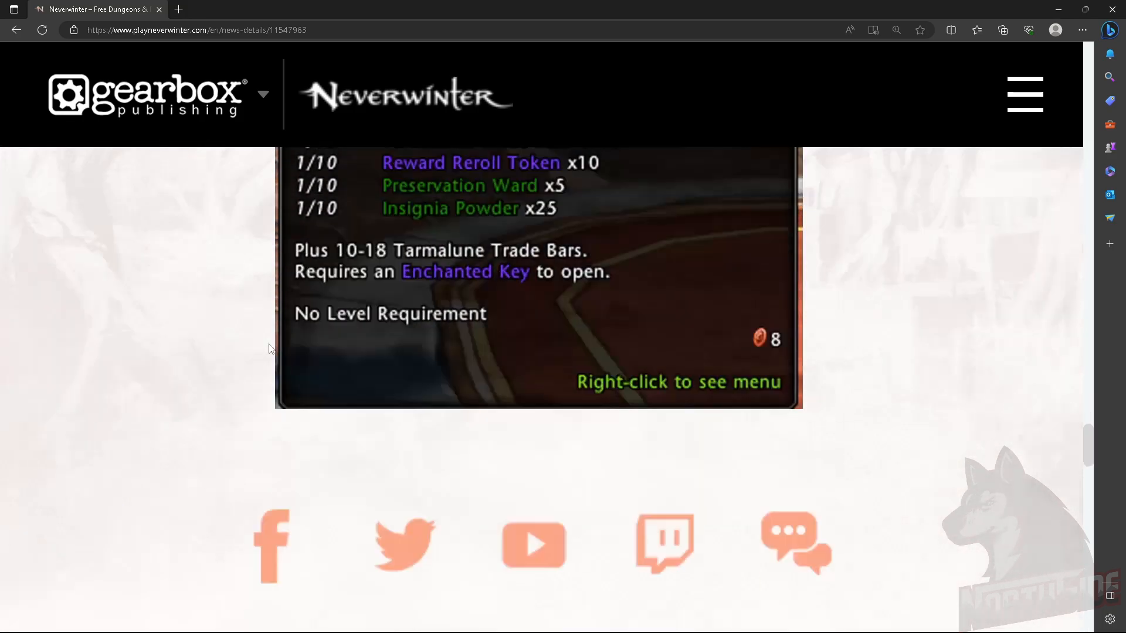
pyautogui.scroll(3)
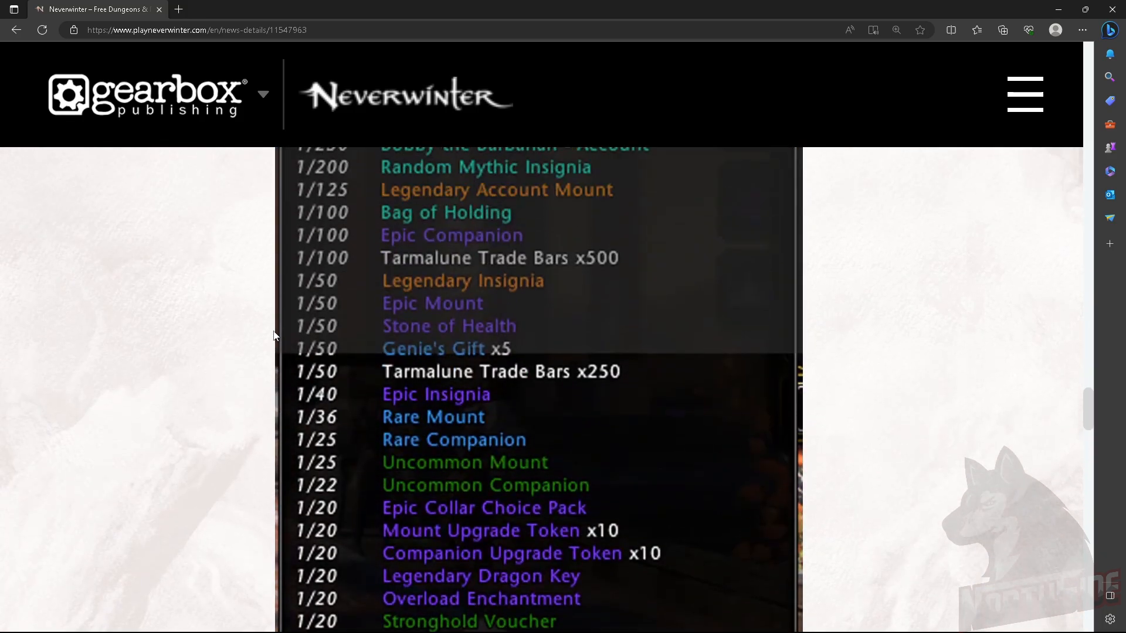
pyautogui.scroll(3)
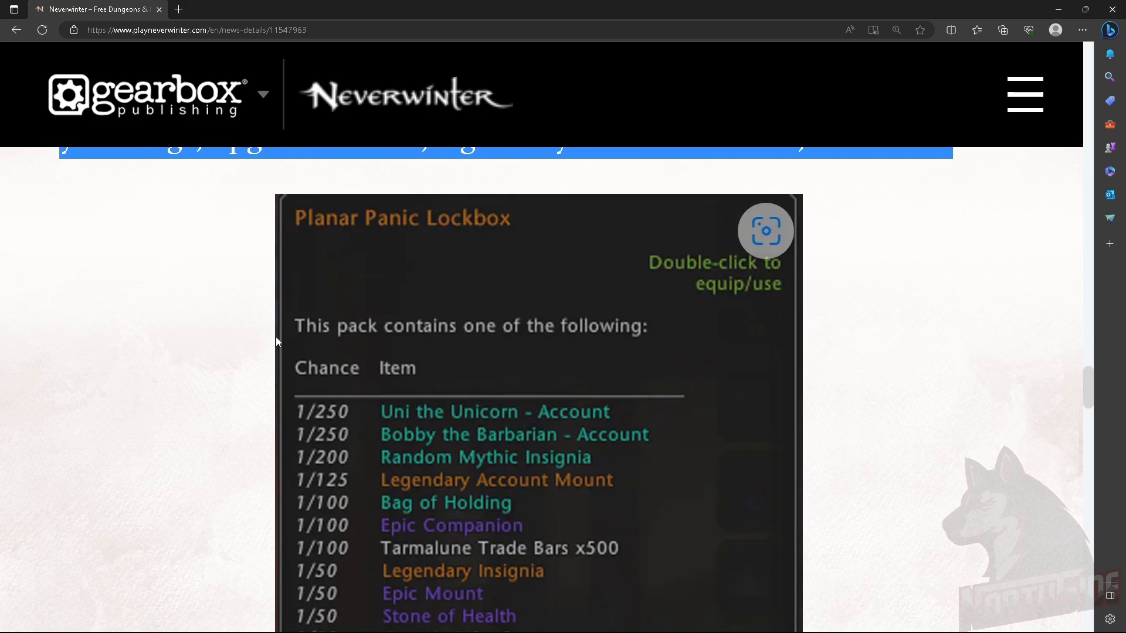
pyautogui.scroll(-3)
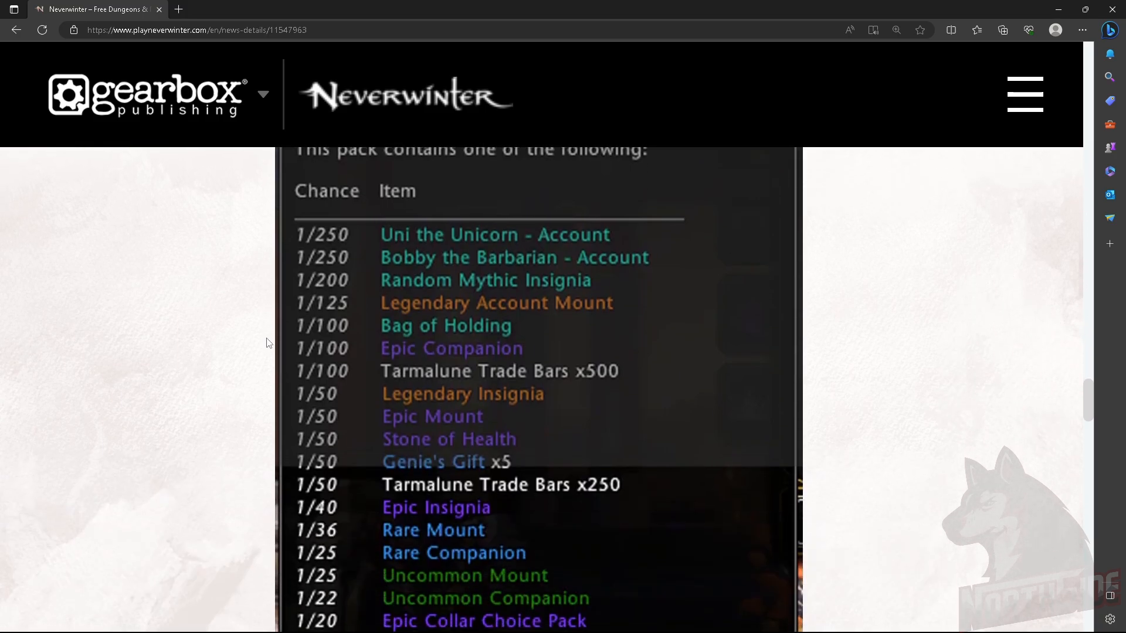
pyautogui.scroll(3)
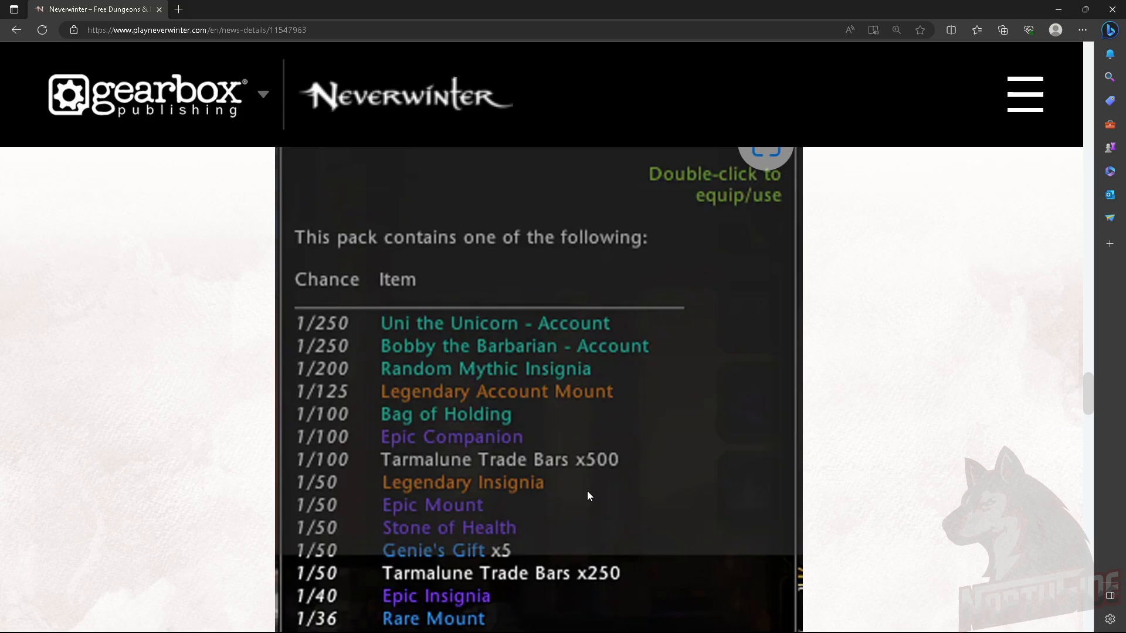
pyautogui.scroll(3)
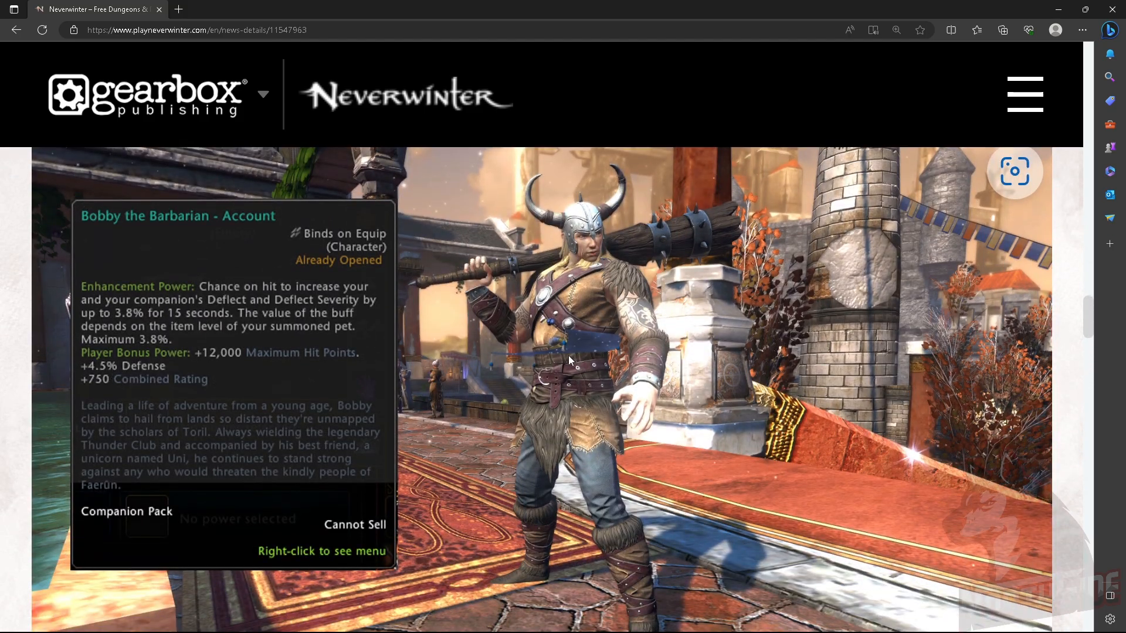
pyautogui.moveTo(638, 273)
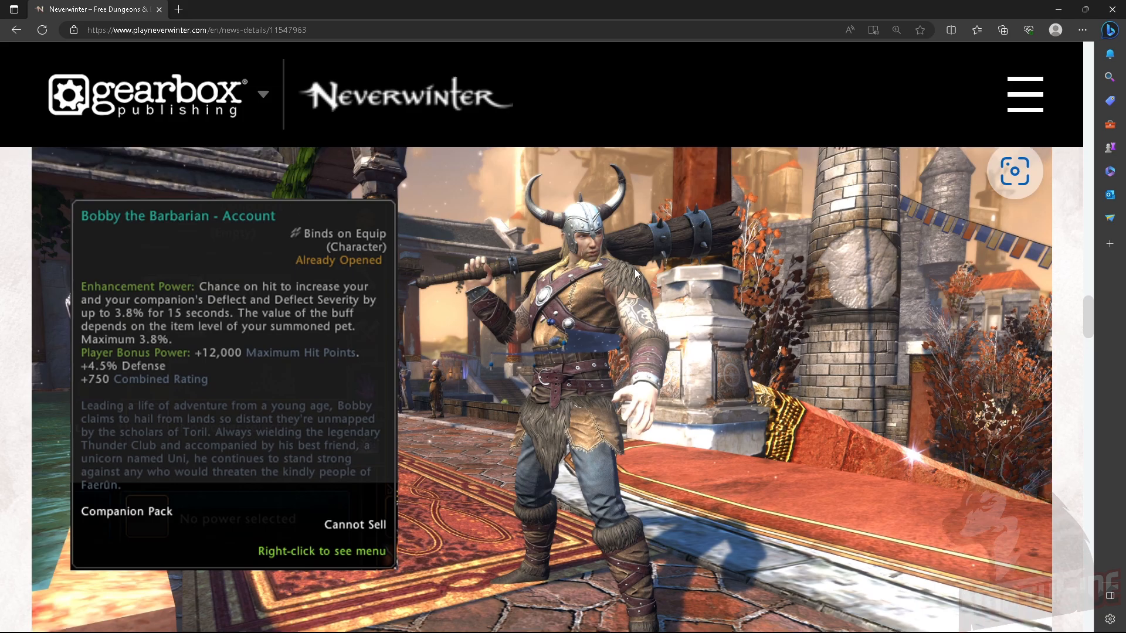
# Scroll to the top of the article showing the Uni and Bobby banner artwork
pyautogui.scroll(-3)
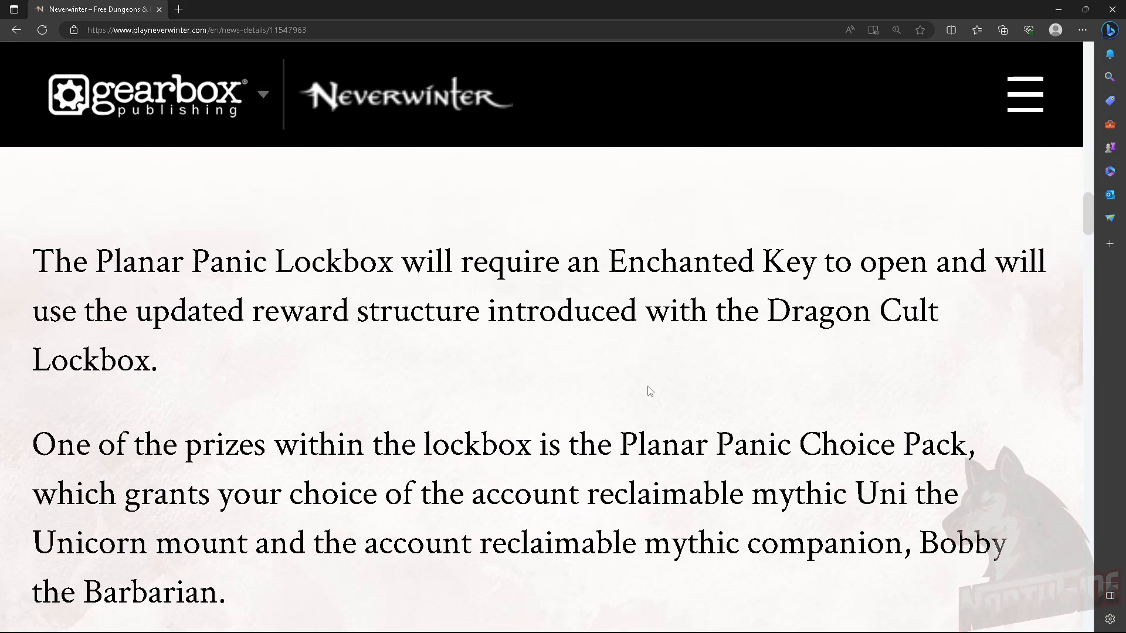
pyautogui.scroll(3)
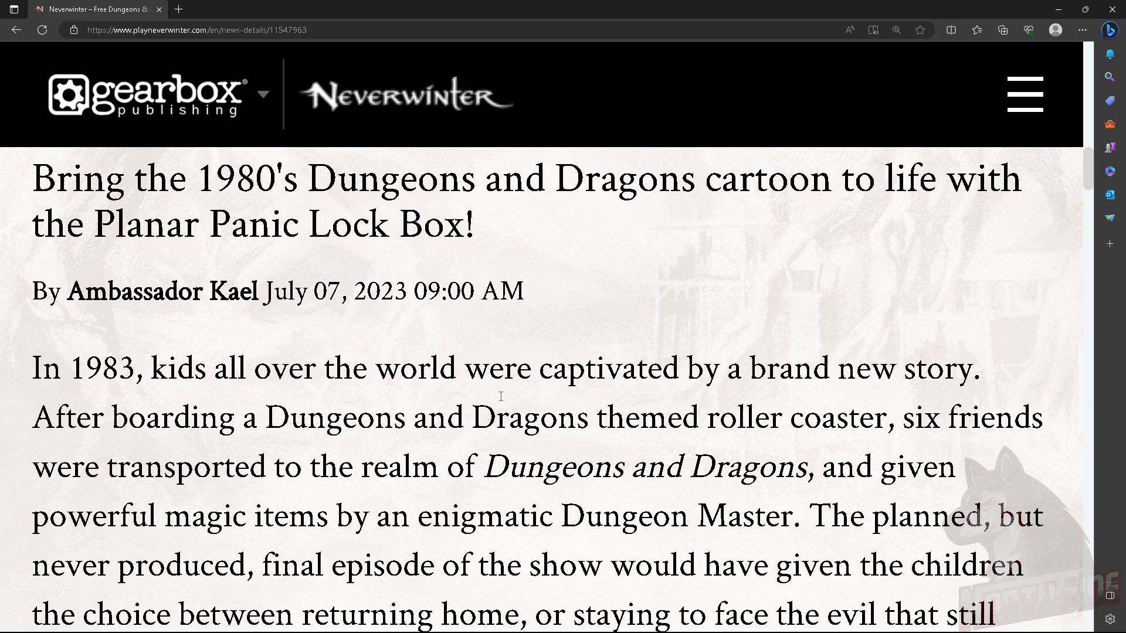
pyautogui.moveTo(466, 430)
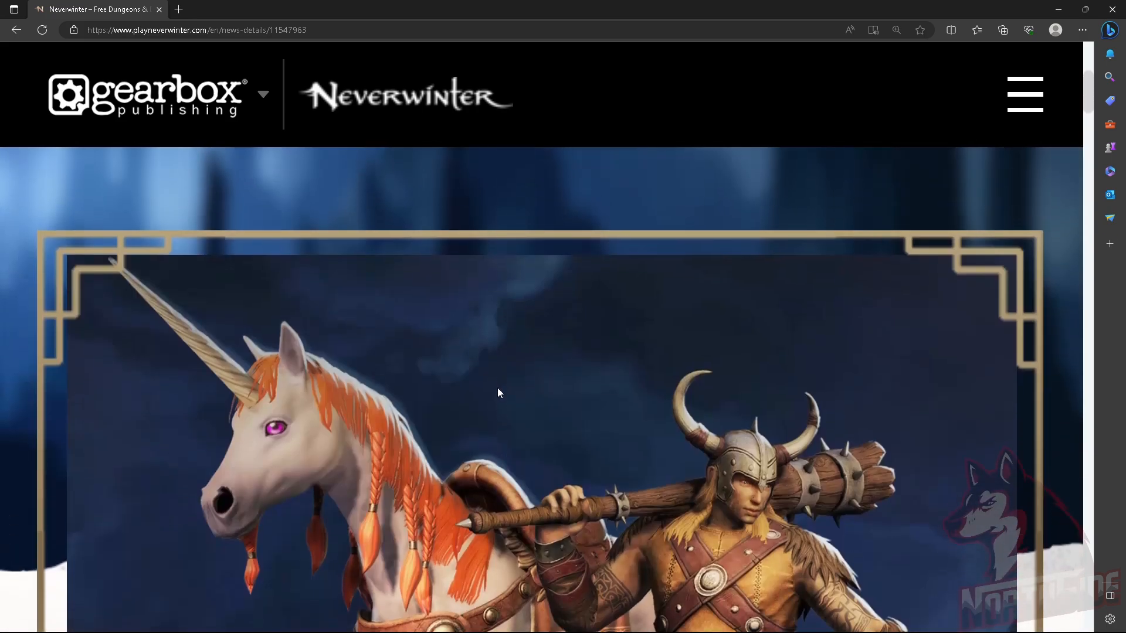
pyautogui.scroll(-3)
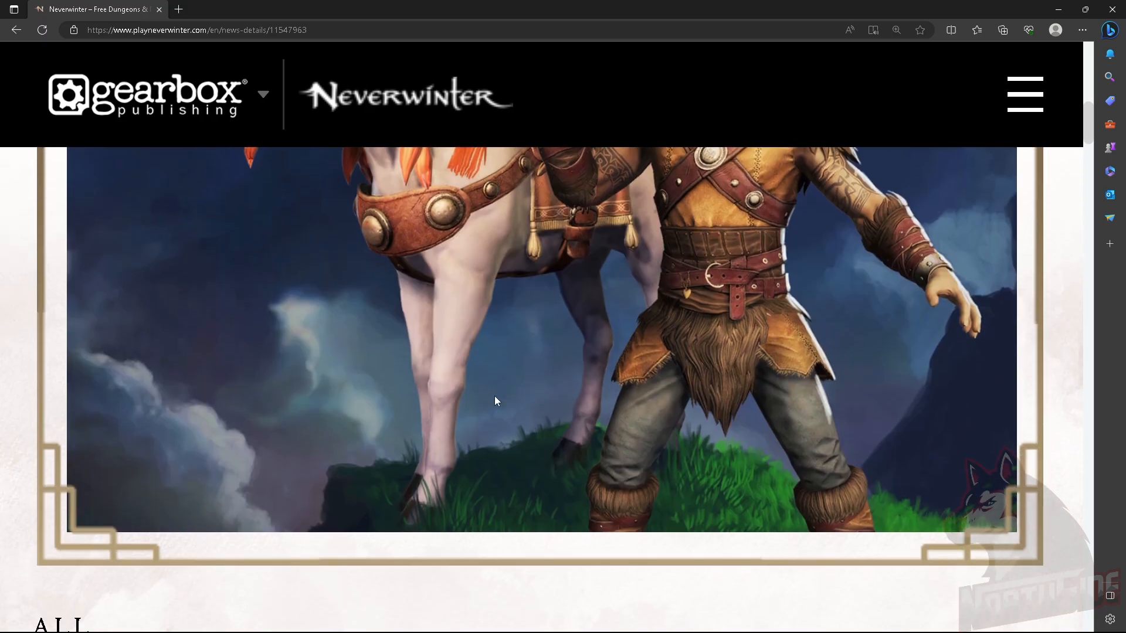
pyautogui.scroll(3)
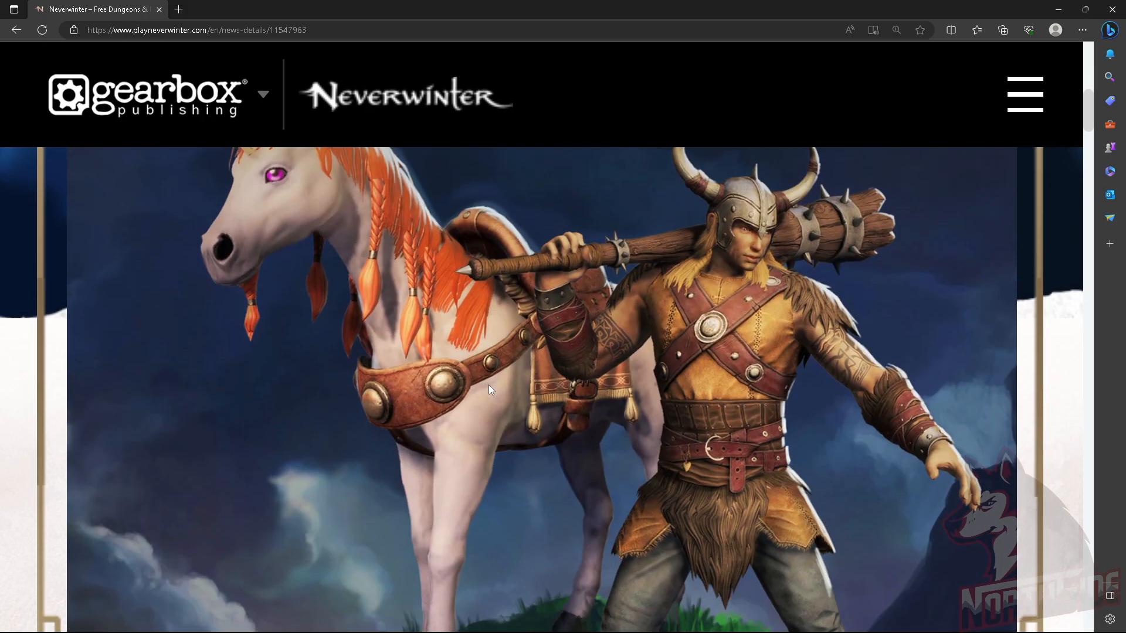